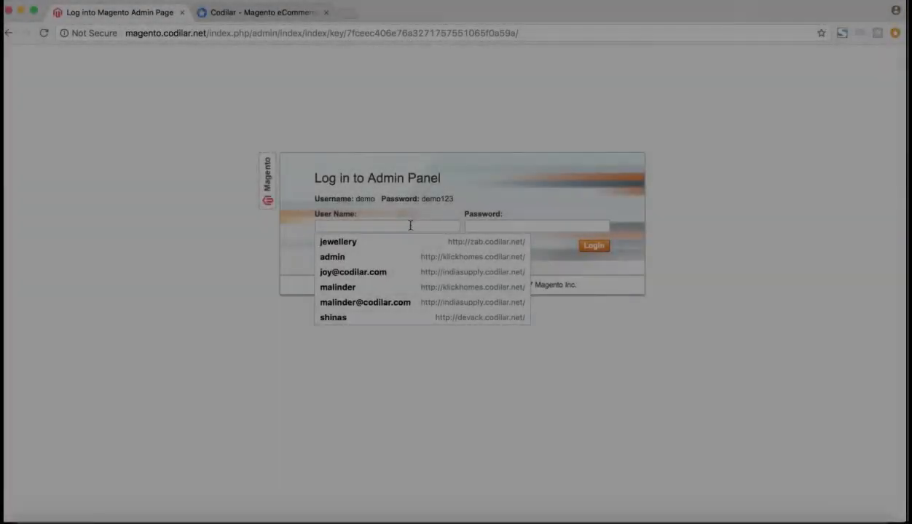
{"action": "type", "text": "magent"}
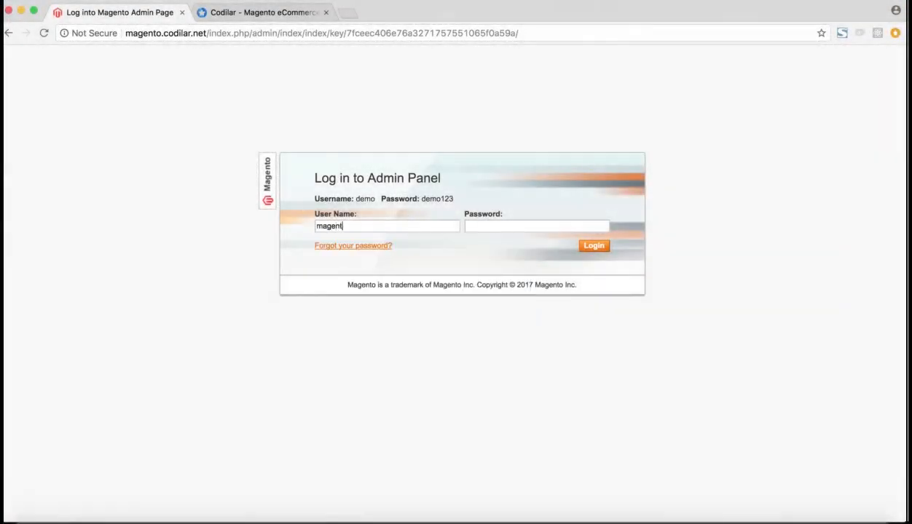
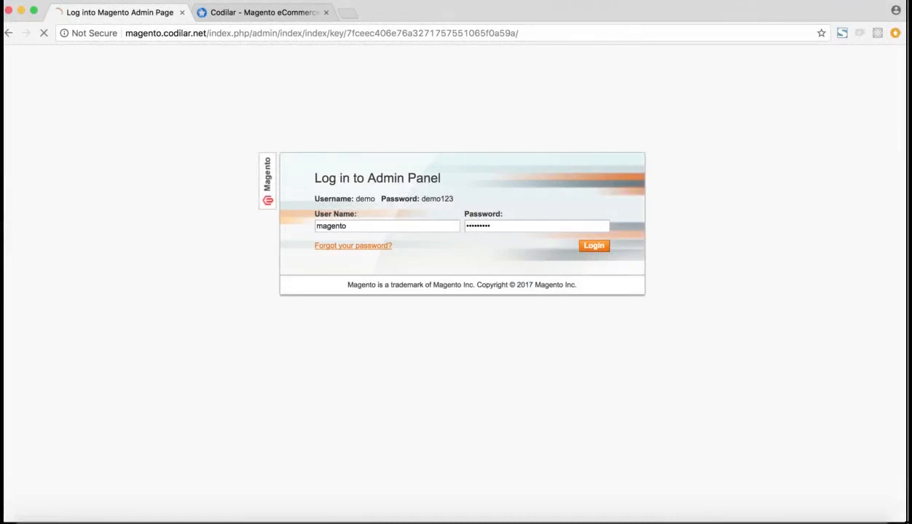
{"action": "left_click", "coordinate": [595, 245]}
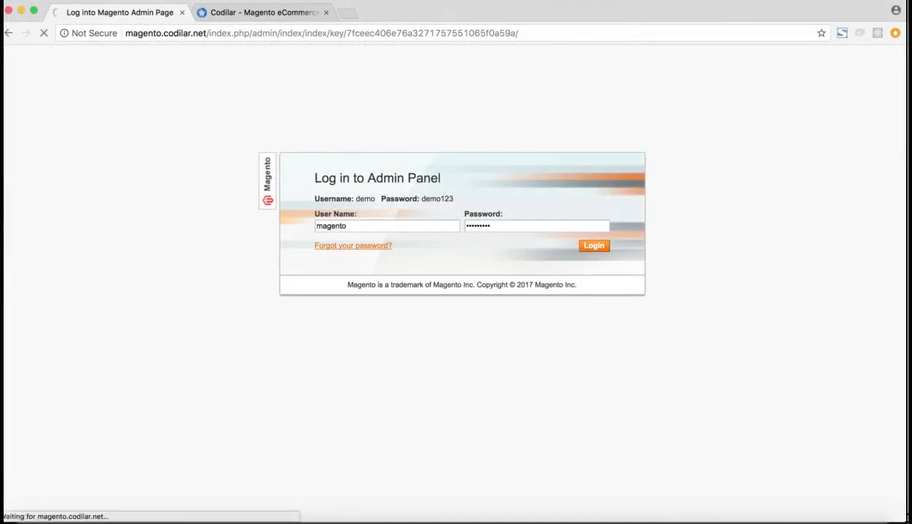
{"action": "left_click", "coordinate": [595, 244]}
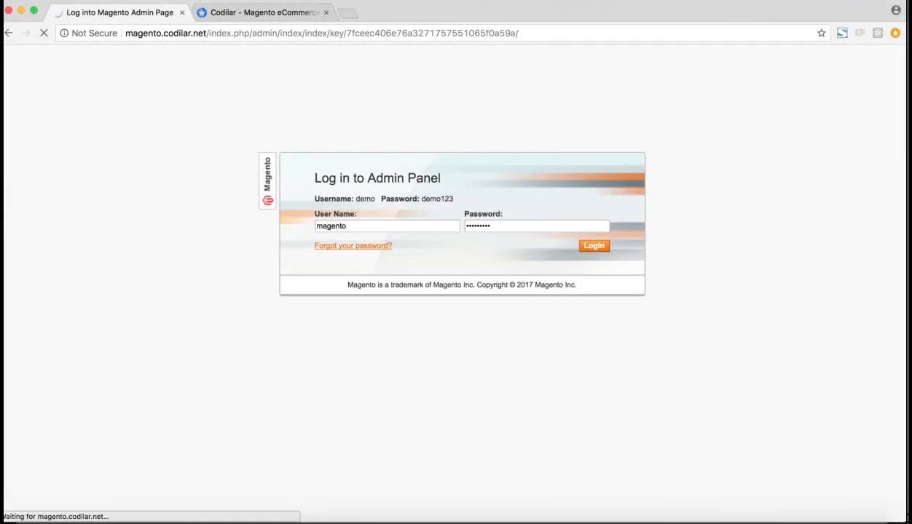
{"action": "left_click", "coordinate": [594, 245]}
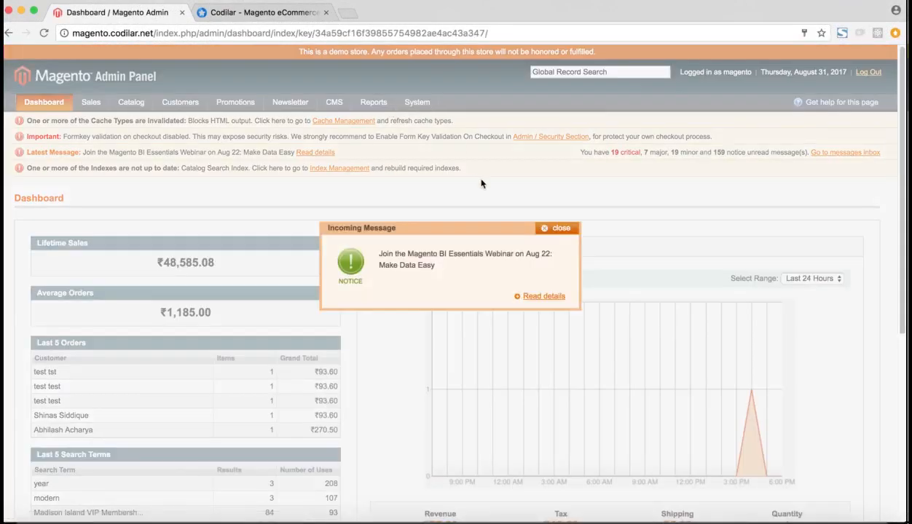
Dismiss the webinar notice and reach the Connect Manager's package upload form
{"action": "left_click", "coordinate": [416, 102]}
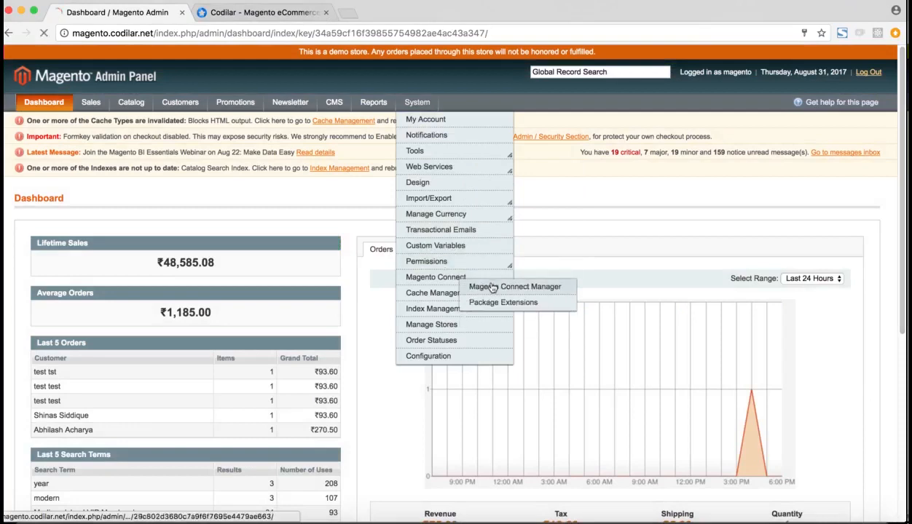
{"action": "left_click", "coordinate": [517, 285]}
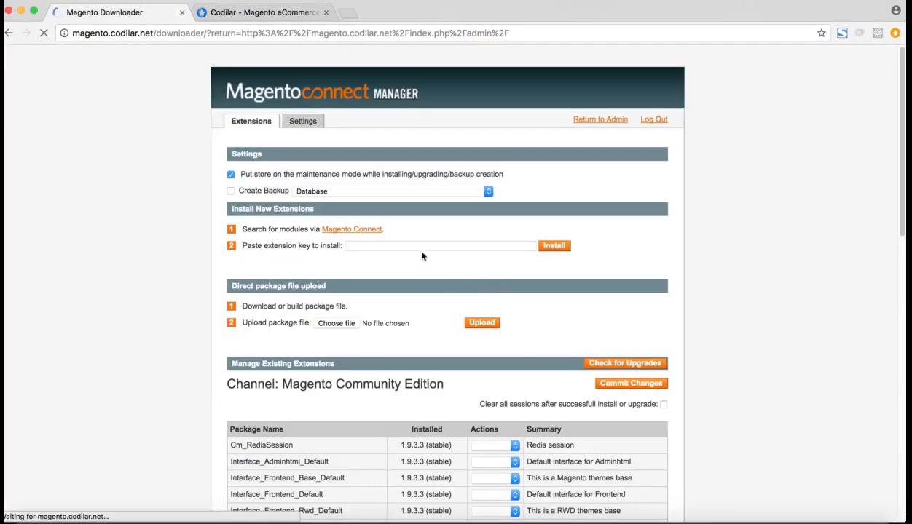
{"action": "scroll", "scroll_direction": "down", "scroll_amount": 3}
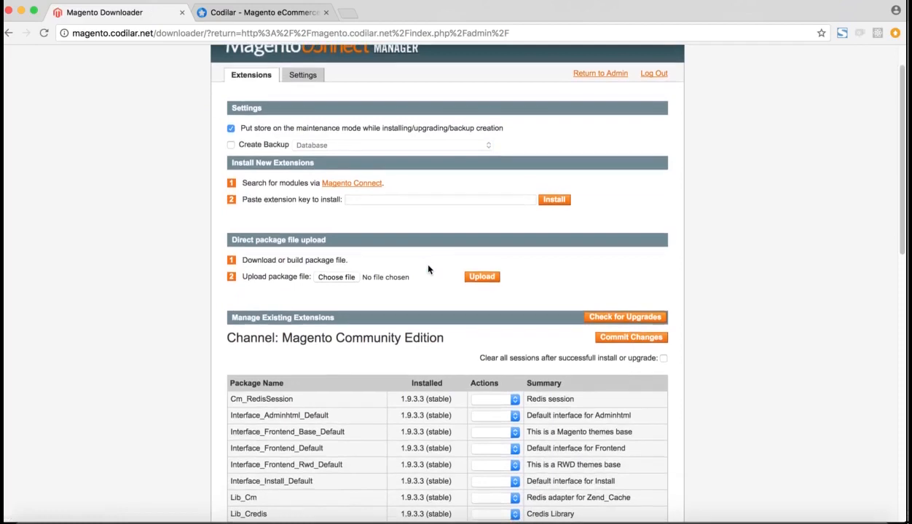
{"action": "left_click", "coordinate": [337, 277]}
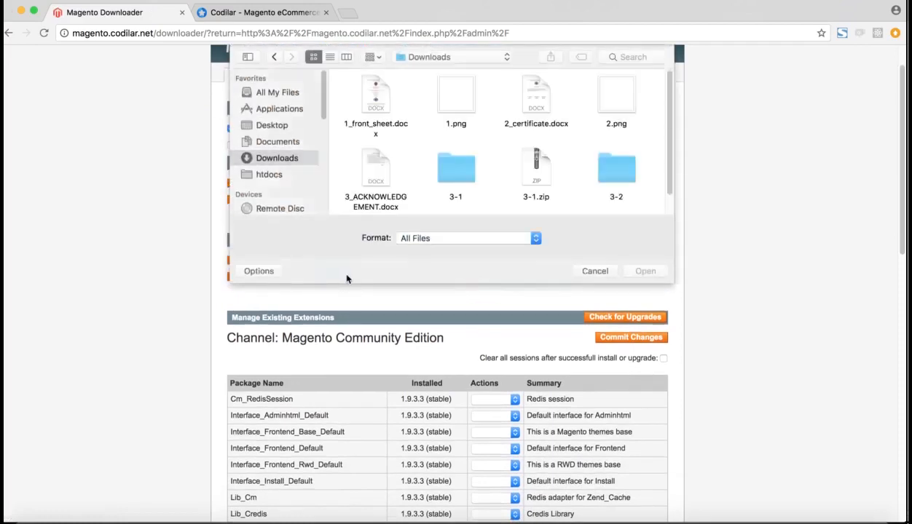
{"action": "mouse_move", "coordinate": [550, 179]}
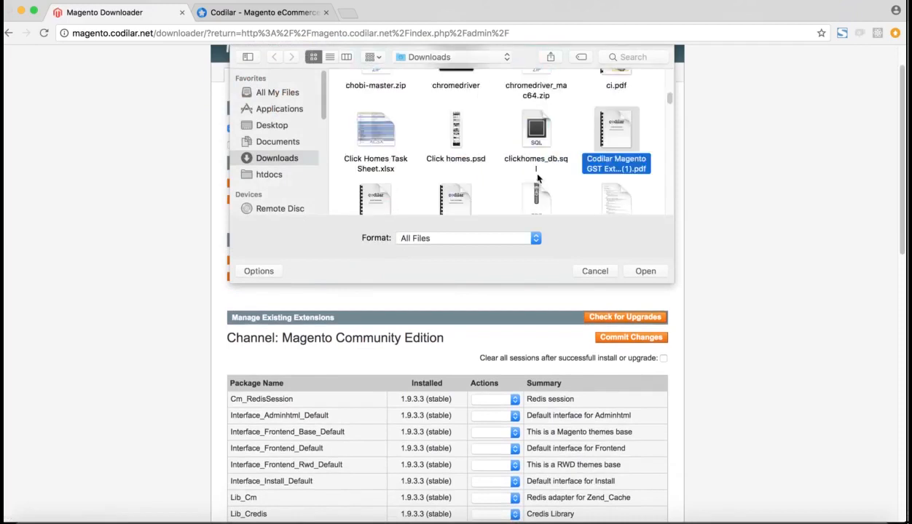
Upload and install Codilar_Gst-1.0.4.tgz, refresh the manager and return to admin
{"action": "left_click", "coordinate": [537, 163]}
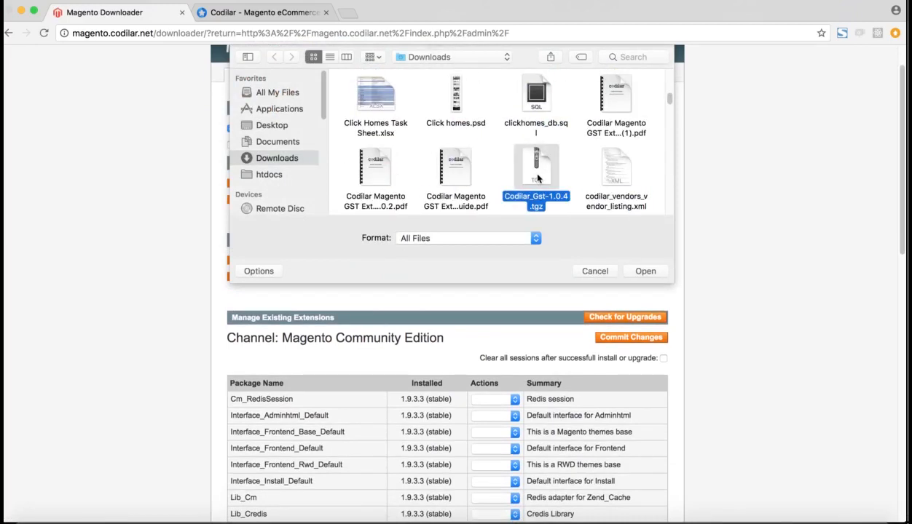
{"action": "left_click", "coordinate": [645, 271]}
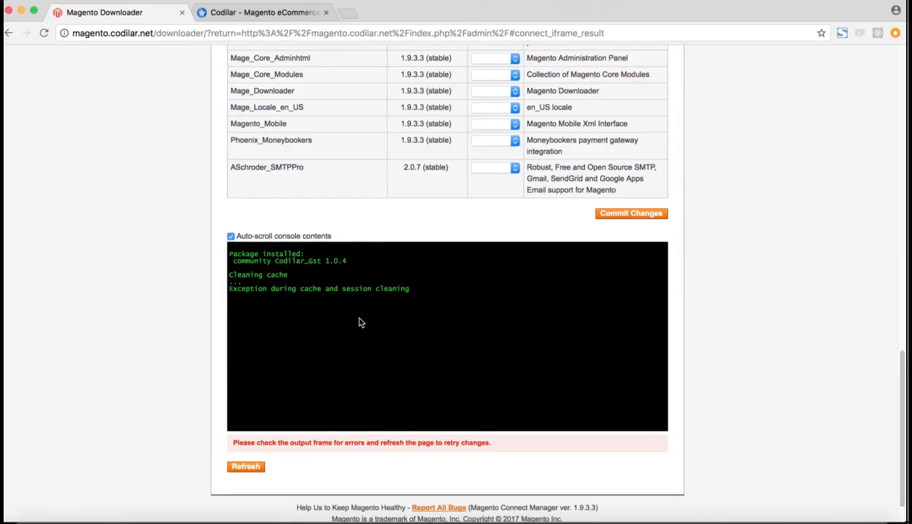
{"action": "left_click", "coordinate": [246, 466]}
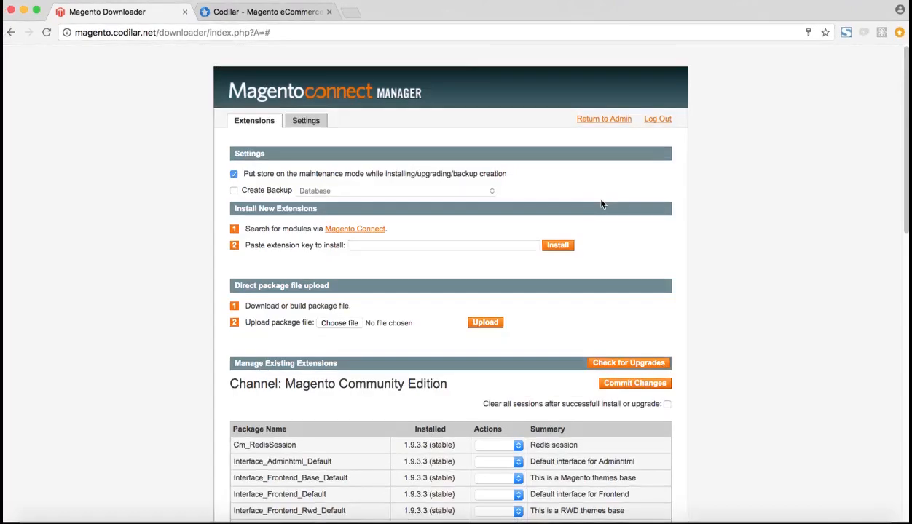
{"action": "mouse_move", "coordinate": [609, 180]}
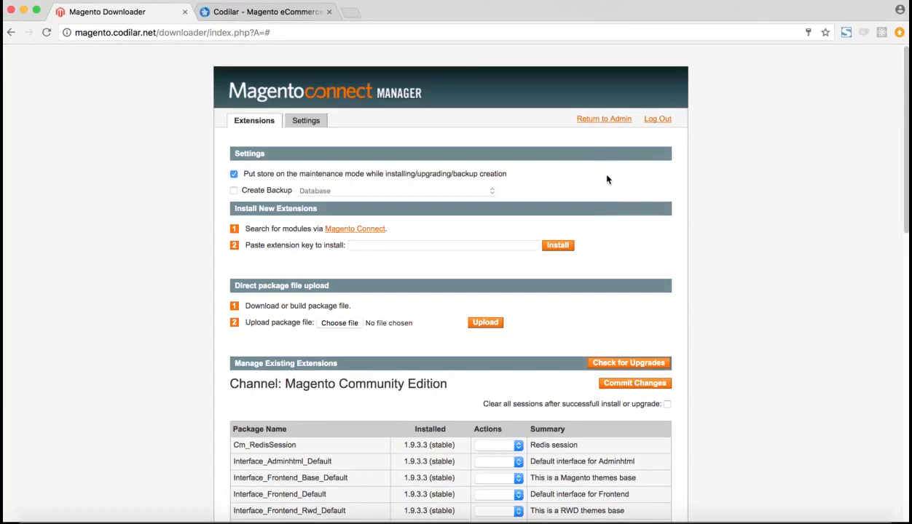
{"action": "left_click", "coordinate": [603, 119]}
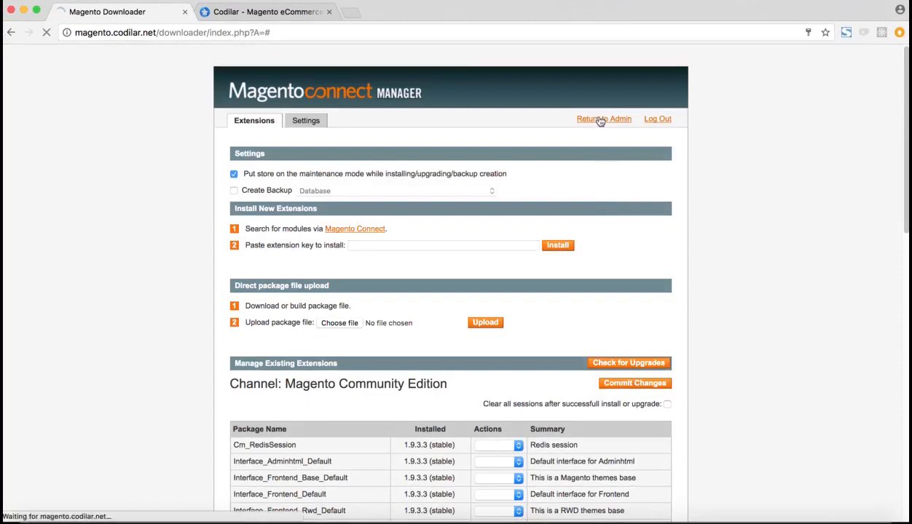
In System > Configuration > Gst, set Enable GST Extension and Shipping GST to Yes
{"action": "left_click", "coordinate": [600, 119]}
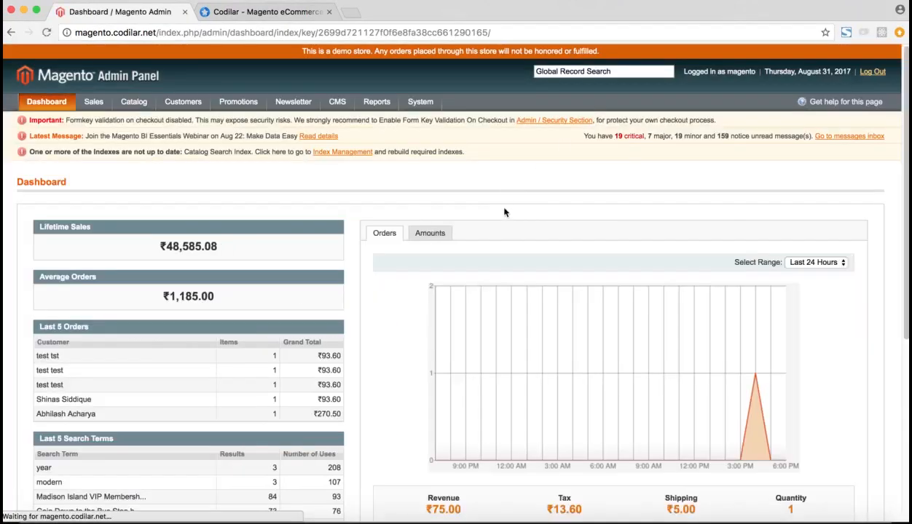
{"action": "left_click", "coordinate": [419, 102]}
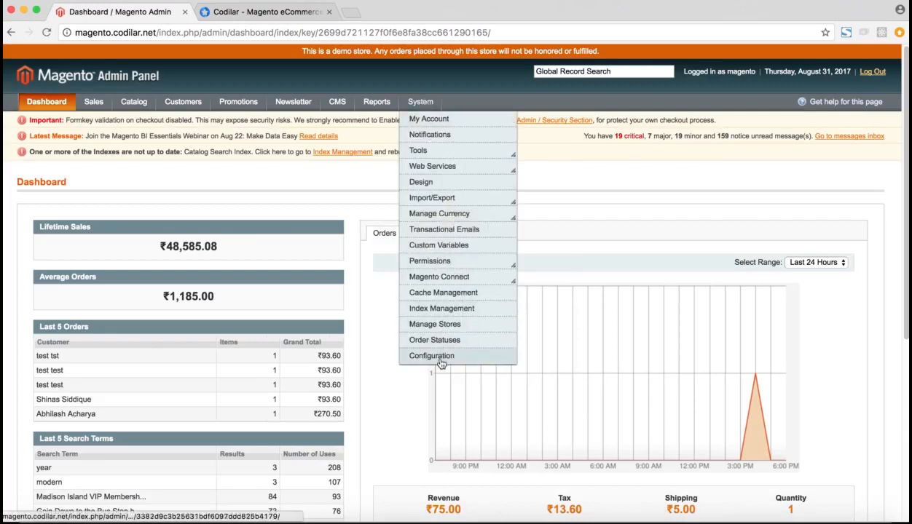
{"action": "left_click", "coordinate": [431, 356]}
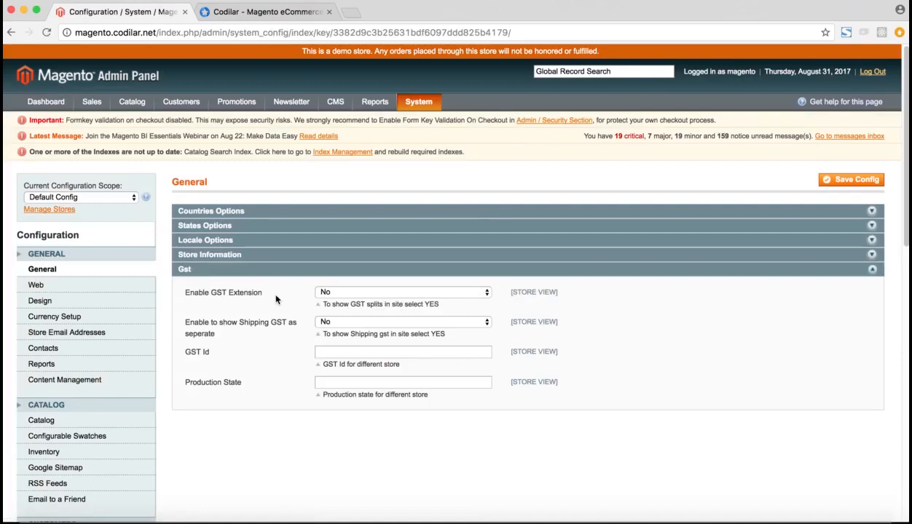
{"action": "mouse_move", "coordinate": [299, 308]}
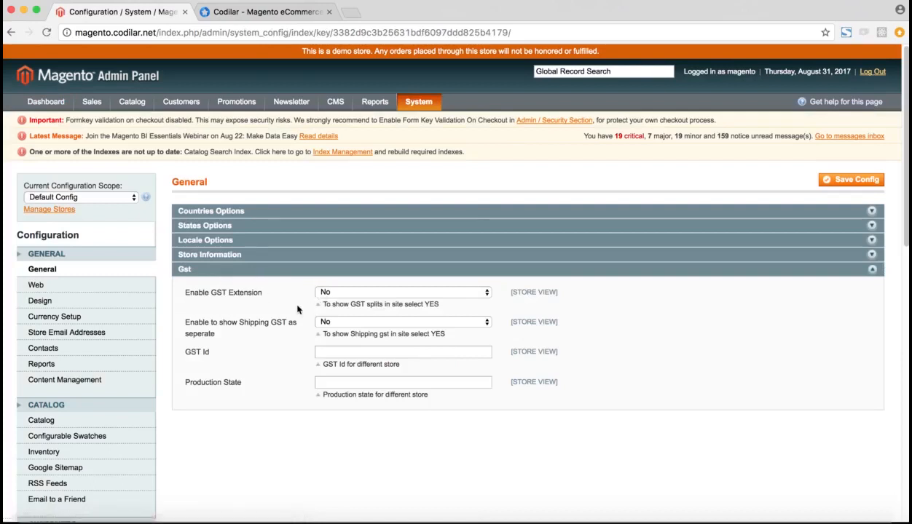
{"action": "mouse_move", "coordinate": [227, 293]}
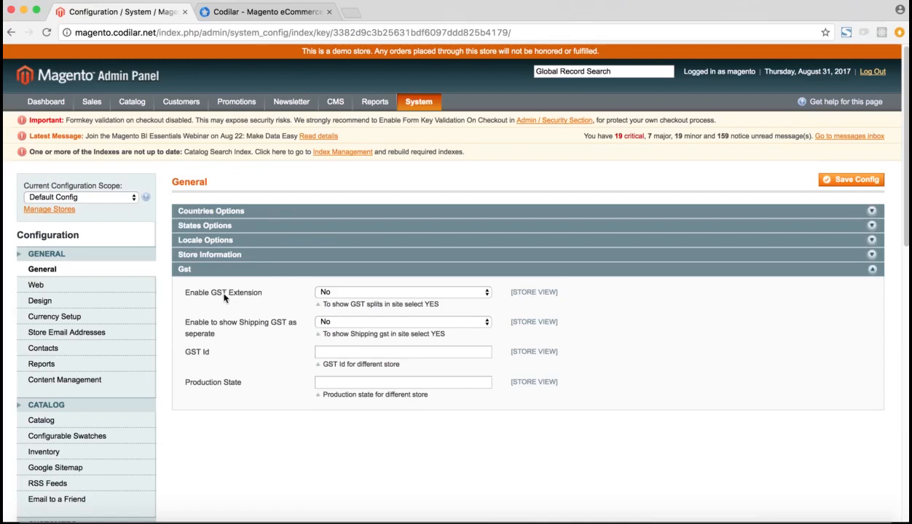
{"action": "left_click", "coordinate": [402, 292]}
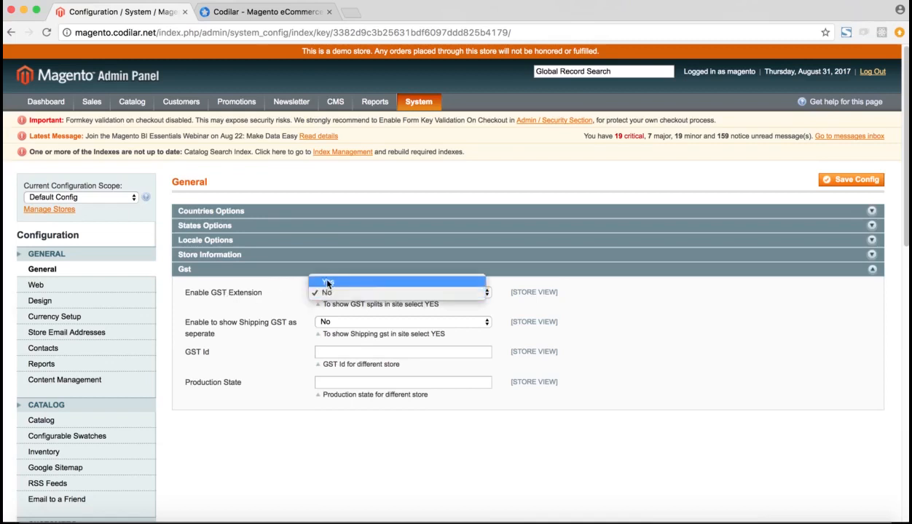
{"action": "left_click", "coordinate": [326, 282]}
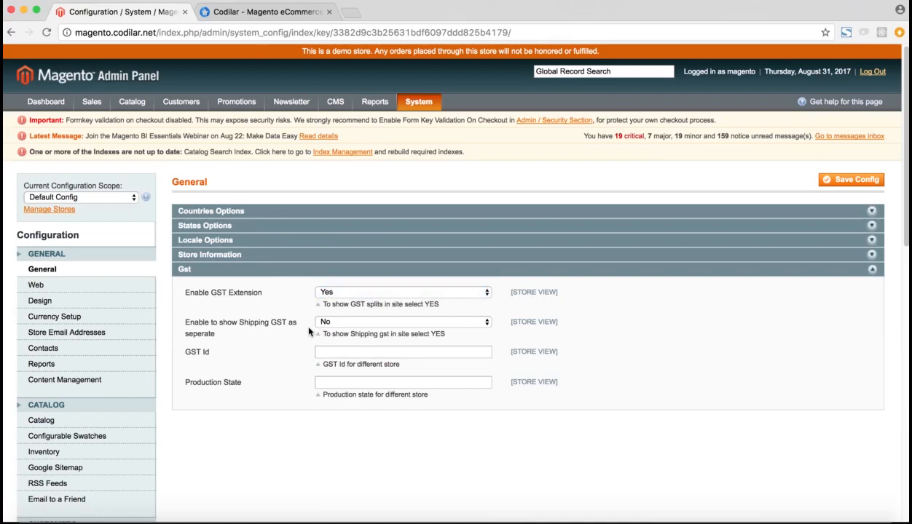
{"action": "left_click", "coordinate": [402, 322]}
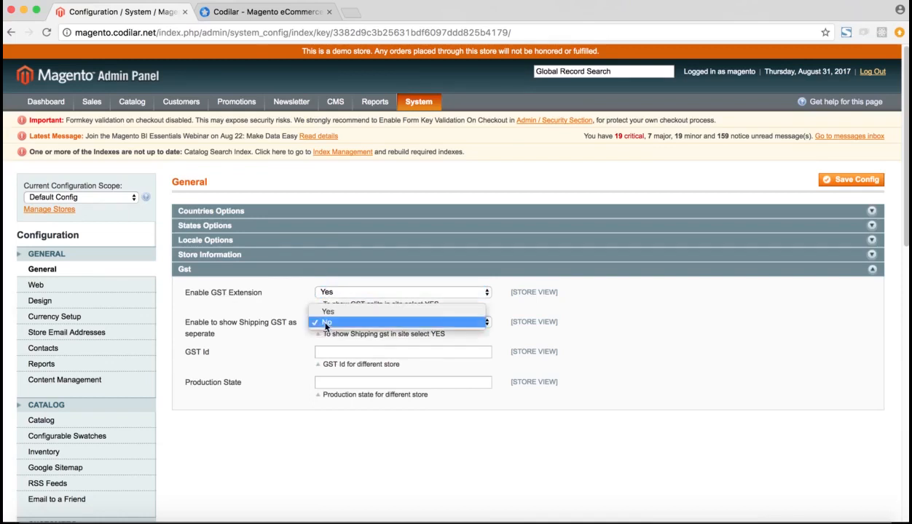
{"action": "left_click", "coordinate": [328, 311]}
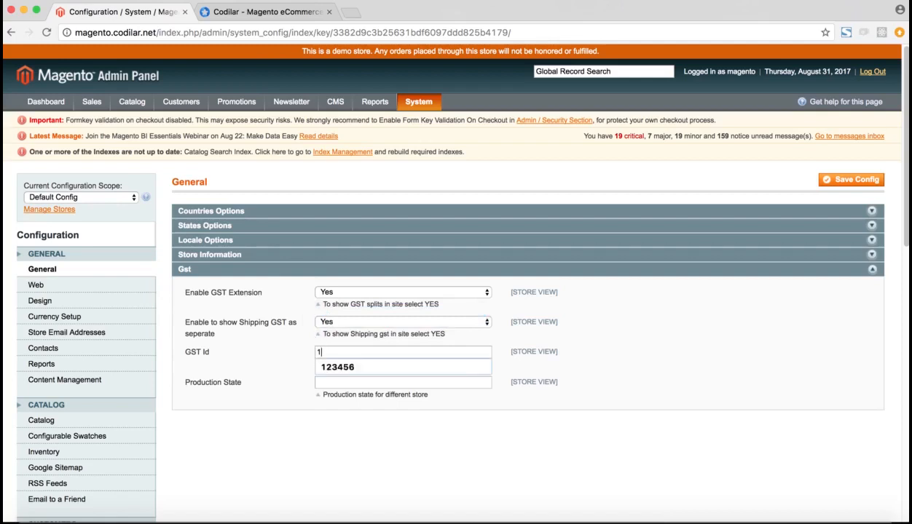
Enter GST Id 123456, set Production State to Karnataka and save the config
{"action": "type", "text": "23456"}
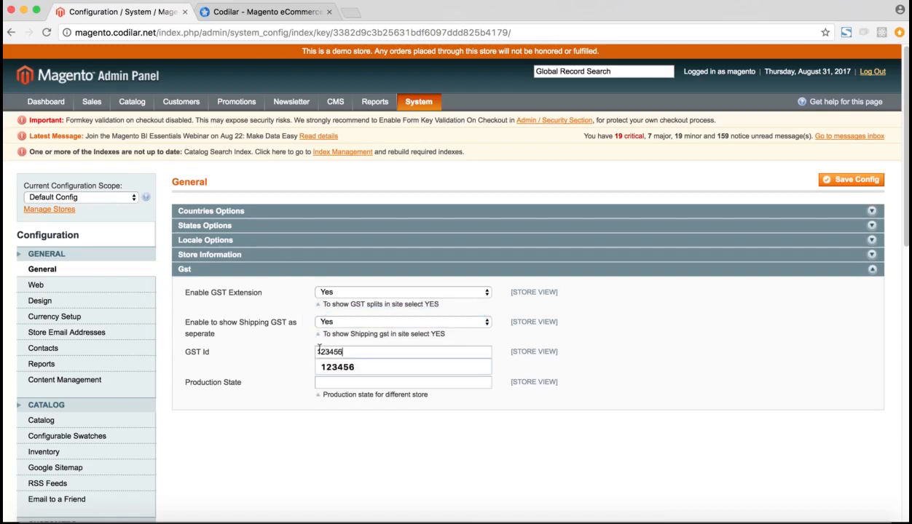
{"action": "left_click", "coordinate": [402, 382]}
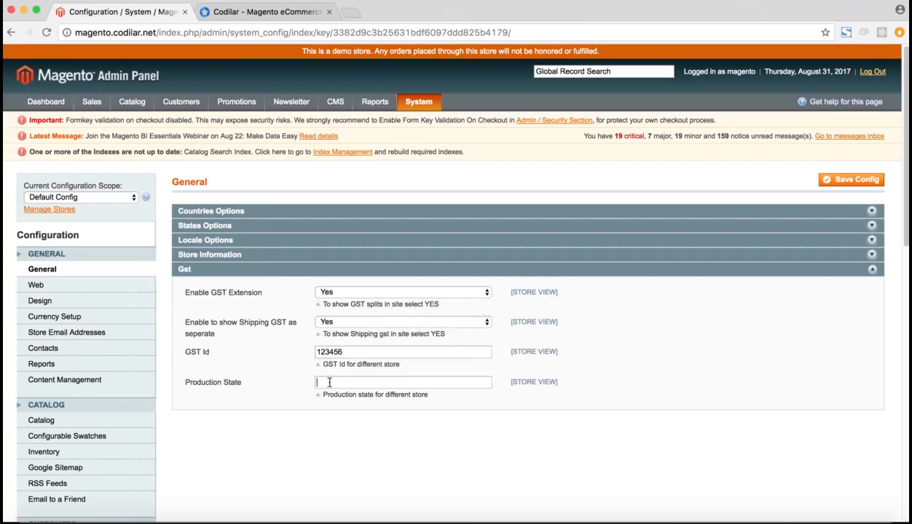
{"action": "type", "text": "K"}
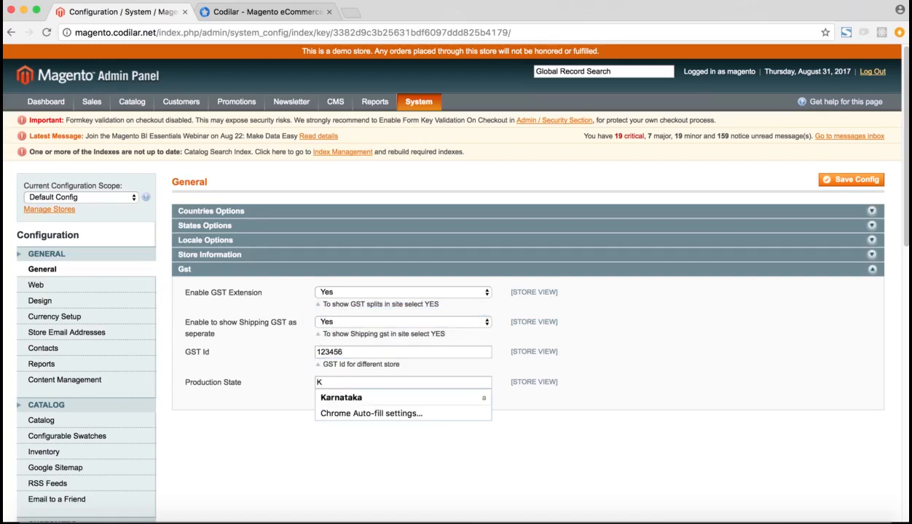
{"action": "left_click", "coordinate": [341, 397]}
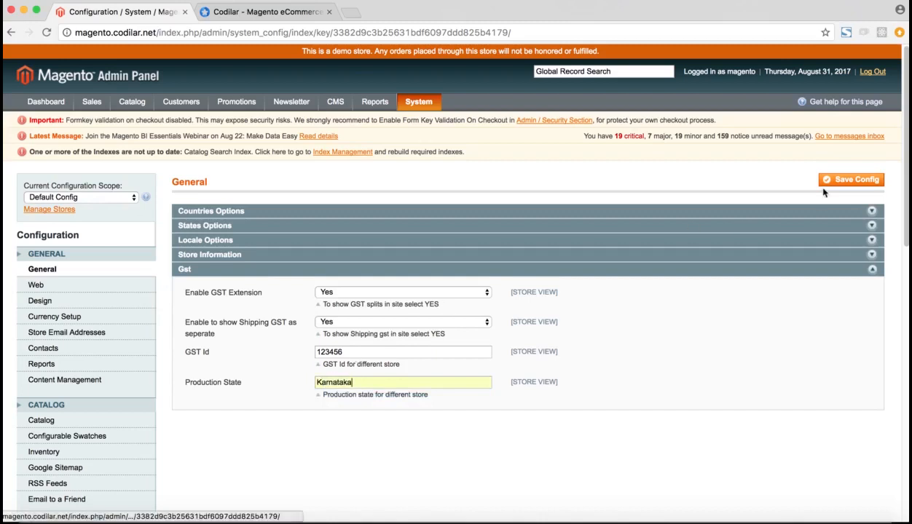
{"action": "left_click", "coordinate": [851, 179]}
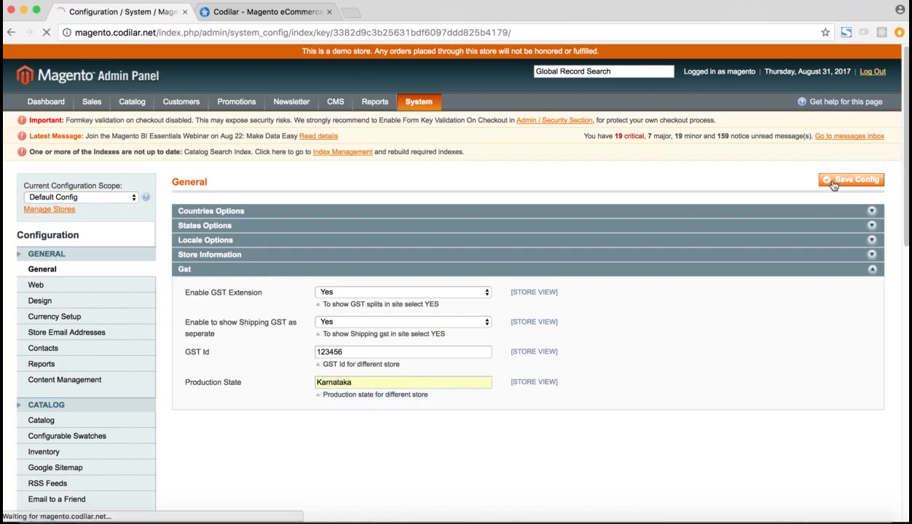
{"action": "left_click", "coordinate": [851, 180]}
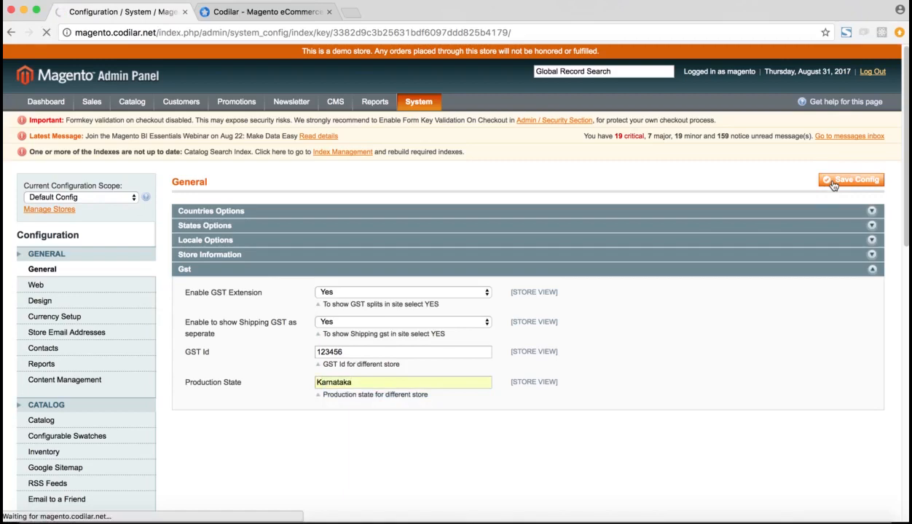
In Sales > Tax settings, set Display Full Tax Summary to Yes and save the config
{"action": "left_click", "coordinate": [852, 180]}
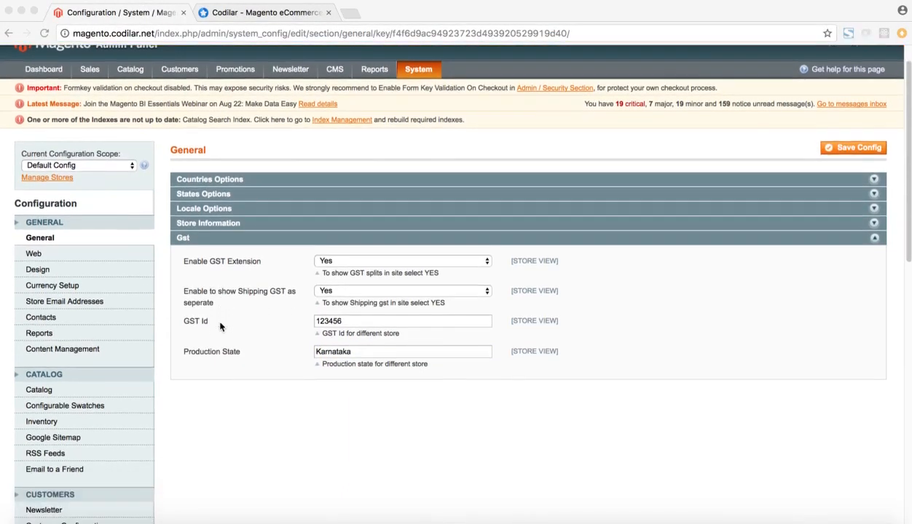
{"action": "scroll", "scroll_direction": "down", "scroll_amount": 3}
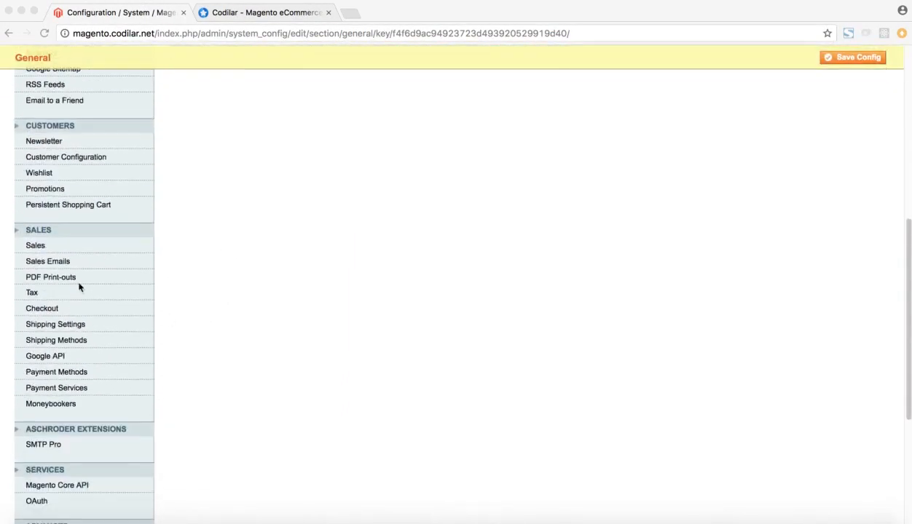
{"action": "left_click", "coordinate": [32, 291]}
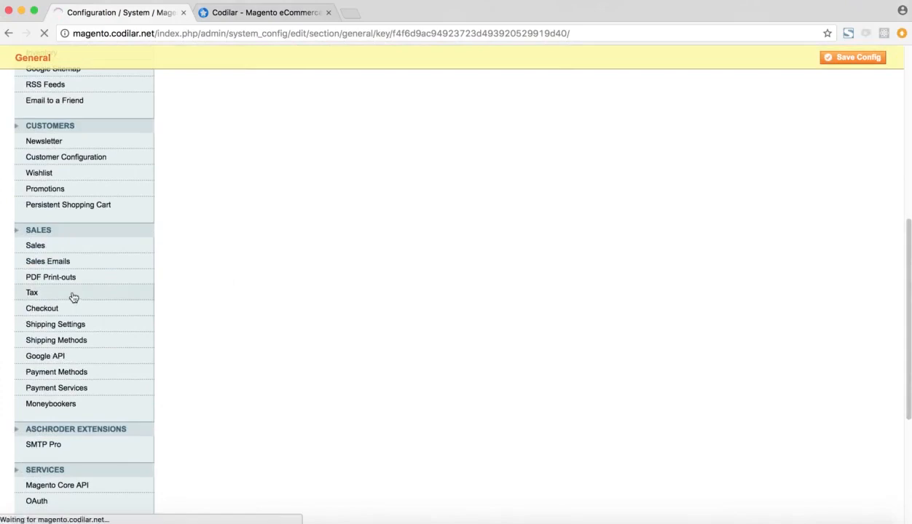
{"action": "left_click", "coordinate": [31, 291]}
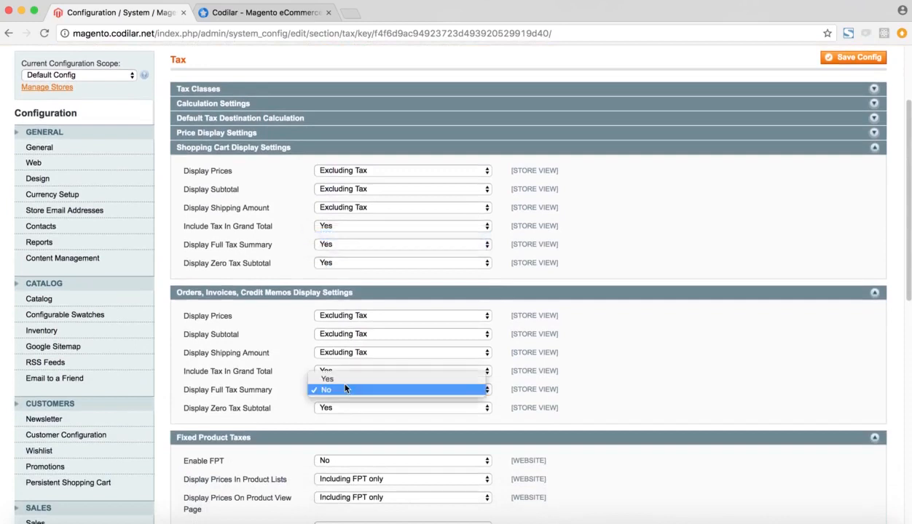
{"action": "left_click", "coordinate": [327, 379]}
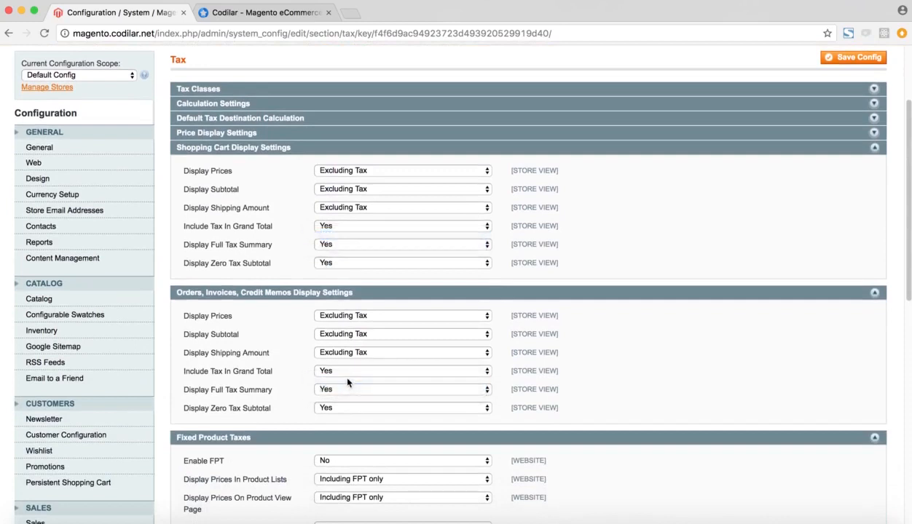
{"action": "mouse_move", "coordinate": [854, 62]}
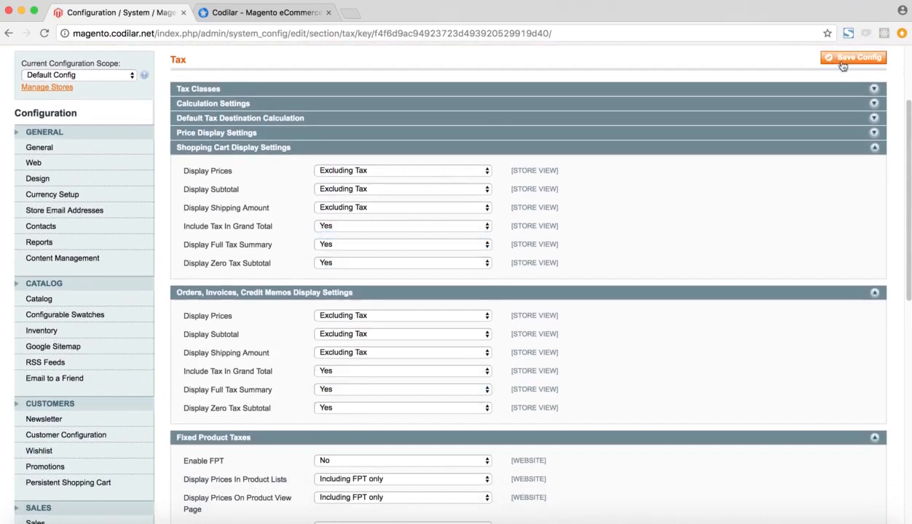
{"action": "left_click", "coordinate": [849, 56]}
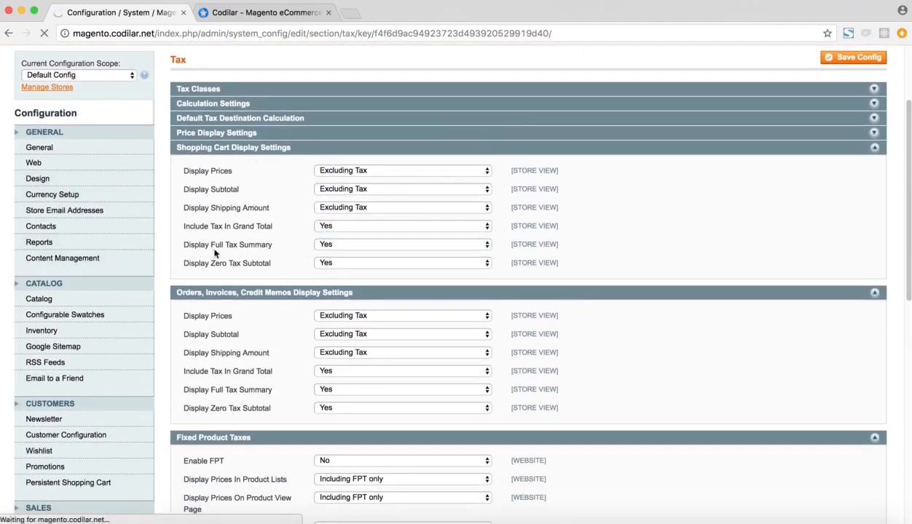
{"action": "scroll", "scroll_direction": "down", "scroll_amount": 3}
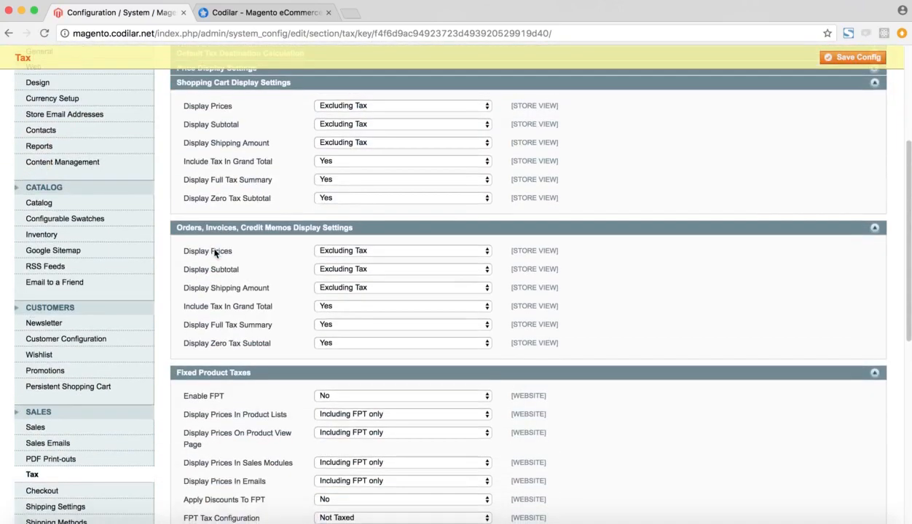
{"action": "scroll", "scroll_direction": "down", "scroll_amount": 3}
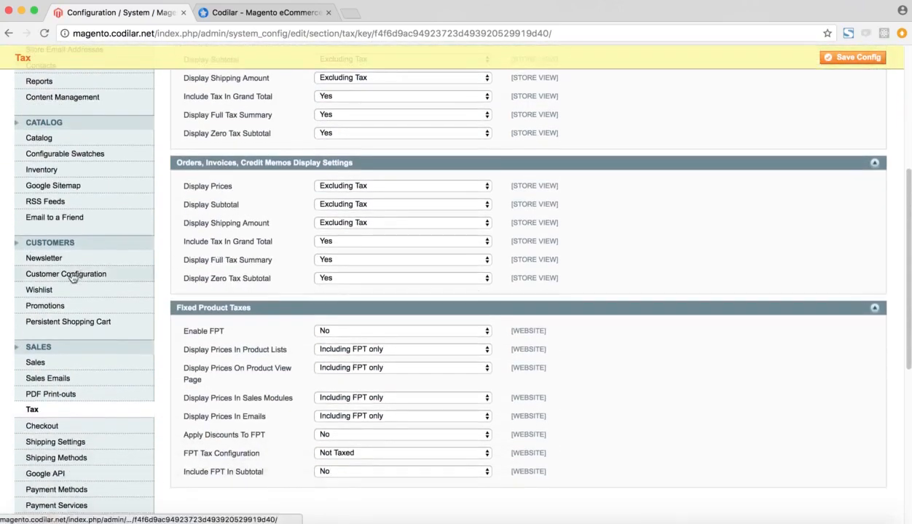
Paste '{{depend gstid}}GSTIN:{{var gstid}}{{/depend}}' into the address templates and save the config
{"action": "left_click", "coordinate": [66, 274]}
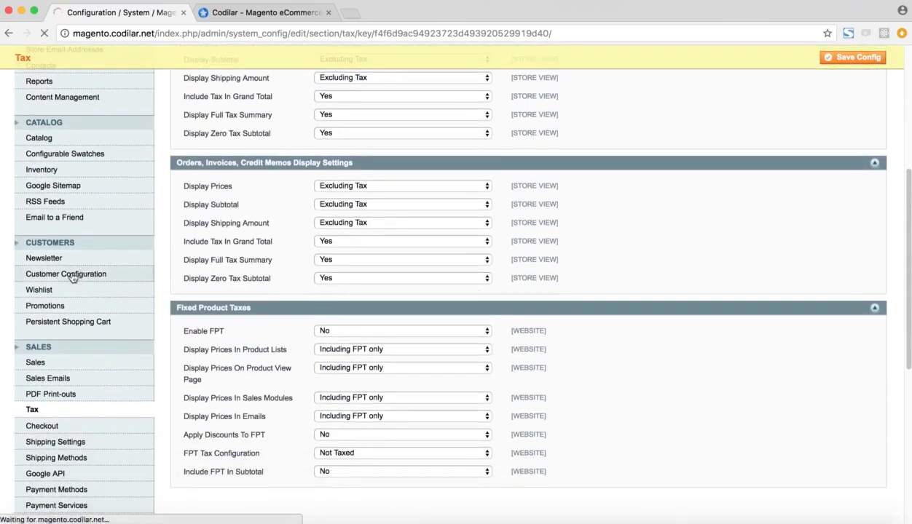
{"action": "left_click", "coordinate": [65, 274]}
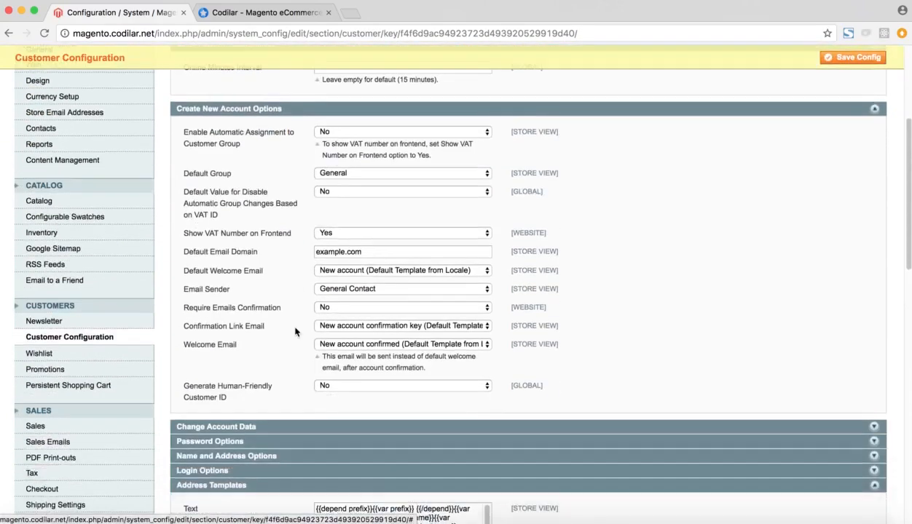
{"action": "scroll", "scroll_direction": "down", "scroll_amount": 3}
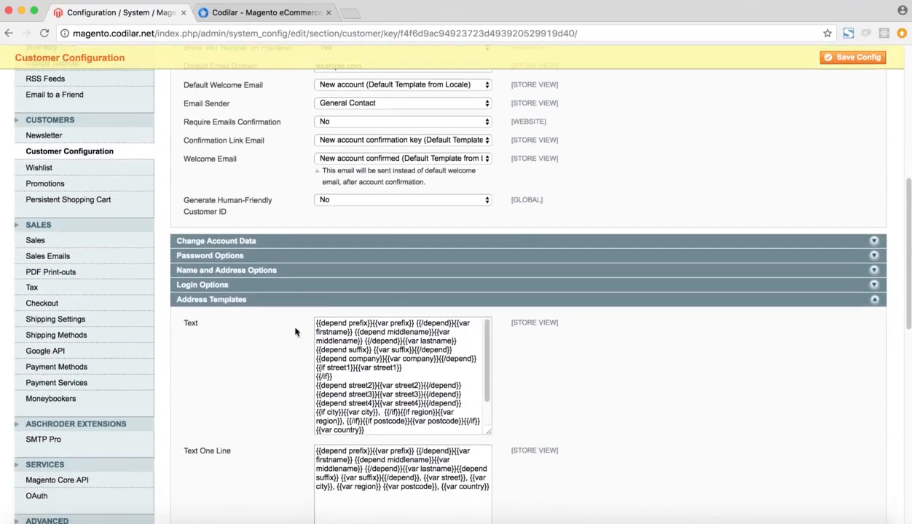
{"action": "scroll", "scroll_direction": "down", "scroll_amount": 3}
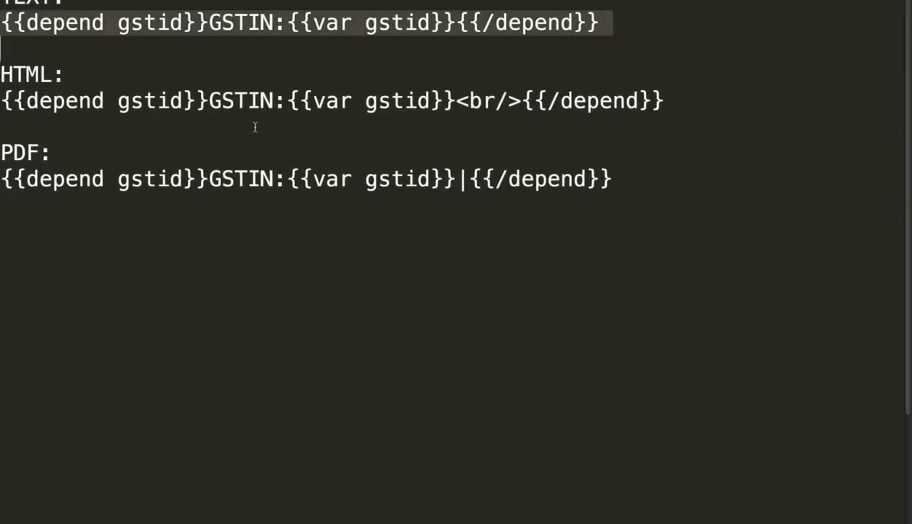
{"action": "mouse_move", "coordinate": [255, 27]}
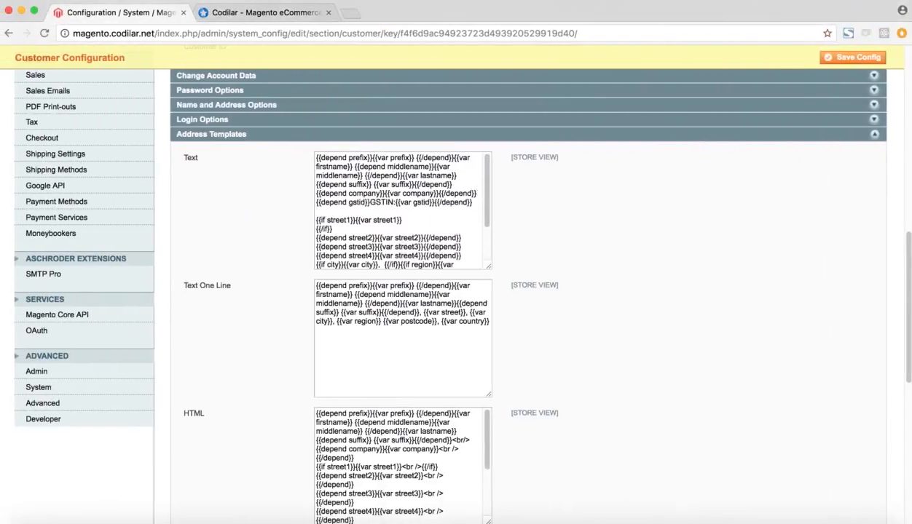
{"action": "type", "text": "{{depend gstid}}GSTIN:{{var gstid}}{{/depend}}"}
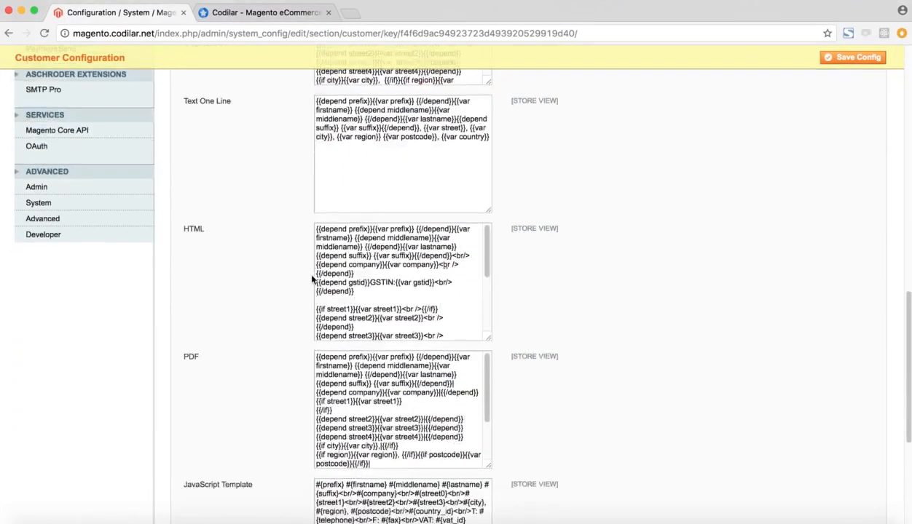
{"action": "scroll", "scroll_direction": "down", "scroll_amount": 3}
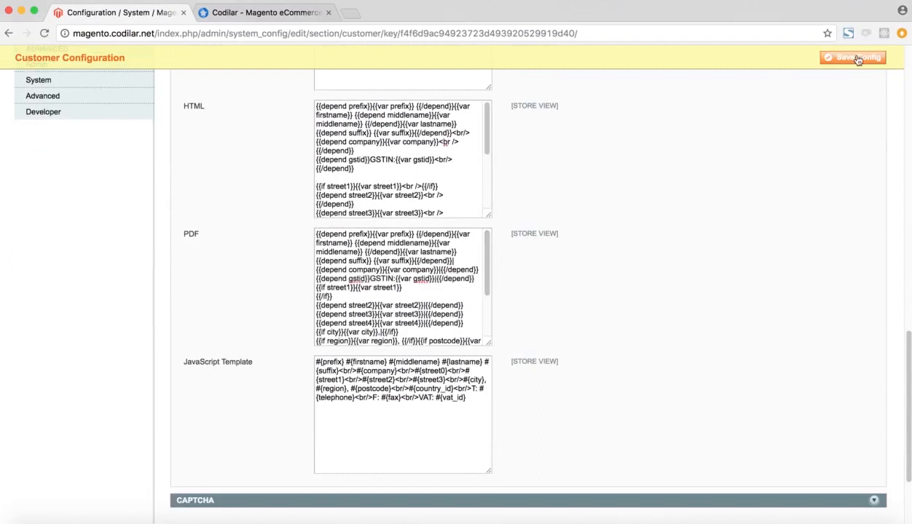
{"action": "left_click", "coordinate": [856, 57]}
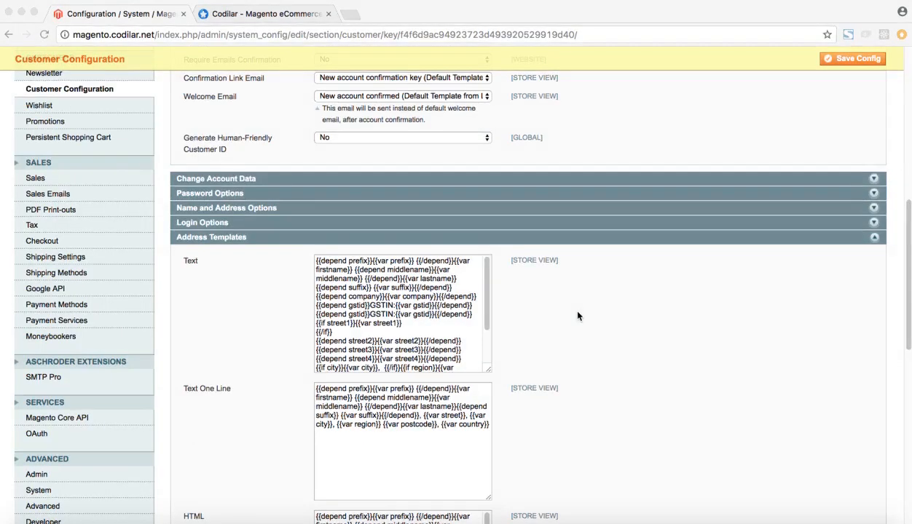
{"action": "scroll", "scroll_direction": "up", "scroll_amount": 3}
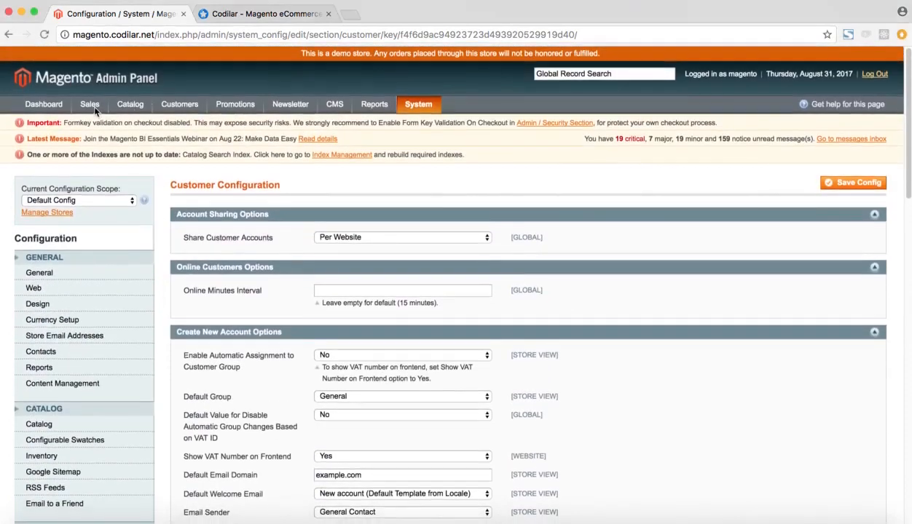
Go to Sales > Tax > Manage Tax Rules listing GST, GST 18% and Shipping
{"action": "left_click", "coordinate": [91, 105]}
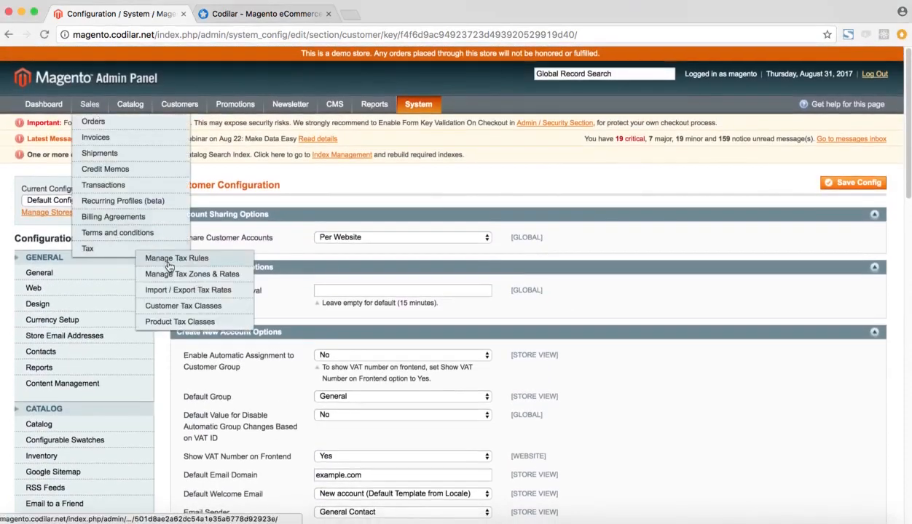
{"action": "left_click", "coordinate": [175, 258]}
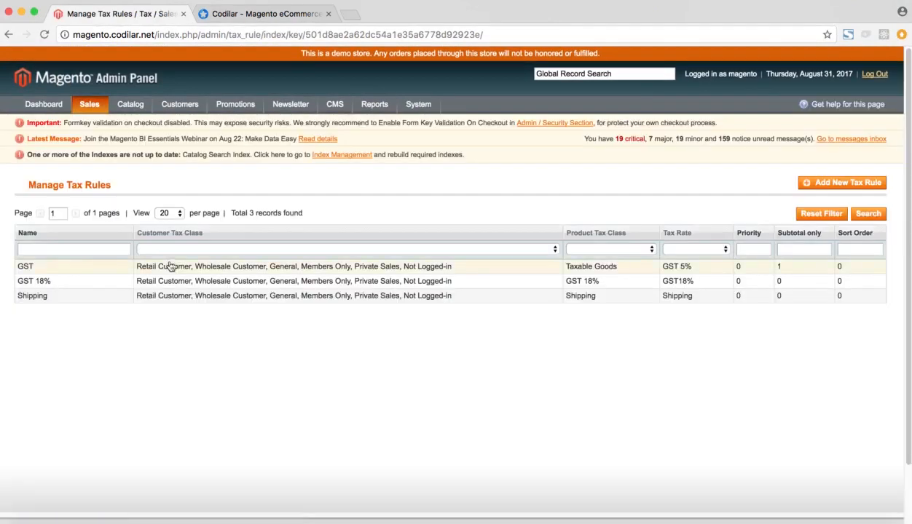
{"action": "mouse_move", "coordinate": [47, 285]}
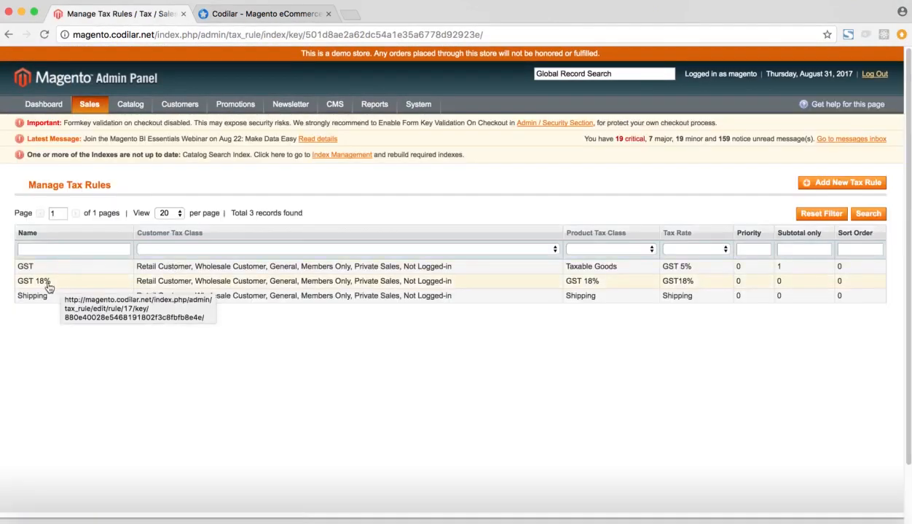
{"action": "mouse_move", "coordinate": [124, 122]}
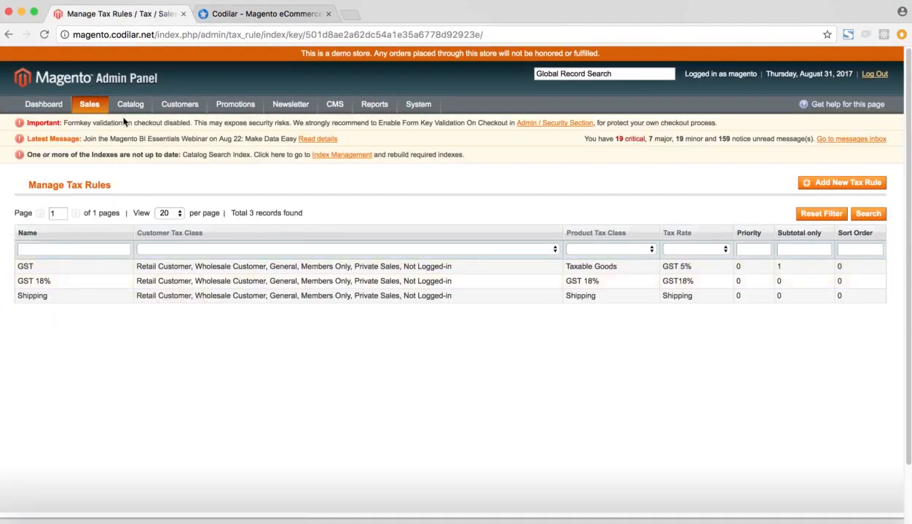
Start a new product attribute in Catalog > Attributes with code hsn_code
{"action": "left_click", "coordinate": [130, 105]}
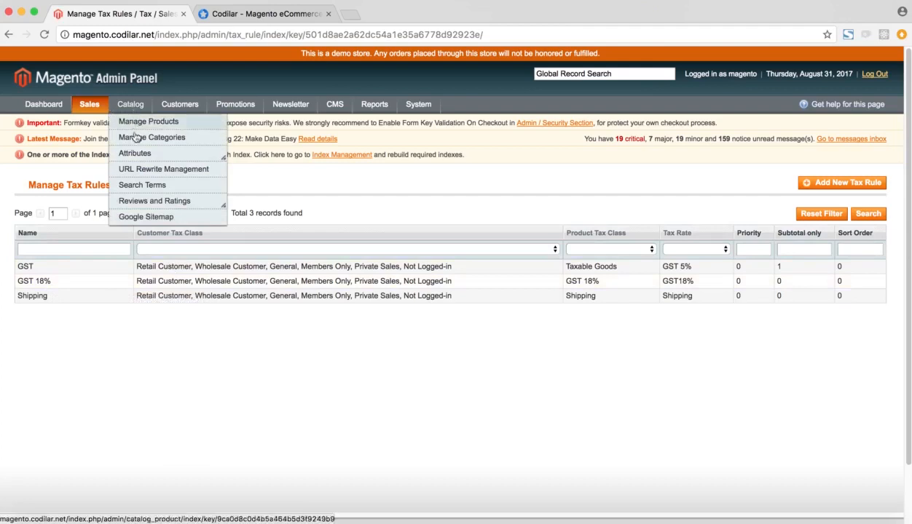
{"action": "mouse_move", "coordinate": [134, 153]}
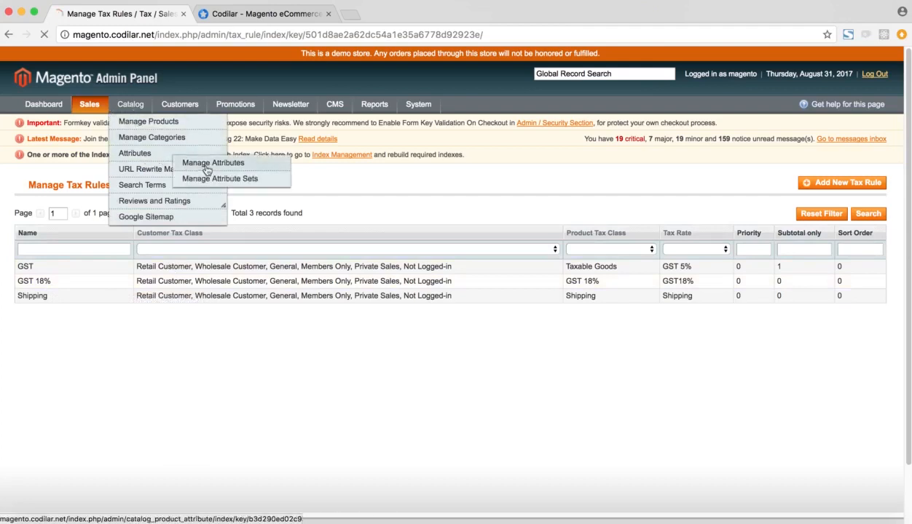
{"action": "left_click", "coordinate": [213, 164]}
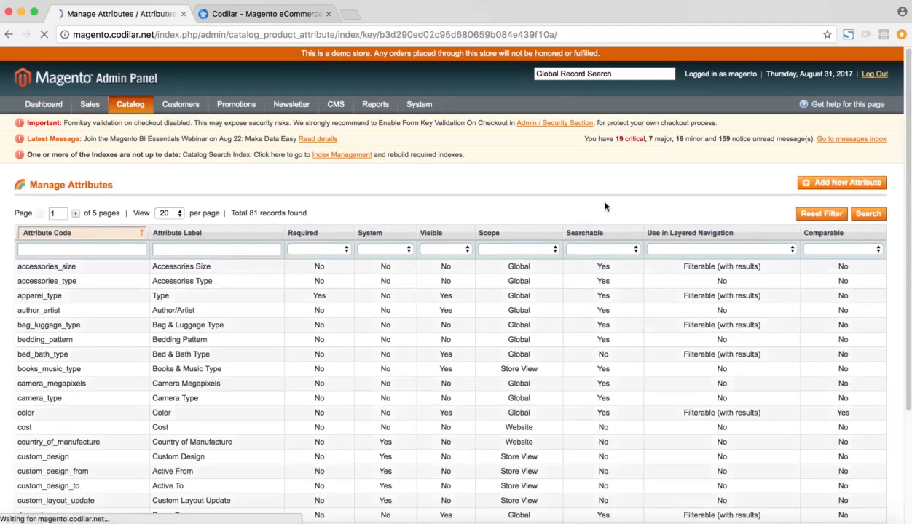
{"action": "left_click", "coordinate": [842, 182]}
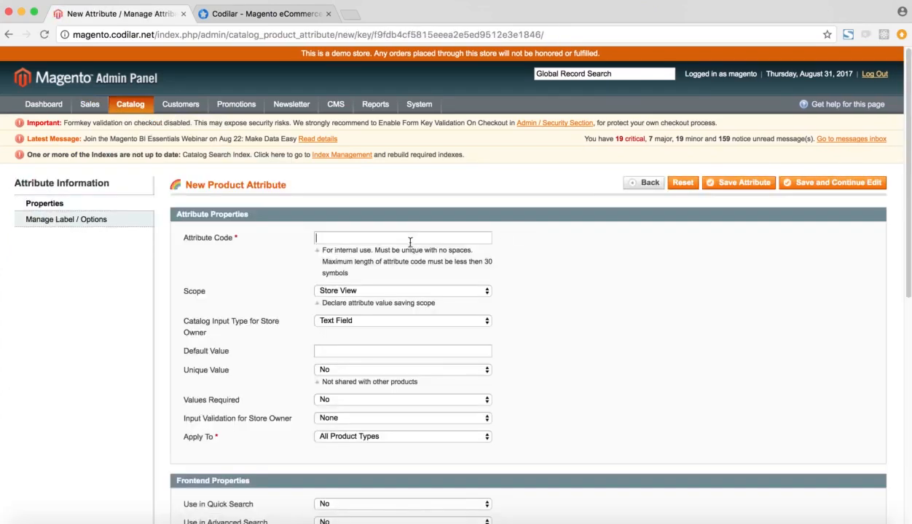
{"action": "type", "text": "hsn_"}
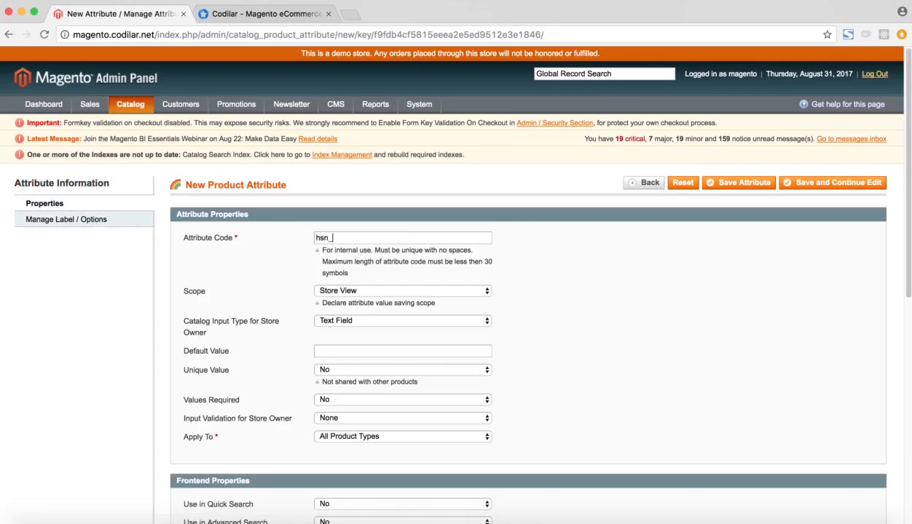
{"action": "type", "text": "code"}
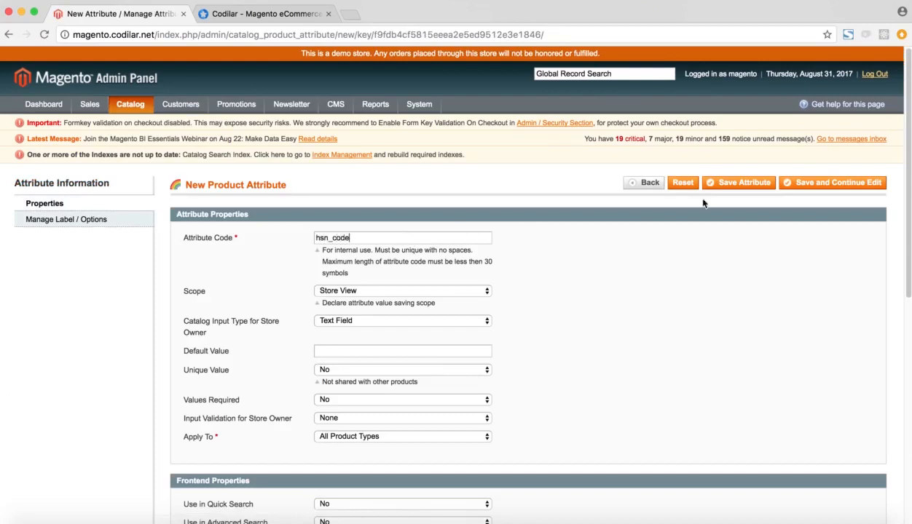
{"action": "left_click", "coordinate": [740, 182]}
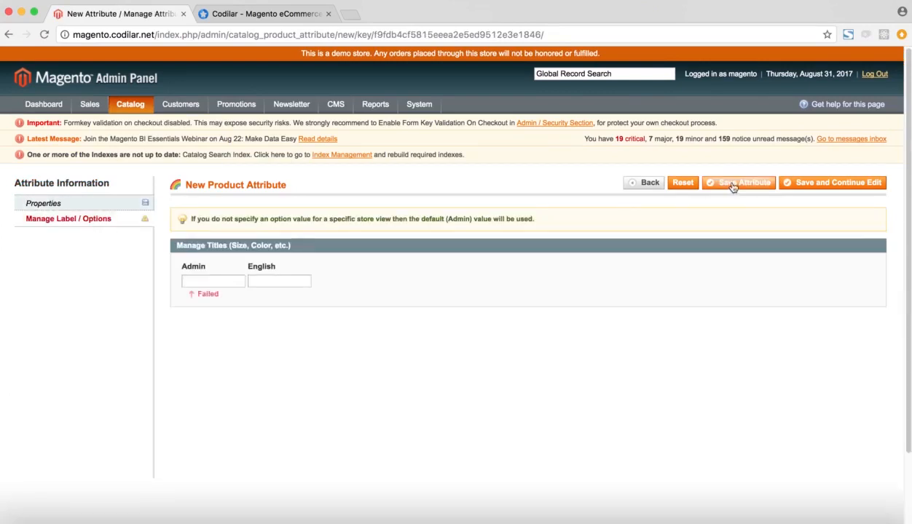
Label the attribute HSN for Admin and English and save it
{"action": "left_click", "coordinate": [212, 279]}
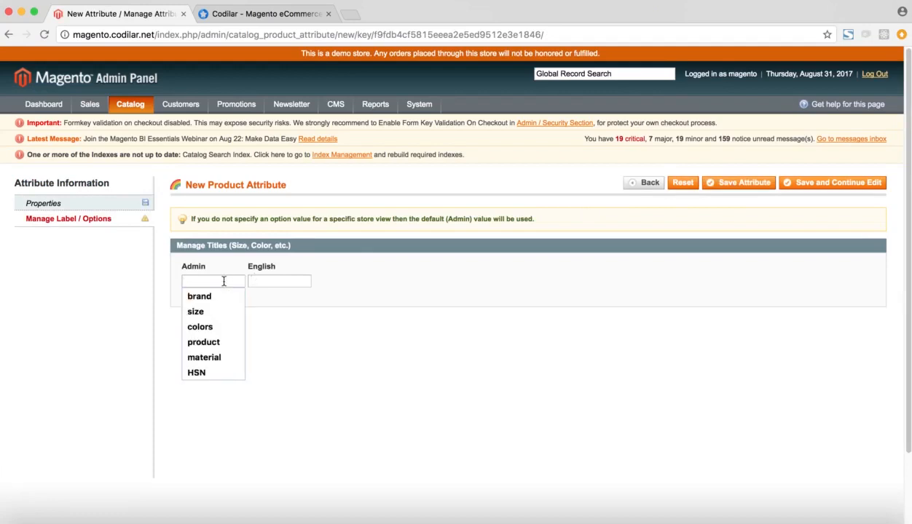
{"action": "type", "text": "/hsn"}
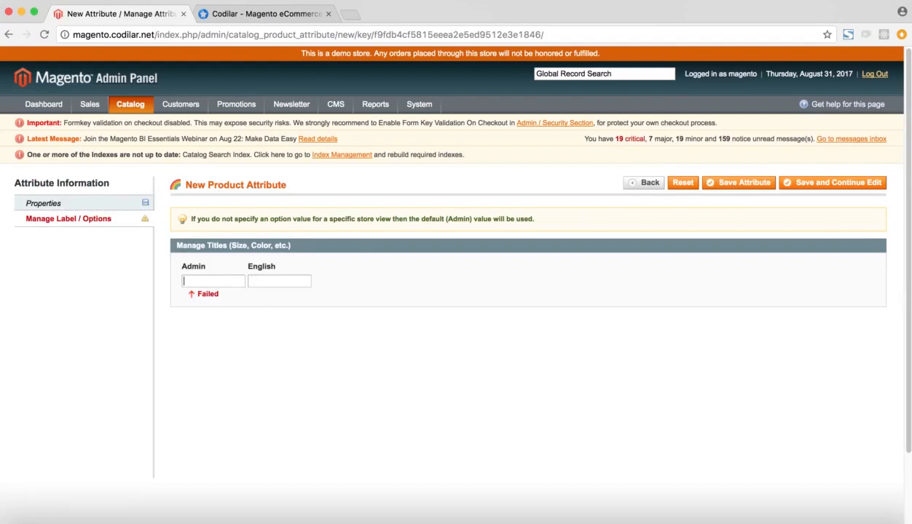
{"action": "type", "text": "HSN"}
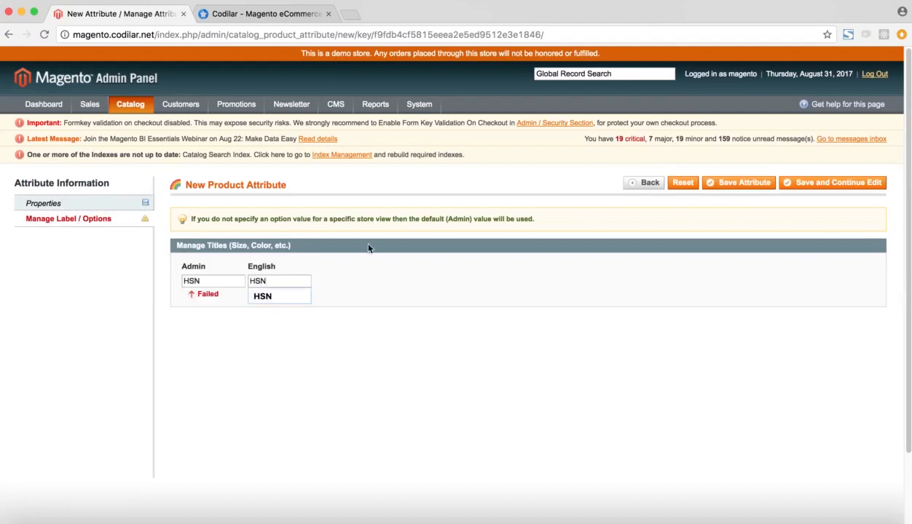
{"action": "left_click", "coordinate": [740, 184]}
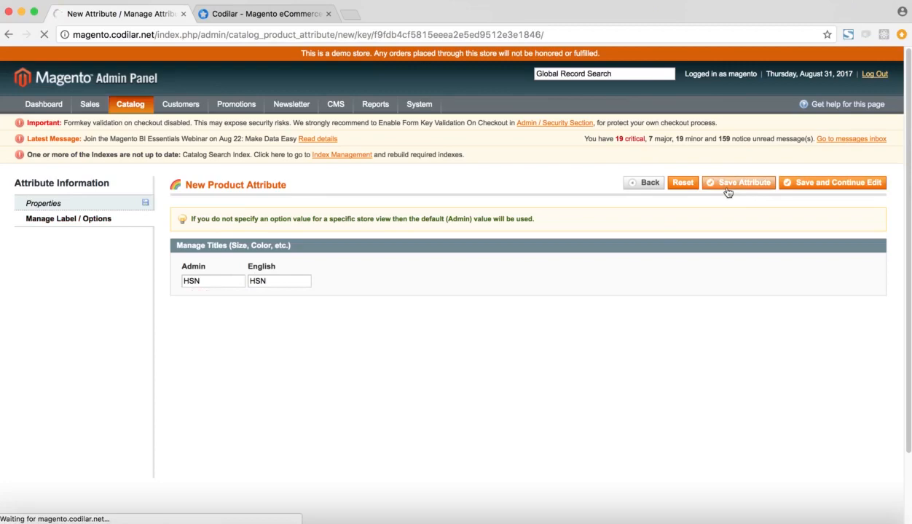
{"action": "left_click", "coordinate": [738, 182]}
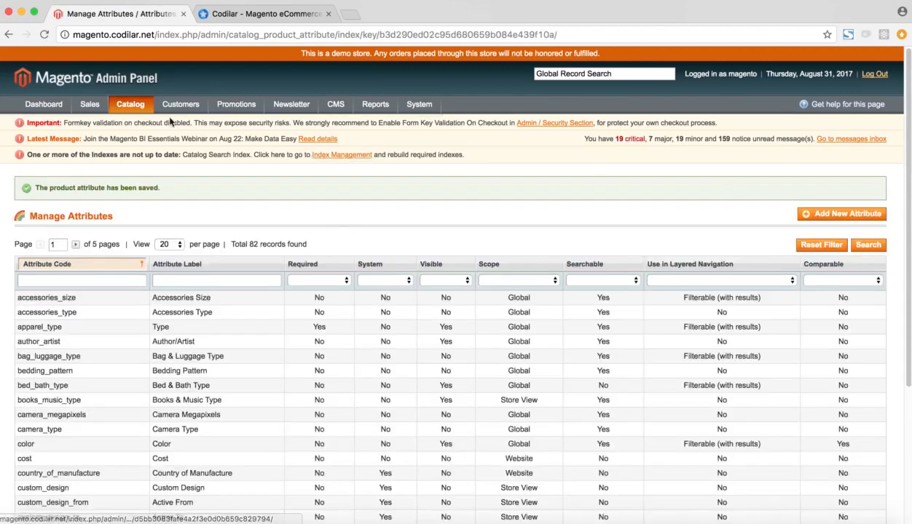
In Manage Attribute Sets, add hsn_code to Clothing's General group and save the set
{"action": "left_click", "coordinate": [132, 104]}
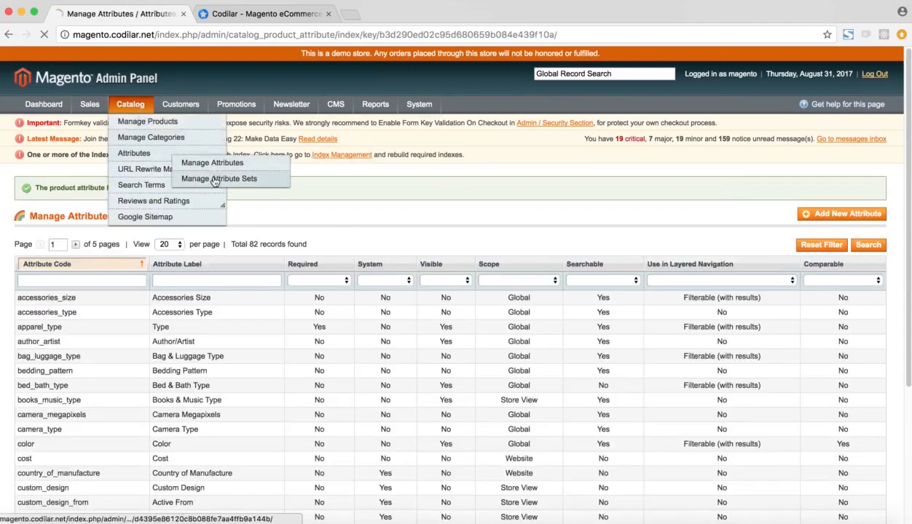
{"action": "left_click", "coordinate": [221, 178]}
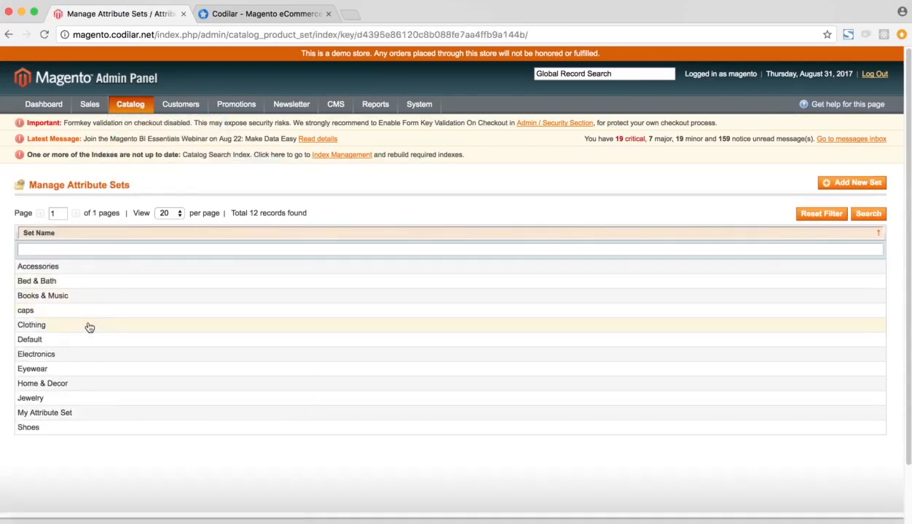
{"action": "left_click", "coordinate": [32, 325]}
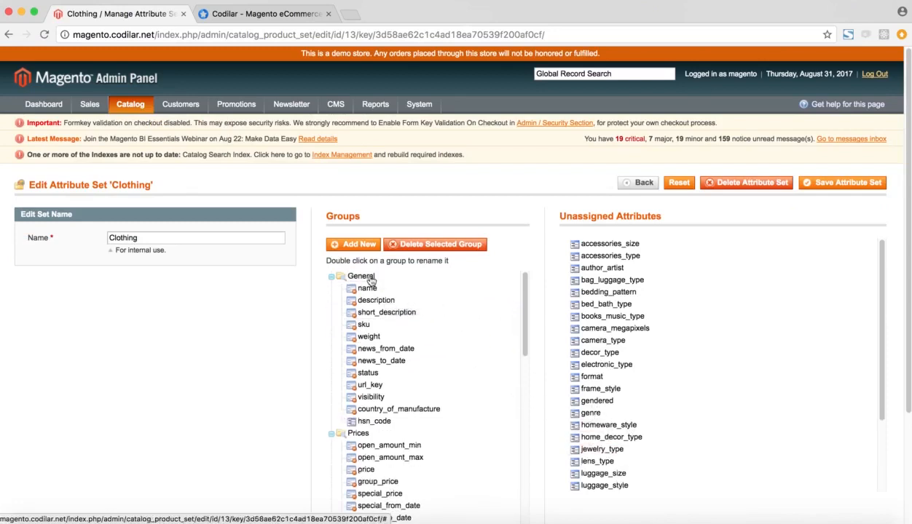
{"action": "left_click", "coordinate": [844, 183]}
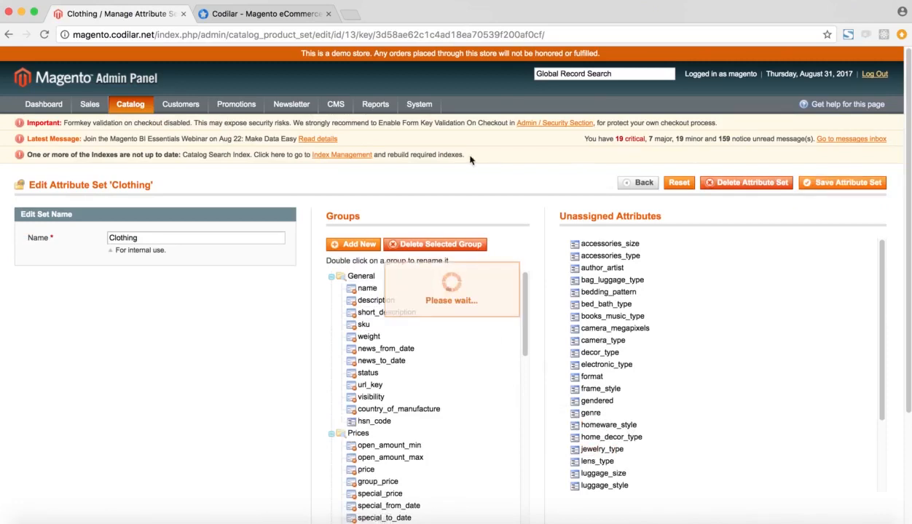
{"action": "left_click", "coordinate": [130, 105]}
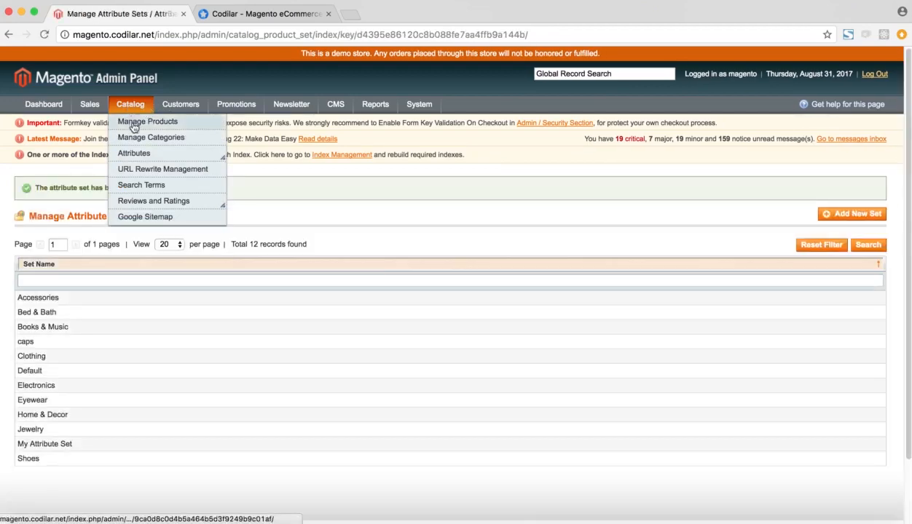
In Manage Products, filter by SKU 'm' and edit the Chelsea Tee product
{"action": "left_click", "coordinate": [147, 123]}
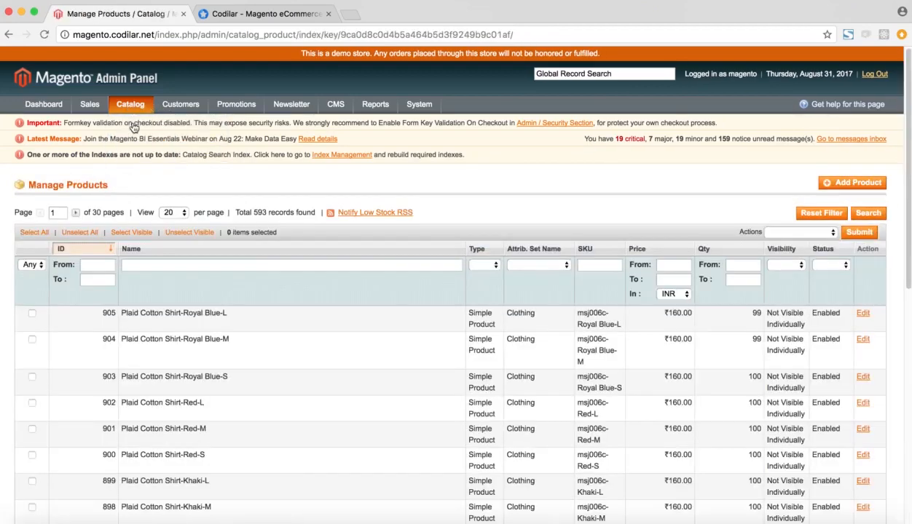
{"action": "left_click", "coordinate": [598, 265]}
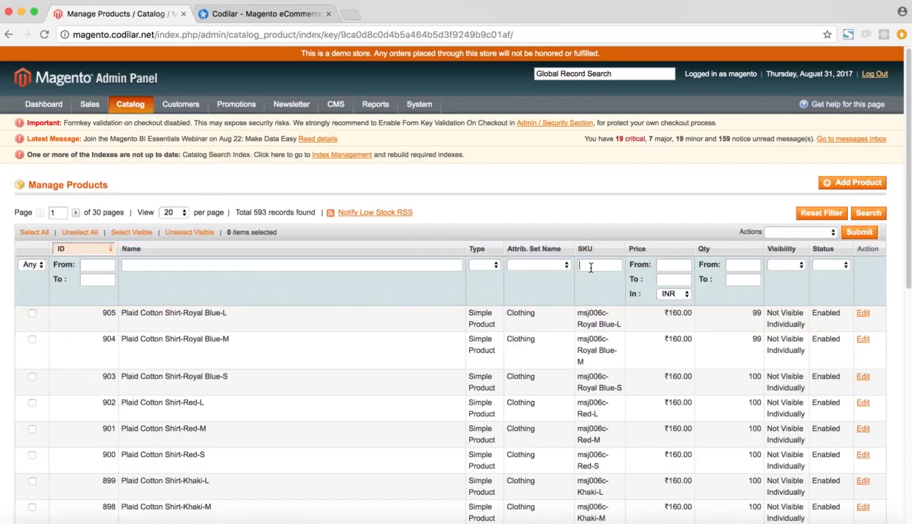
{"action": "type", "text": "mtk000"}
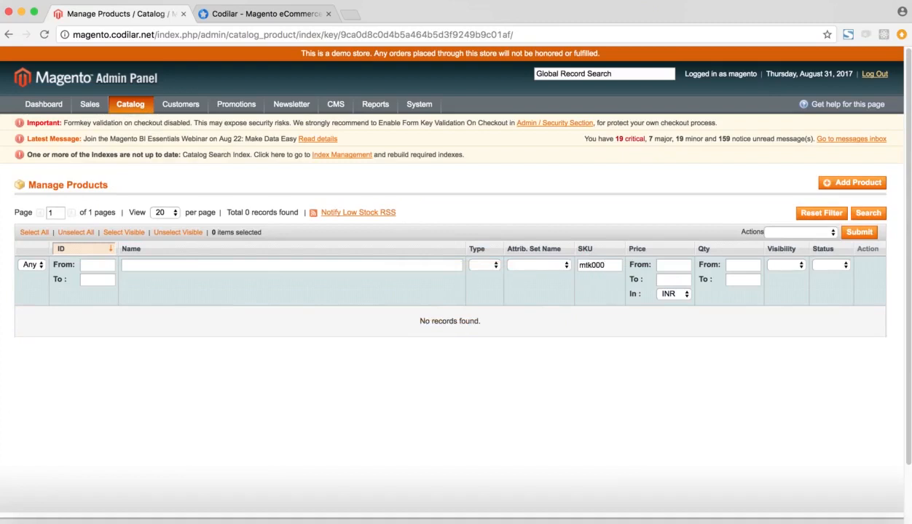
{"action": "left_click", "coordinate": [869, 213]}
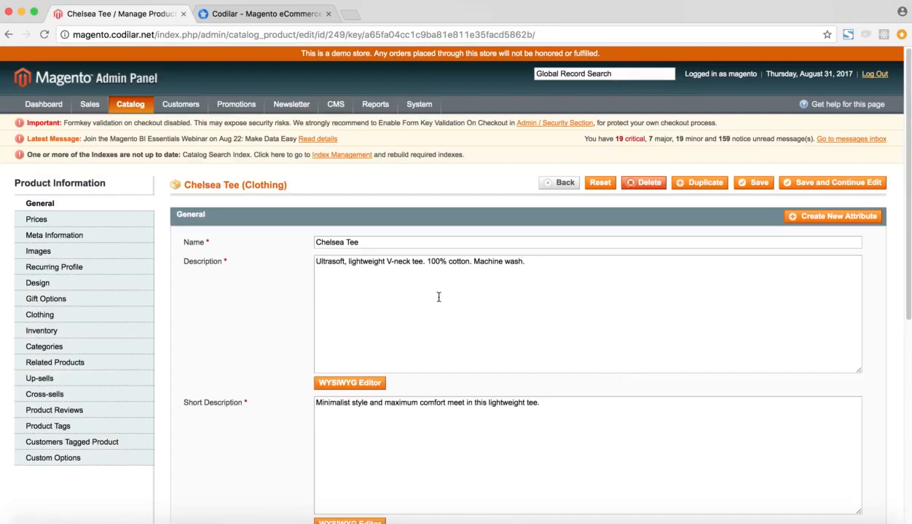
Set HSN to 123456, check the Prices tab's GST 18% tax class and save the product
{"action": "scroll", "scroll_direction": "down", "scroll_amount": 3}
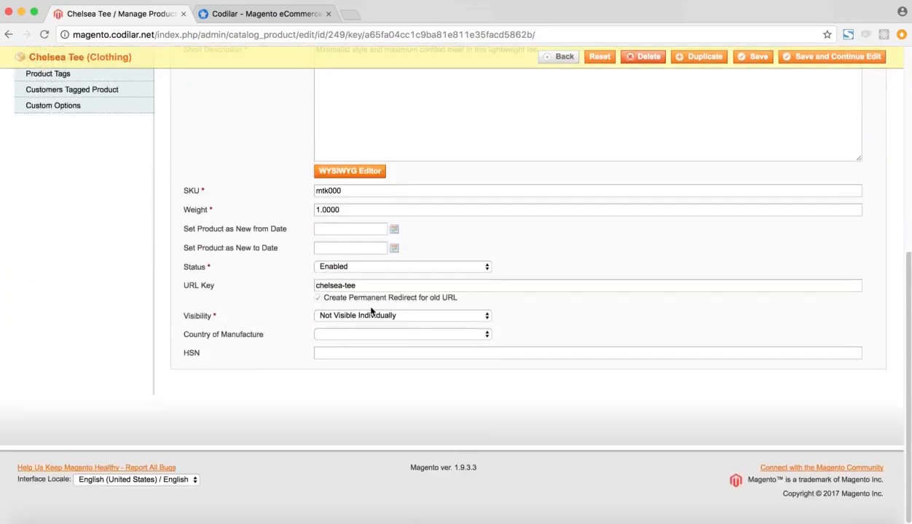
{"action": "left_click", "coordinate": [339, 360]}
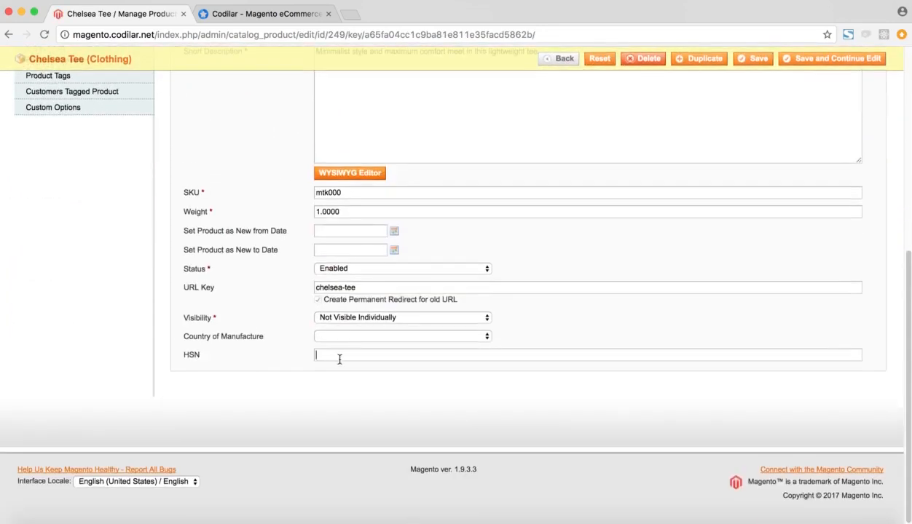
{"action": "type", "text": "123456"}
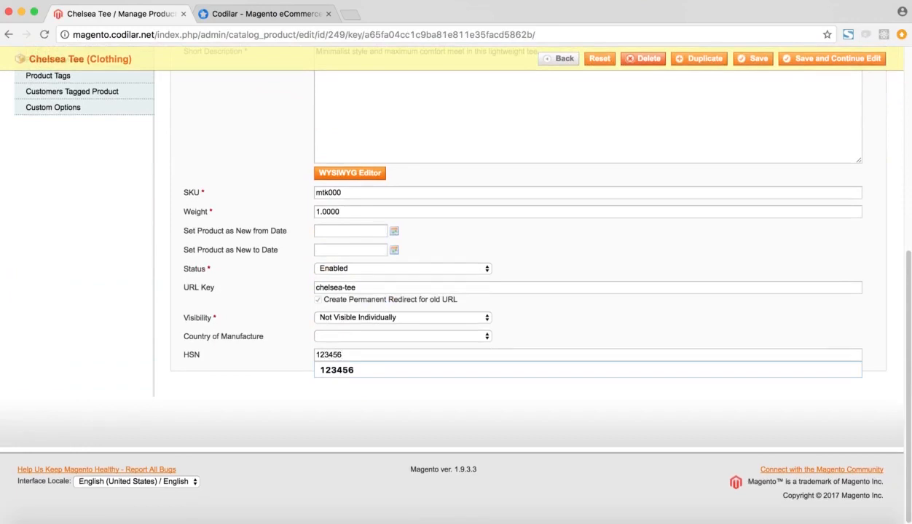
{"action": "scroll", "scroll_direction": "up", "scroll_amount": 3}
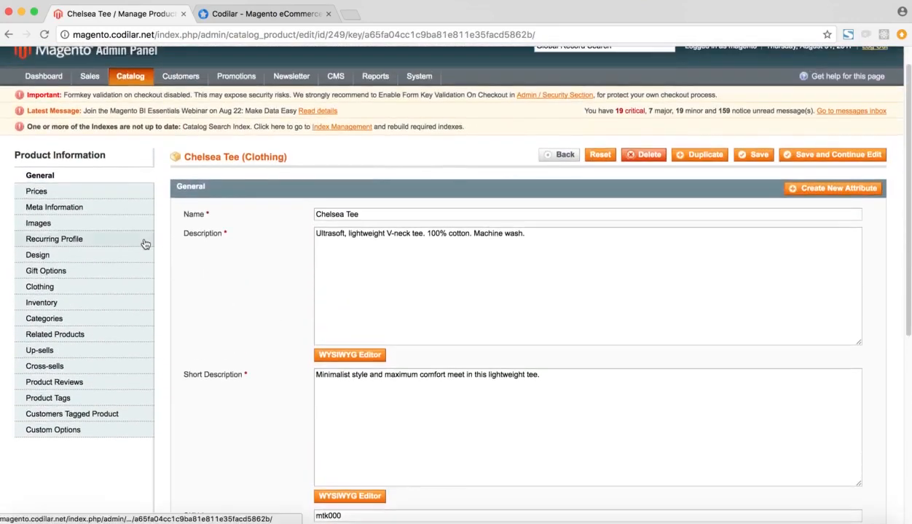
{"action": "left_click", "coordinate": [35, 191]}
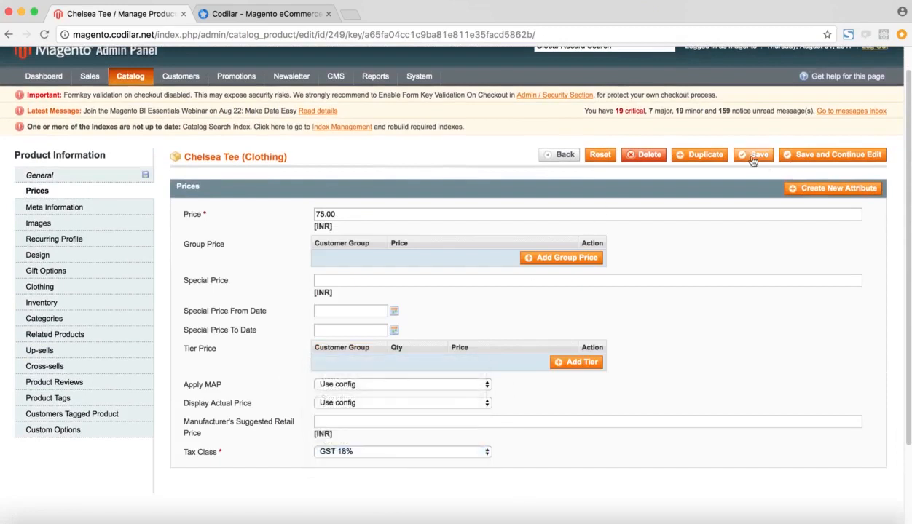
{"action": "left_click", "coordinate": [754, 155]}
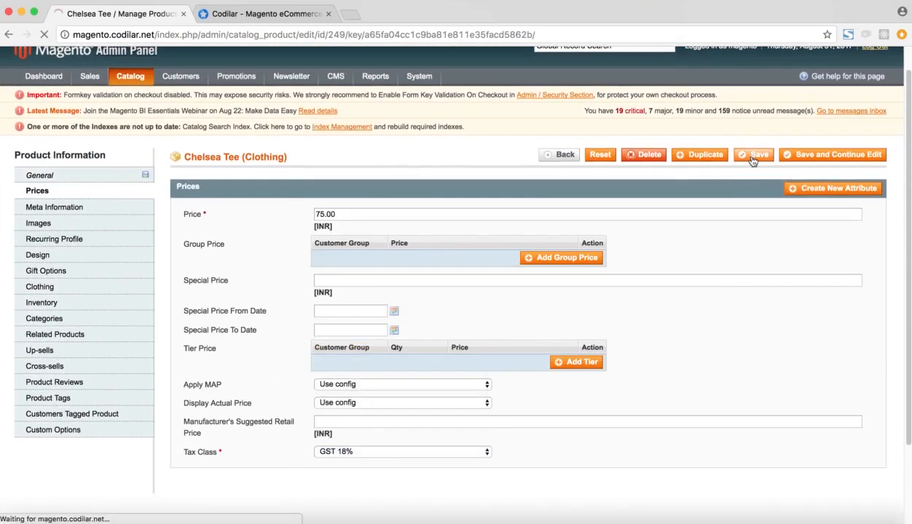
{"action": "mouse_move", "coordinate": [753, 158]}
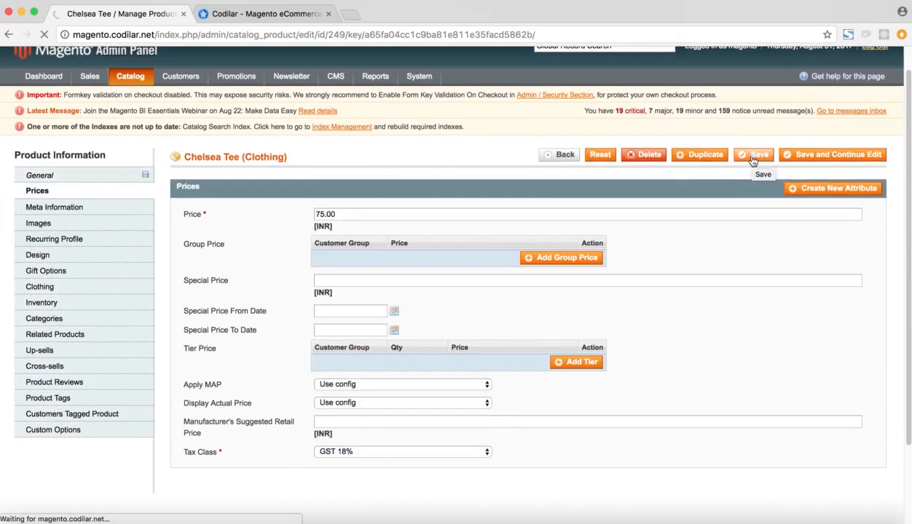
{"action": "left_click", "coordinate": [755, 155]}
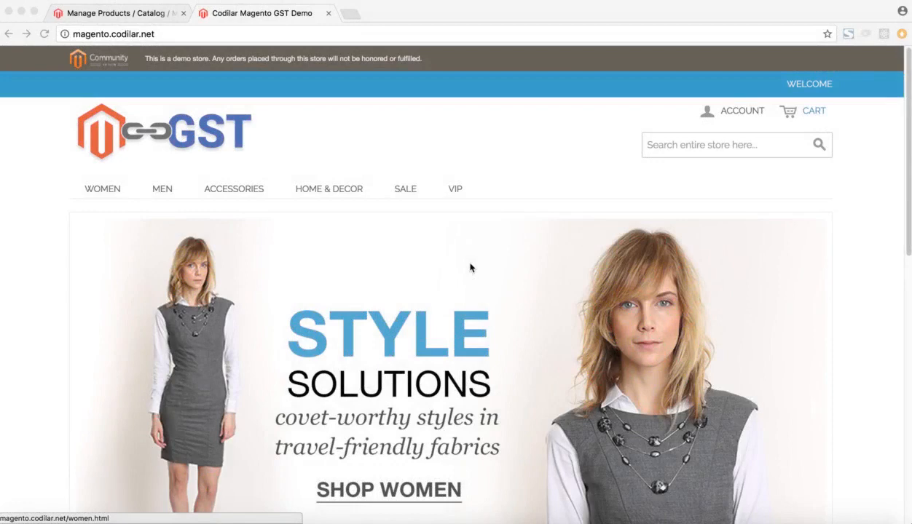
{"action": "mouse_move", "coordinate": [492, 229]}
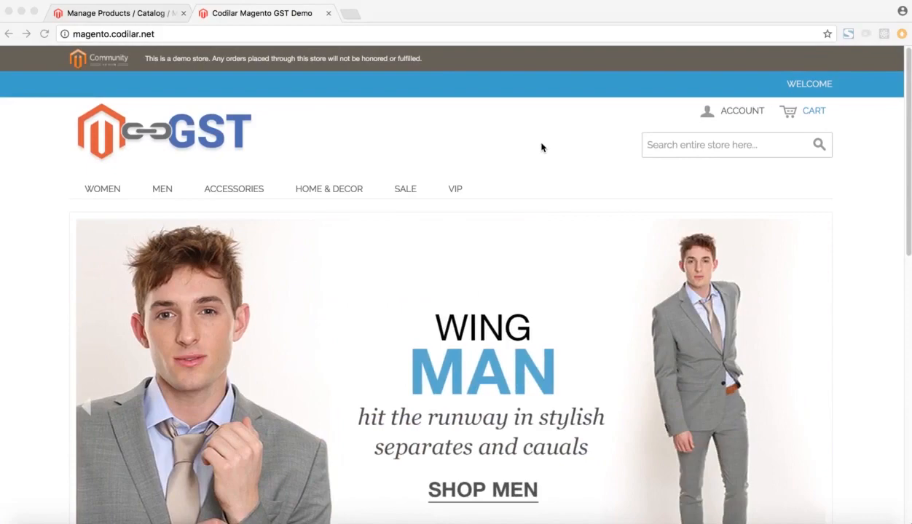
On the storefront, choose the Chelsea Tee in Blue, size S
{"action": "scroll", "scroll_direction": "down", "scroll_amount": 3}
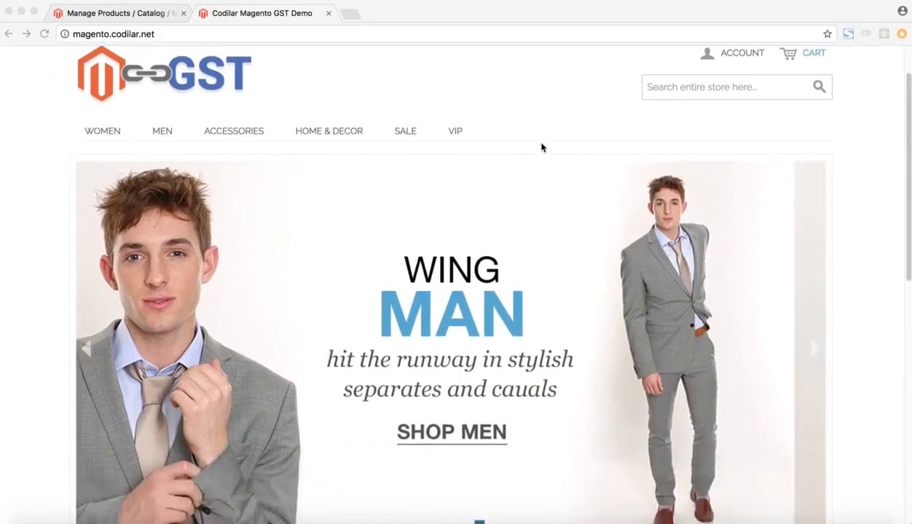
{"action": "scroll", "scroll_direction": "down", "scroll_amount": 3}
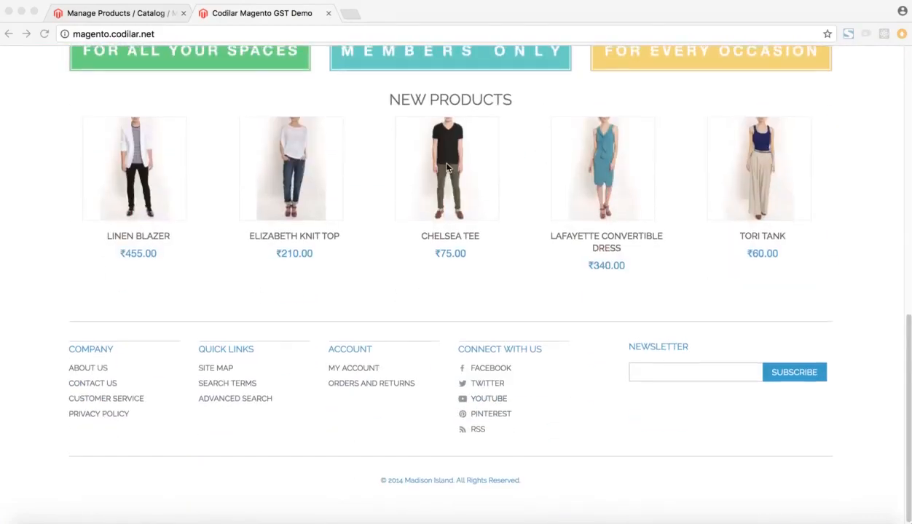
{"action": "left_click", "coordinate": [448, 169]}
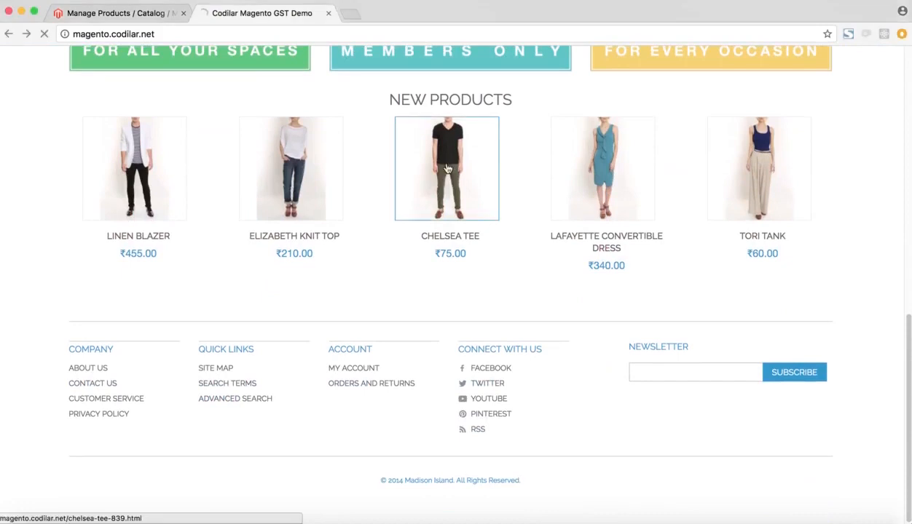
{"action": "left_click", "coordinate": [445, 169]}
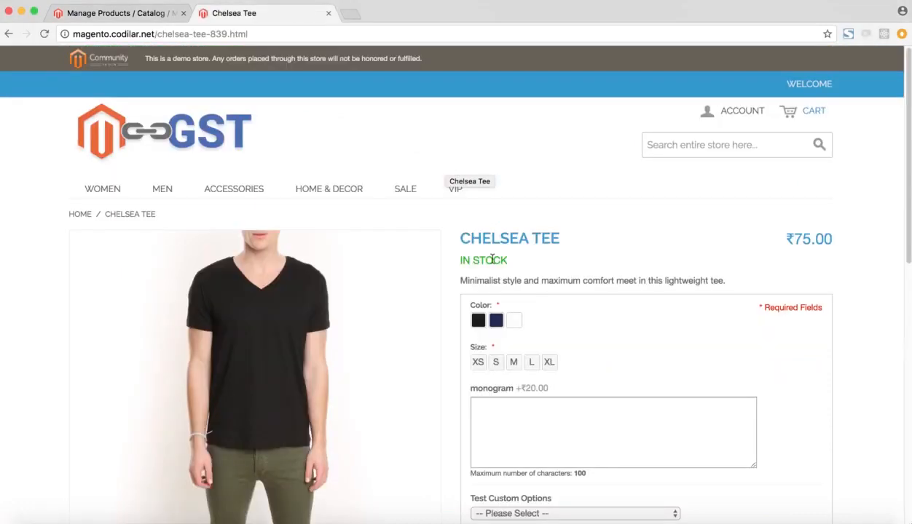
{"action": "left_click", "coordinate": [495, 320]}
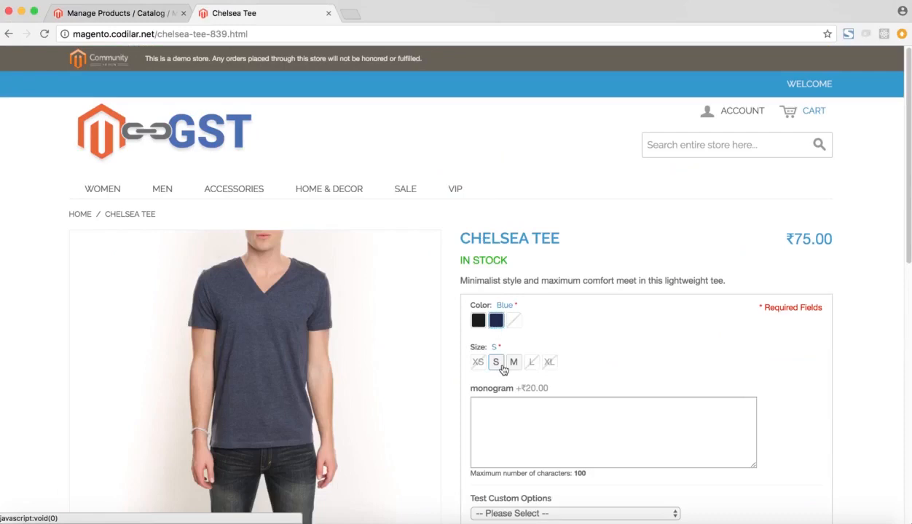
Add the tee to the cart (₹75.00 + ₹13.50 GST = ₹88.50) and proceed to checkout
{"action": "scroll", "scroll_direction": "down", "scroll_amount": 3}
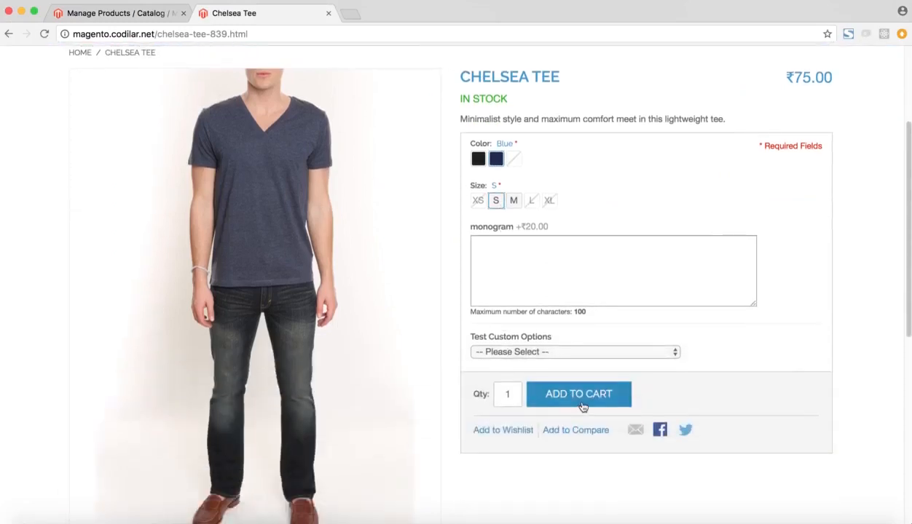
{"action": "left_click", "coordinate": [578, 393]}
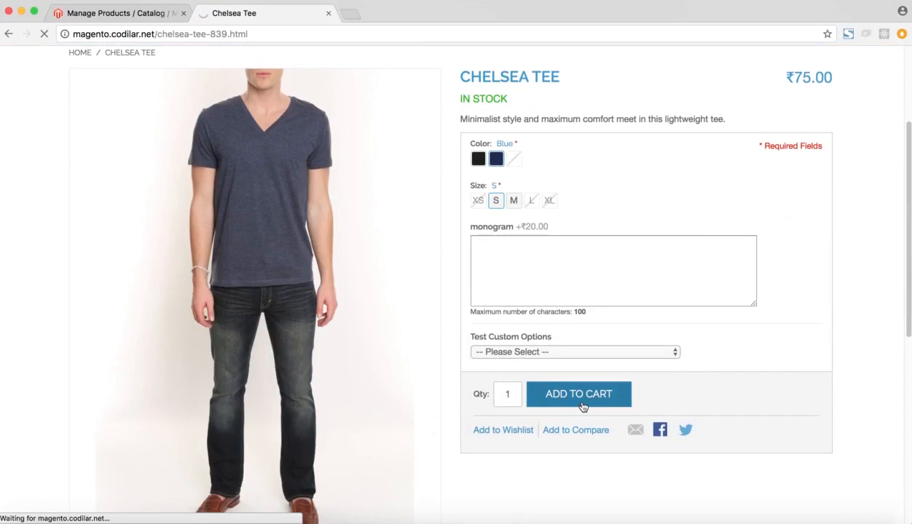
{"action": "left_click", "coordinate": [578, 393]}
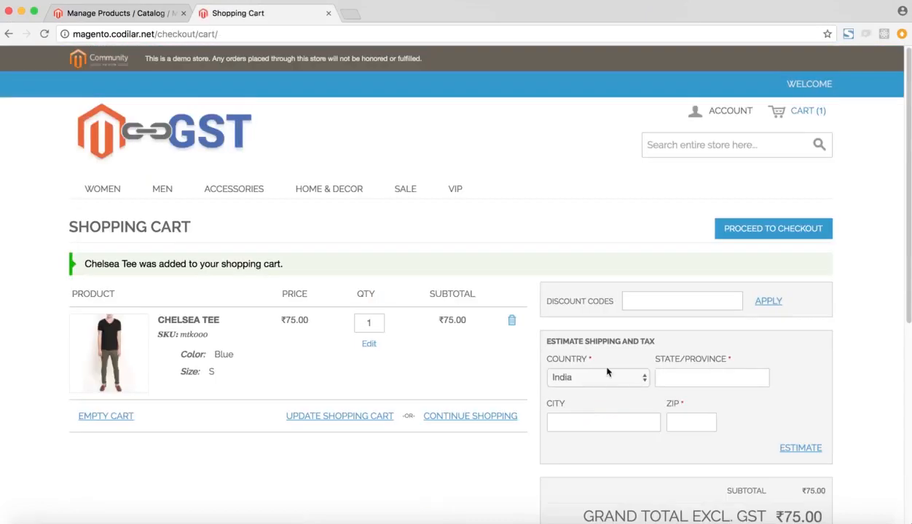
{"action": "scroll", "scroll_direction": "down", "scroll_amount": 3}
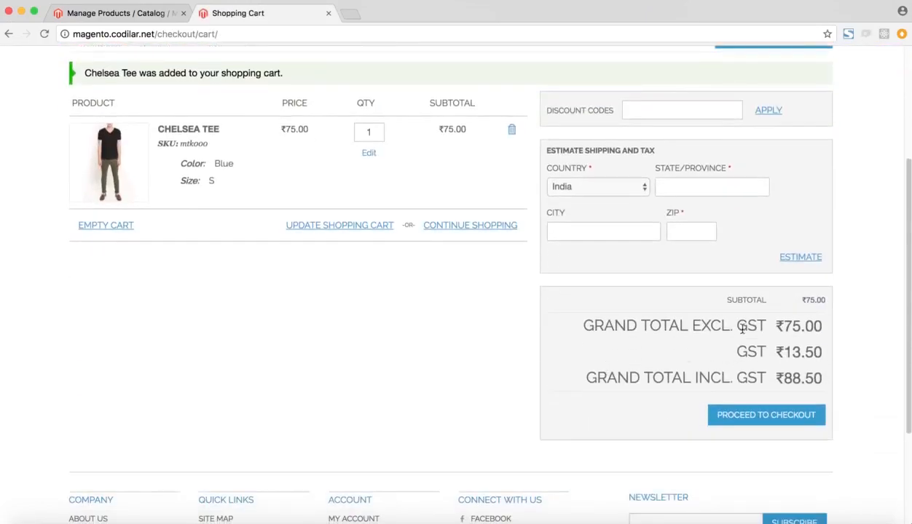
{"action": "mouse_move", "coordinate": [770, 409]}
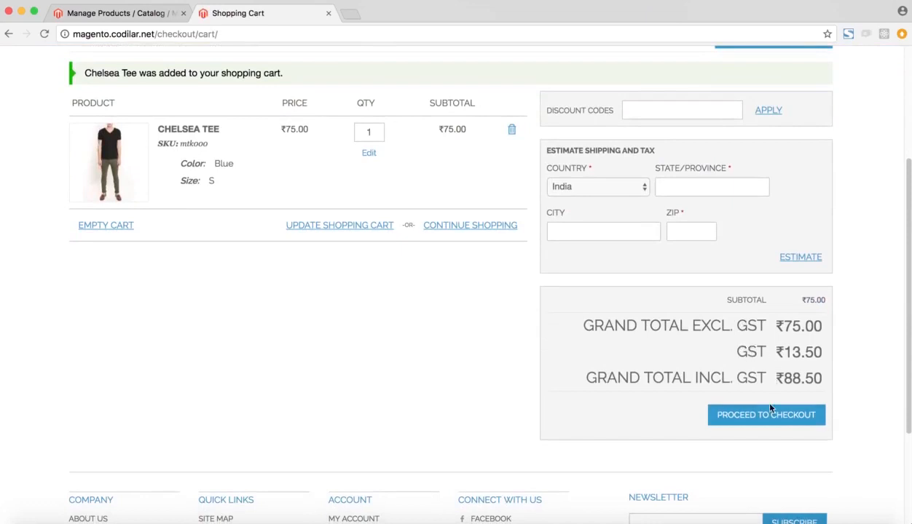
{"action": "left_click", "coordinate": [766, 415]}
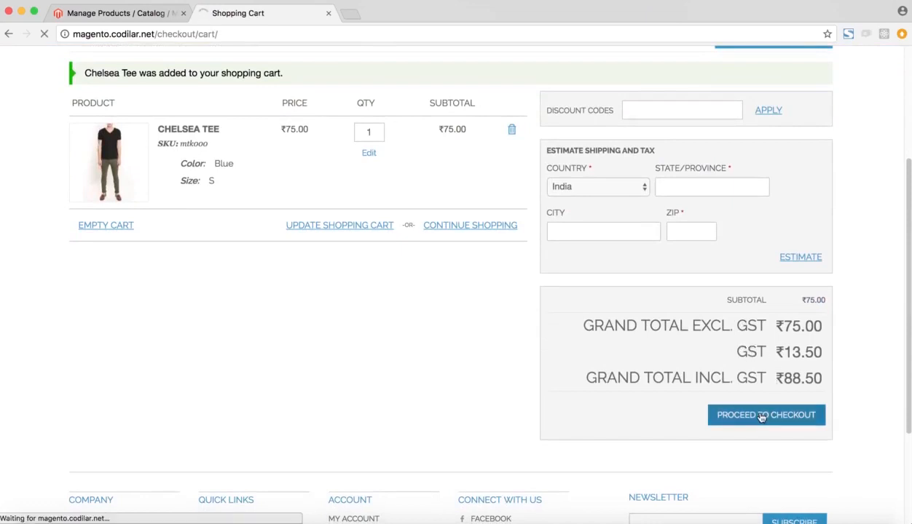
Continue checkout as a guest and enter the test name and suggested email in Billing Information
{"action": "left_click", "coordinate": [766, 416]}
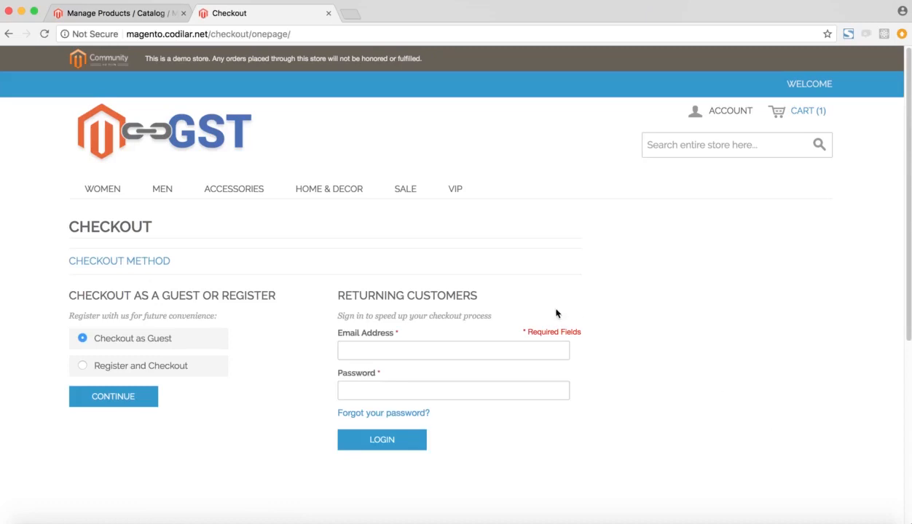
{"action": "left_click", "coordinate": [113, 396]}
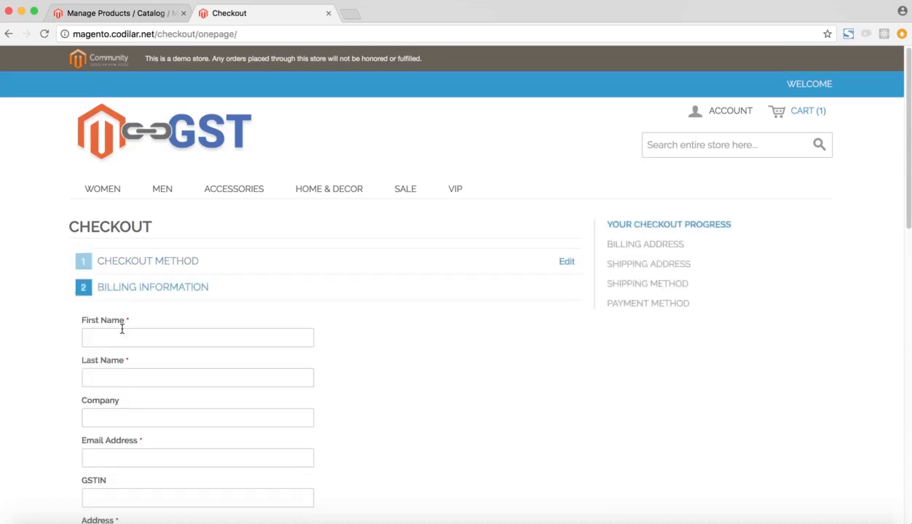
{"action": "type", "text": "test"}
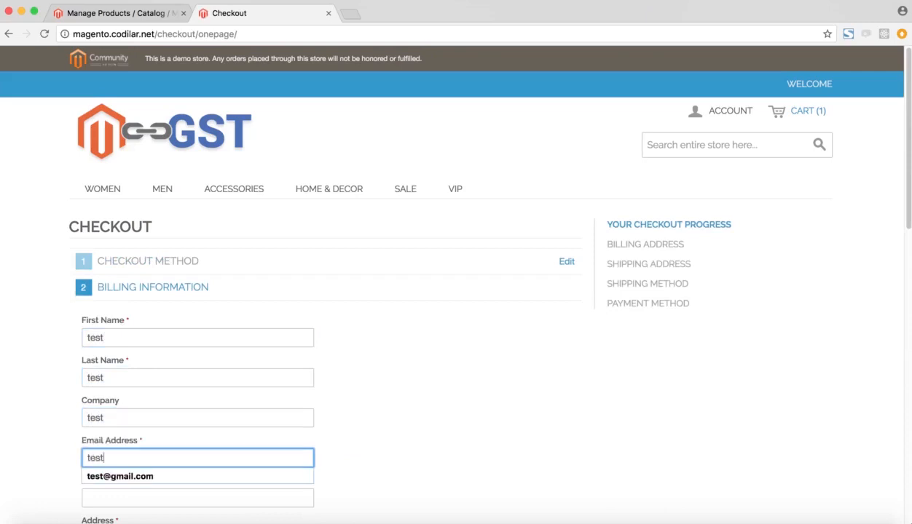
{"action": "left_click", "coordinate": [119, 477]}
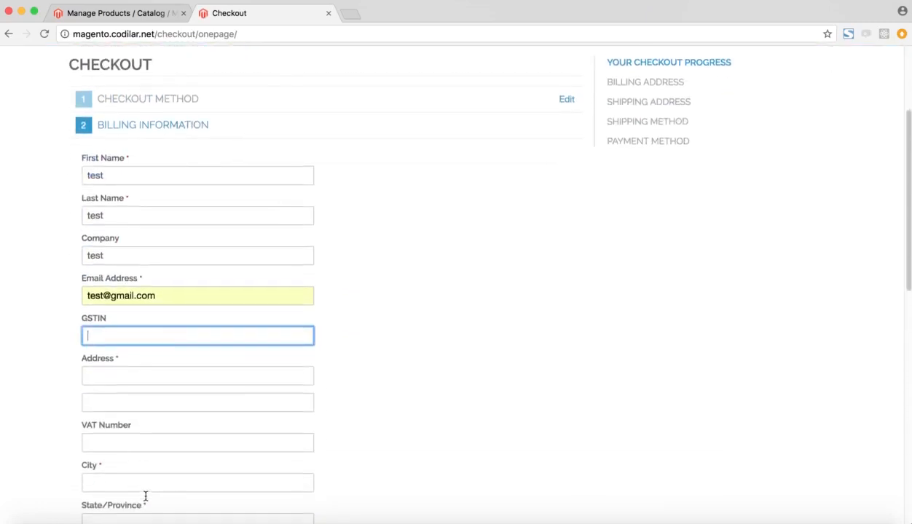
{"action": "mouse_move", "coordinate": [131, 354]}
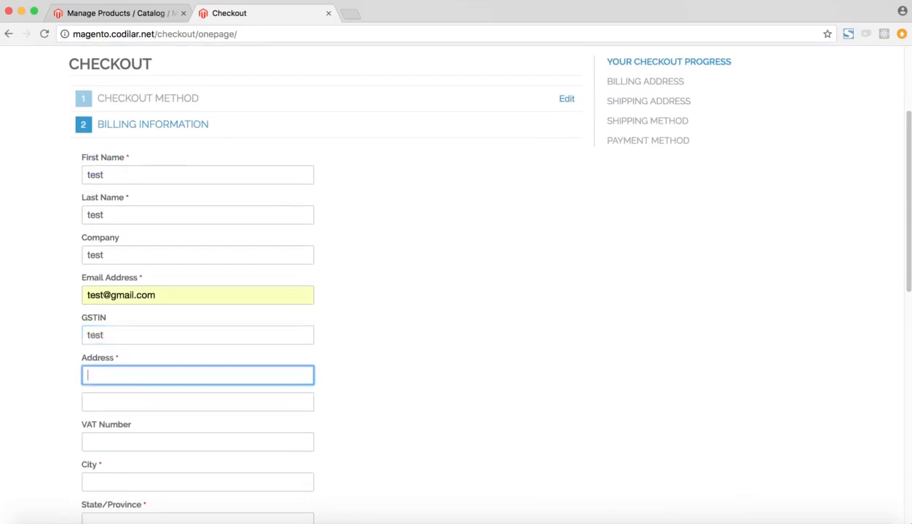
{"action": "type", "text": "test"}
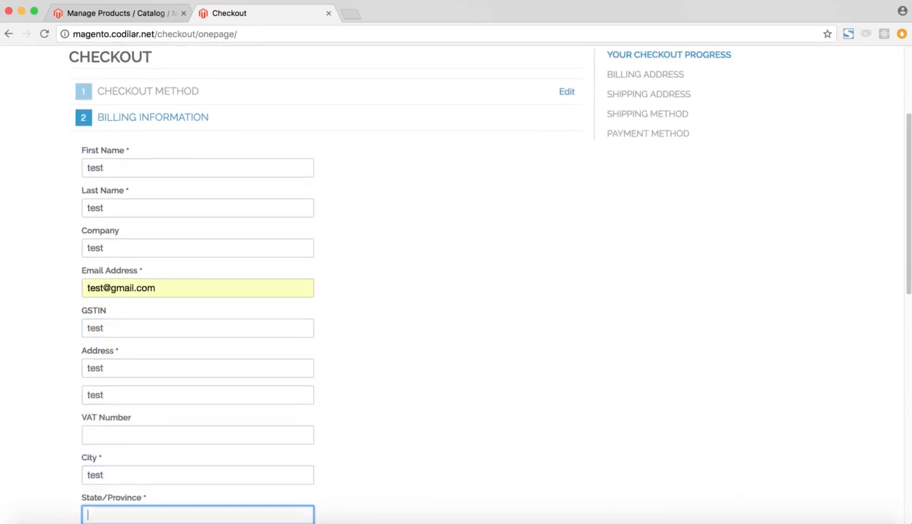
{"action": "type", "text": "Karnataka"}
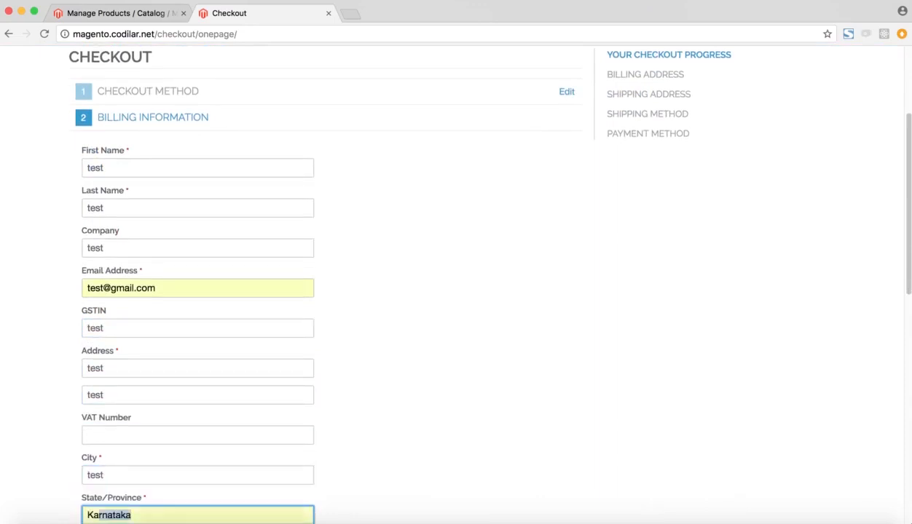
{"action": "scroll", "scroll_direction": "down", "scroll_amount": 3}
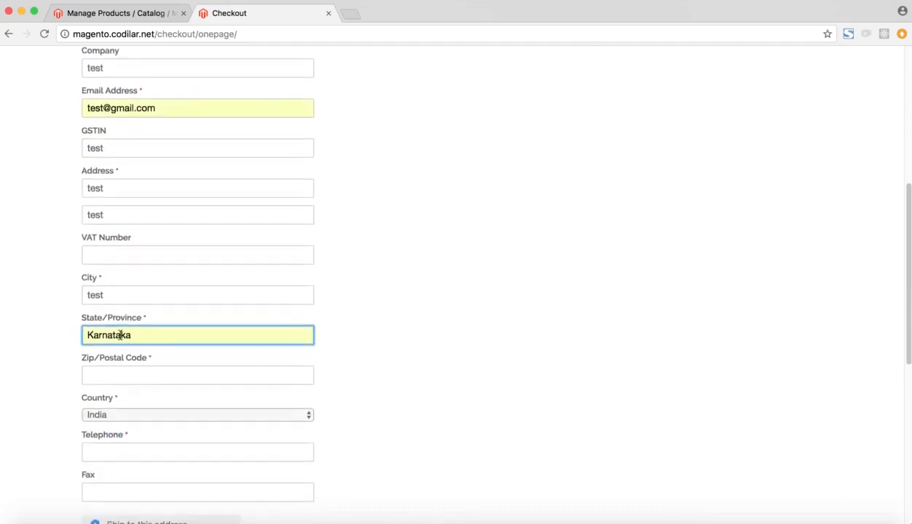
{"action": "type", "text": "5"}
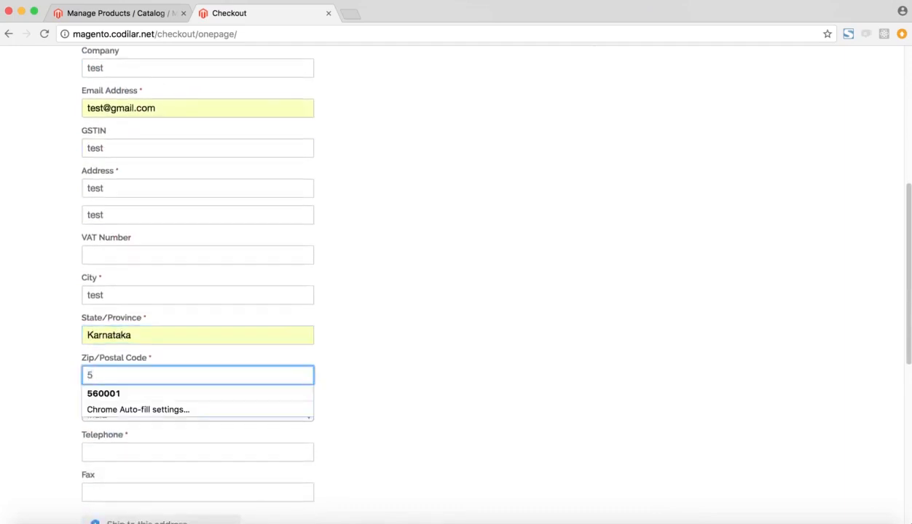
{"action": "left_click", "coordinate": [102, 393]}
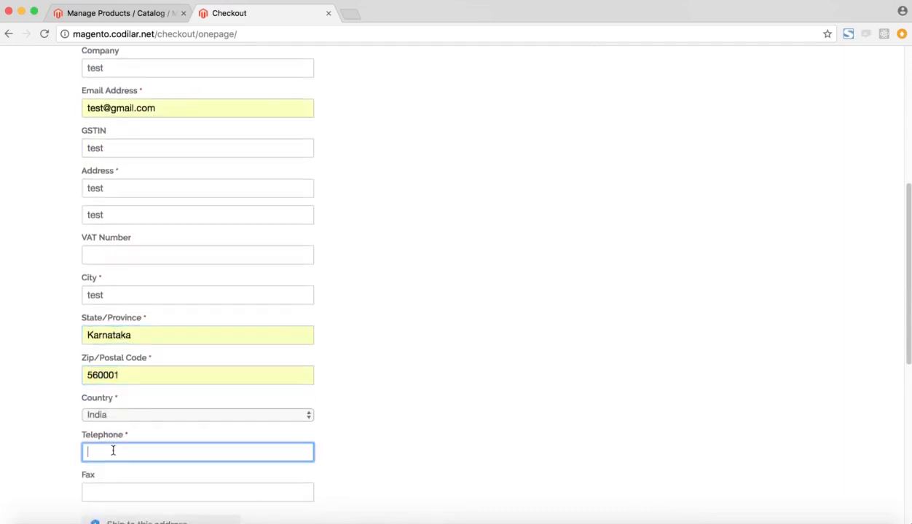
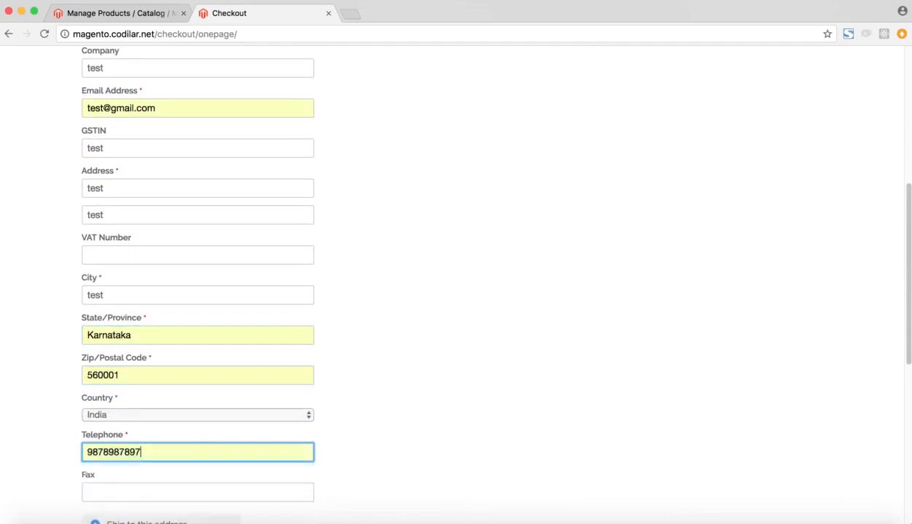
{"action": "scroll", "scroll_direction": "down", "scroll_amount": 3}
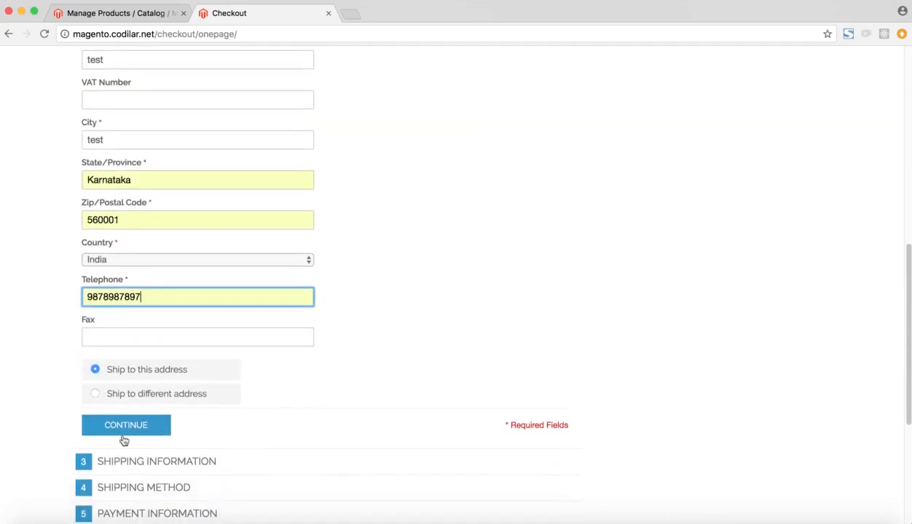
{"action": "left_click", "coordinate": [125, 425]}
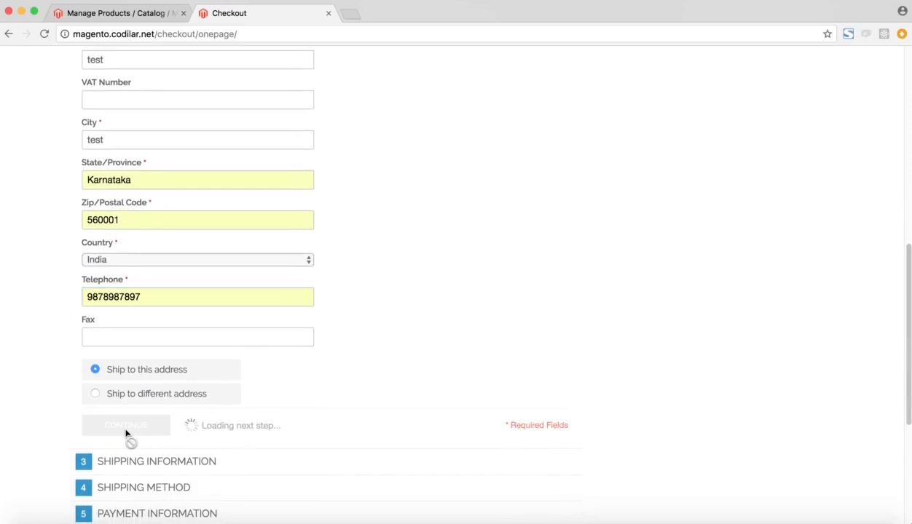
{"action": "left_click", "coordinate": [126, 426]}
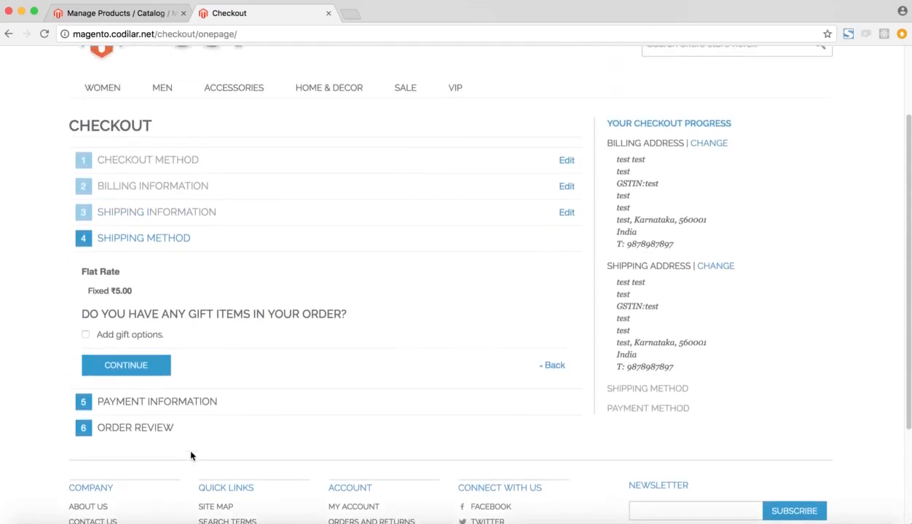
Confirm Flat Rate shipping and Cash On Delivery payment
{"action": "left_click", "coordinate": [125, 364]}
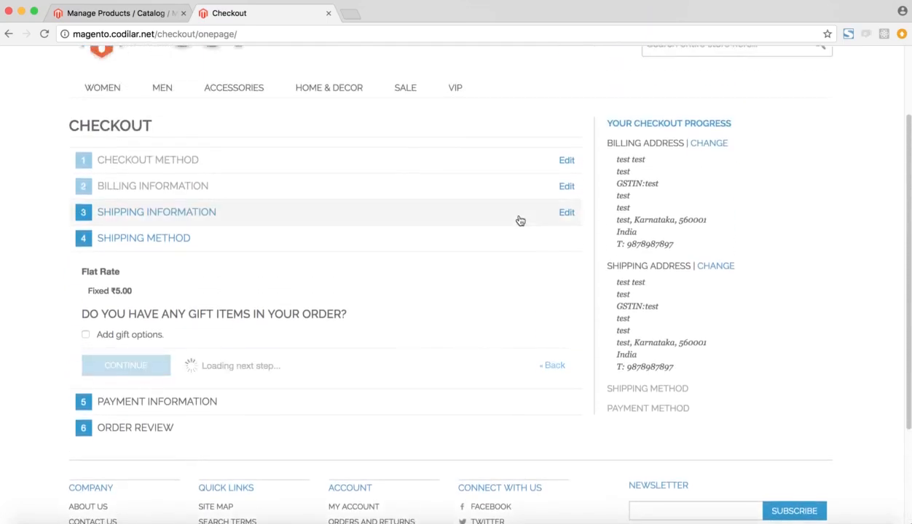
{"action": "left_click", "coordinate": [126, 366]}
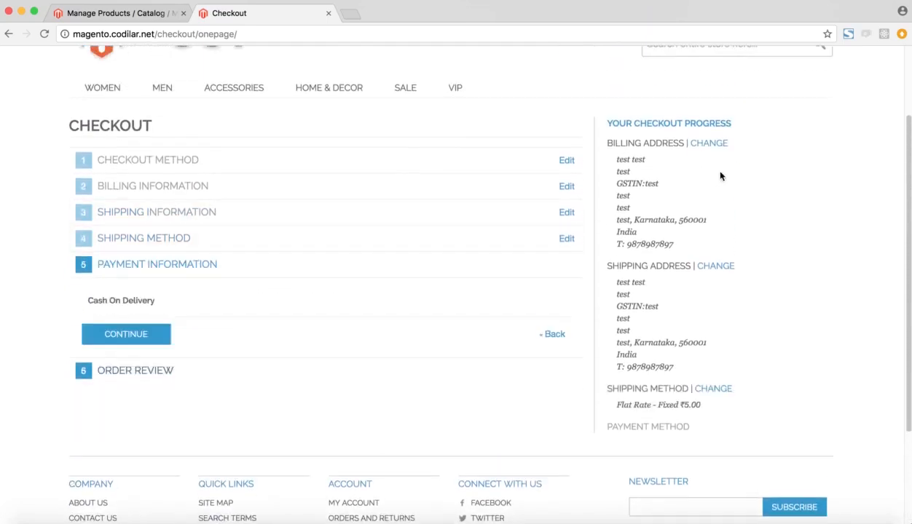
{"action": "mouse_move", "coordinate": [666, 188]}
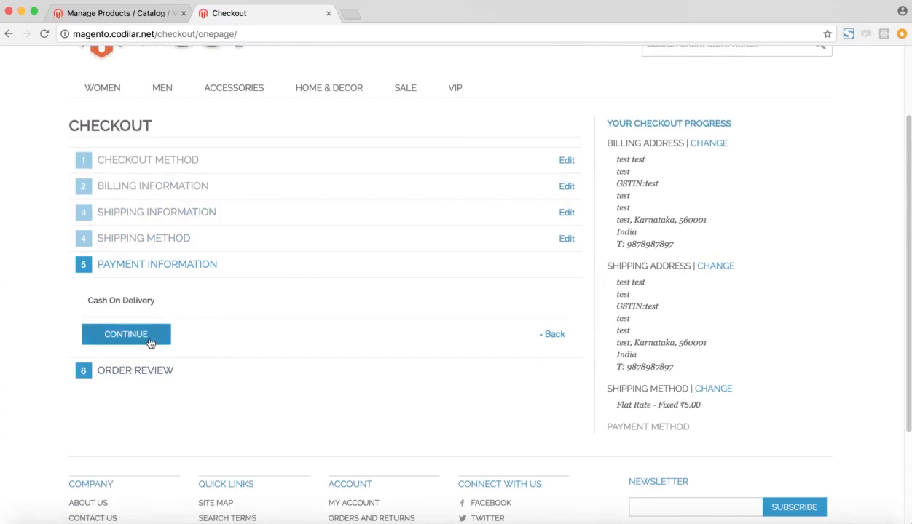
{"action": "left_click", "coordinate": [126, 334]}
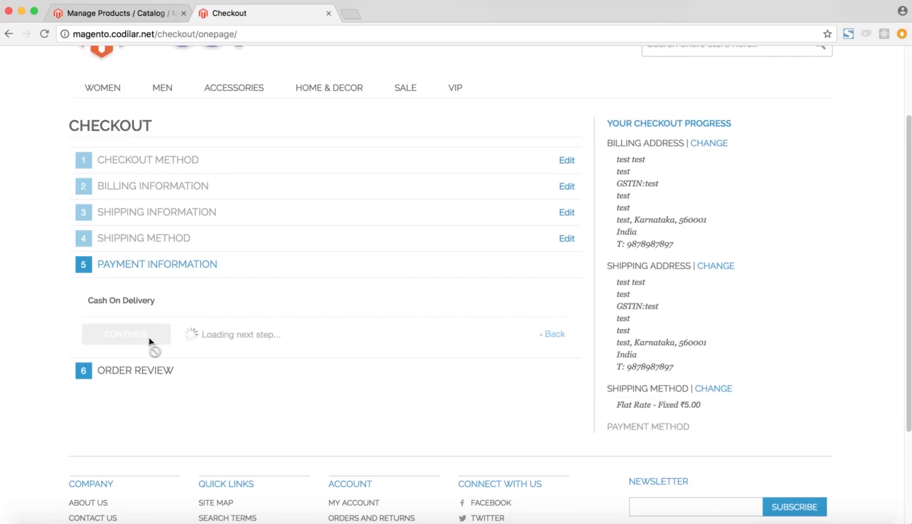
{"action": "left_click", "coordinate": [125, 334]}
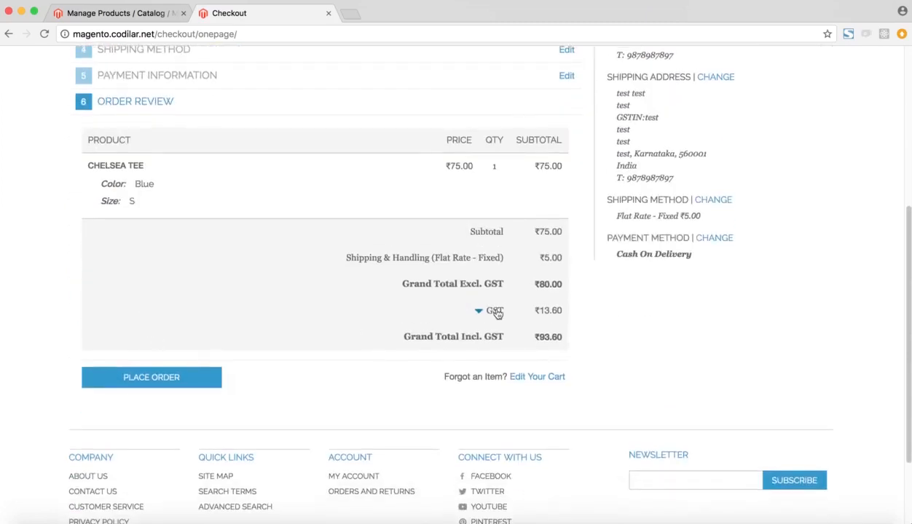
Expand the GST breakdown (CGST ₹6.75, SGST ₹6.75, shipping GST ₹0.10) and place the order
{"action": "left_click", "coordinate": [481, 311]}
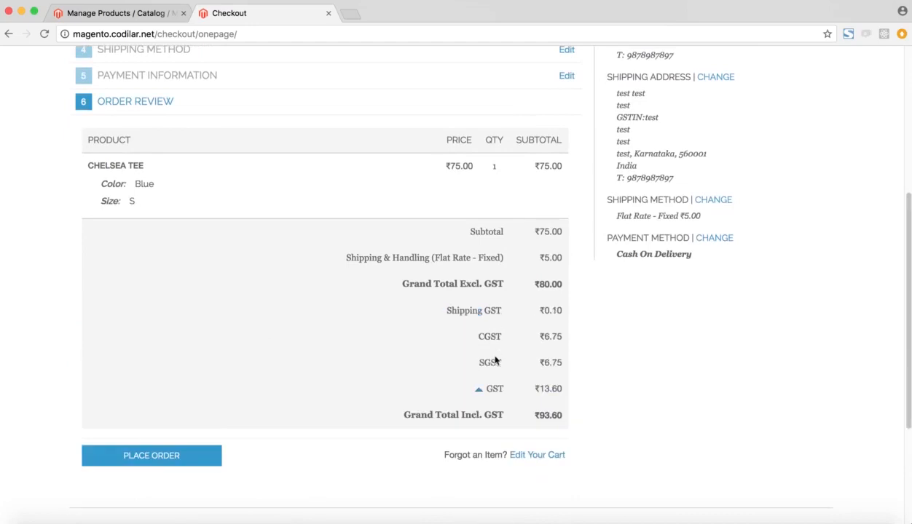
{"action": "mouse_move", "coordinate": [545, 343]}
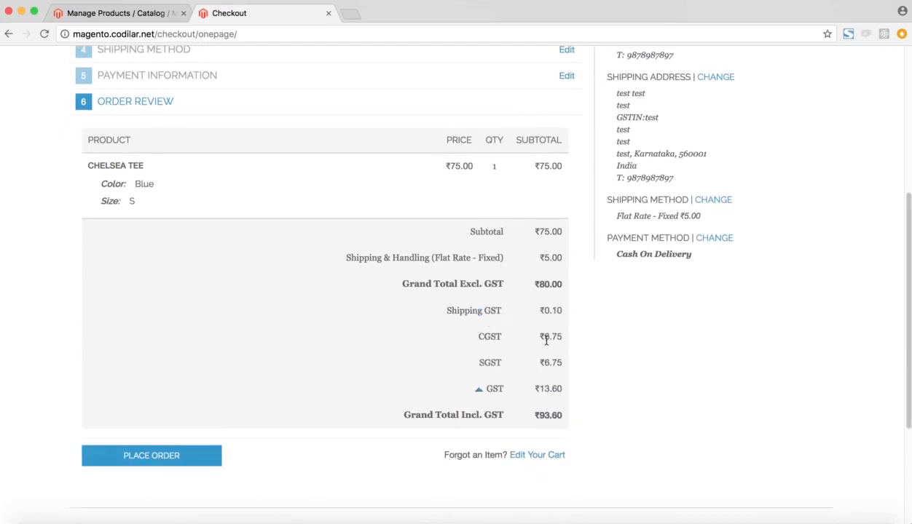
{"action": "mouse_move", "coordinate": [492, 338]}
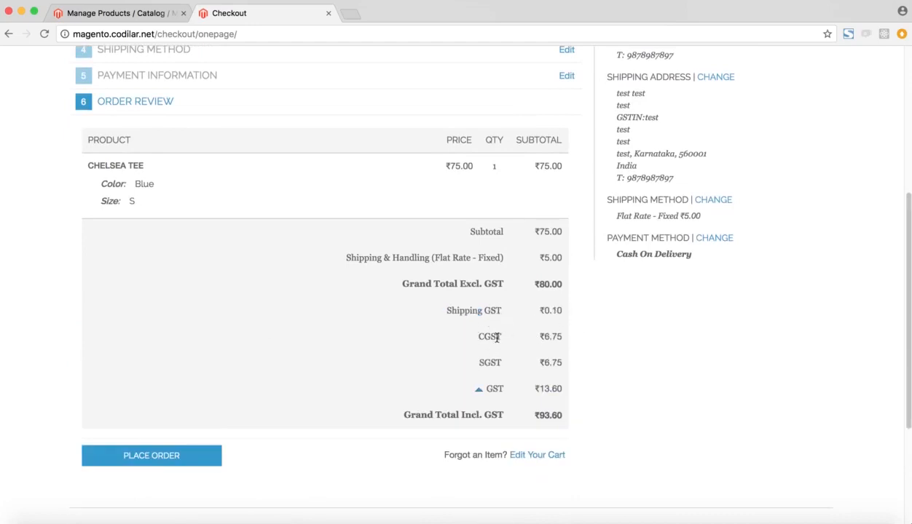
{"action": "scroll", "scroll_direction": "down", "scroll_amount": 3}
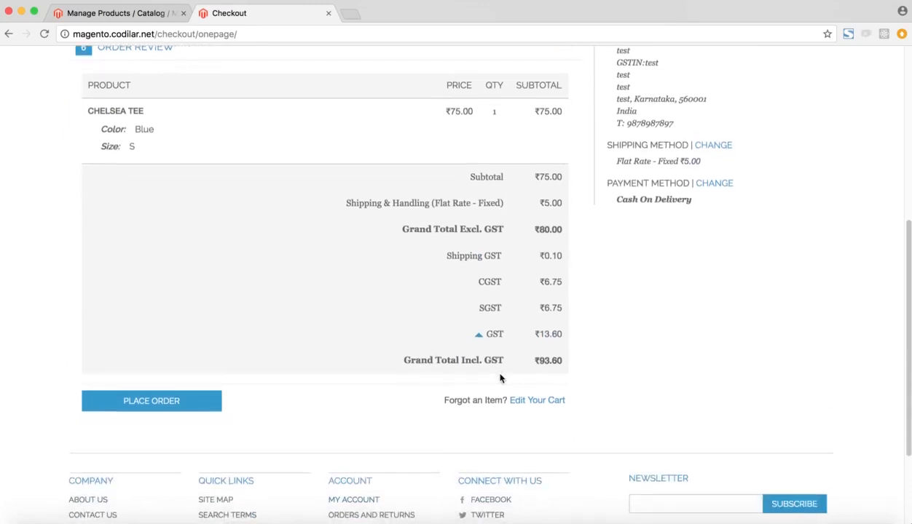
{"action": "left_click", "coordinate": [151, 402]}
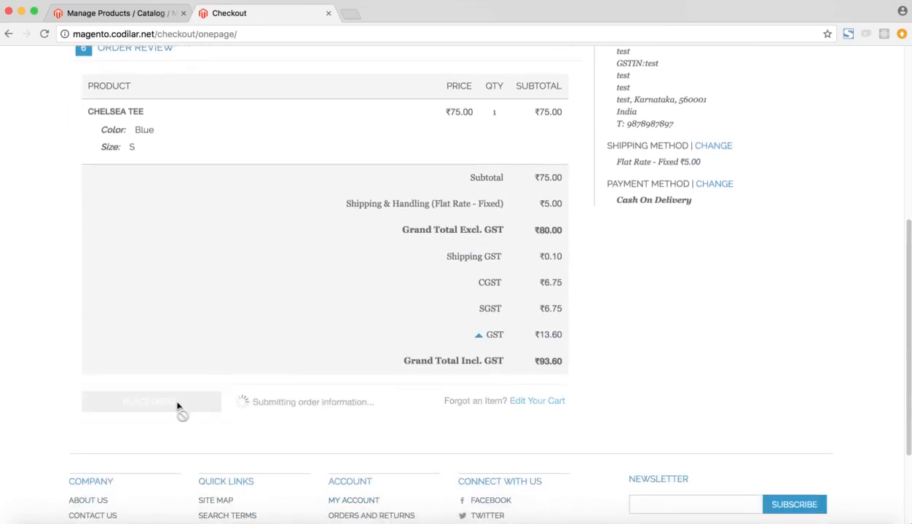
{"action": "left_click", "coordinate": [152, 402]}
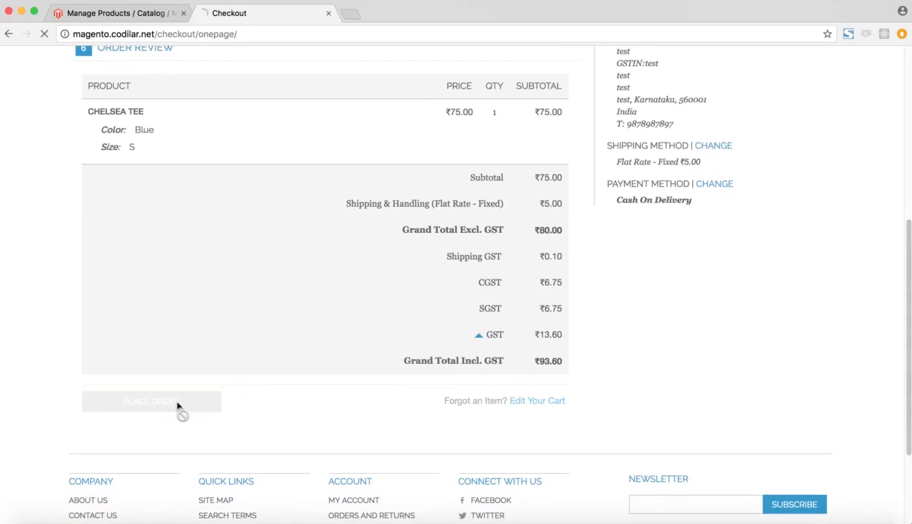
From Sales > Orders in the admin panel, open the newest order 145000058 showing CGST and SGST ₹6.75 each
{"action": "left_click", "coordinate": [151, 402]}
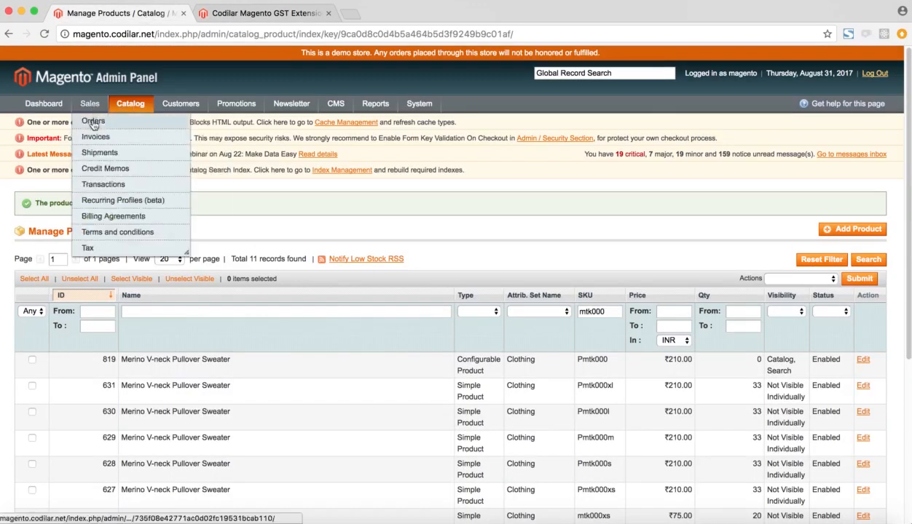
{"action": "left_click", "coordinate": [94, 121]}
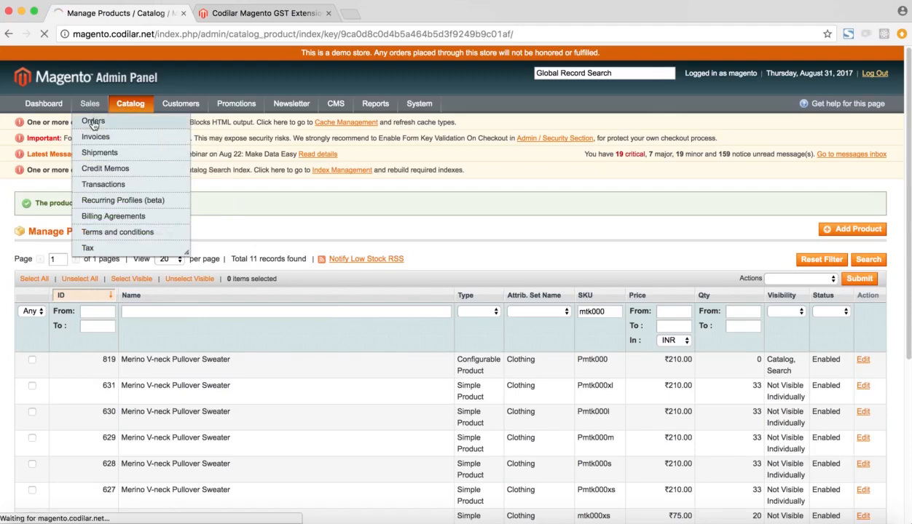
{"action": "left_click", "coordinate": [93, 121]}
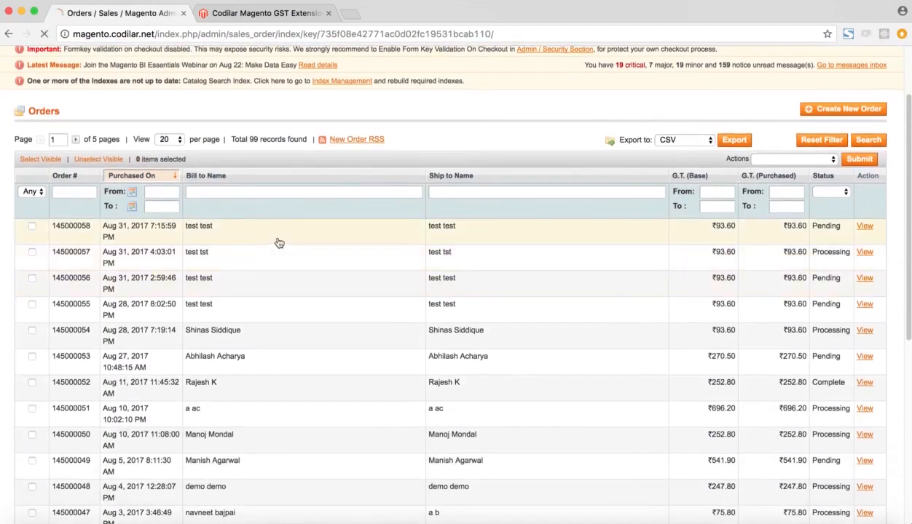
{"action": "left_click", "coordinate": [864, 226]}
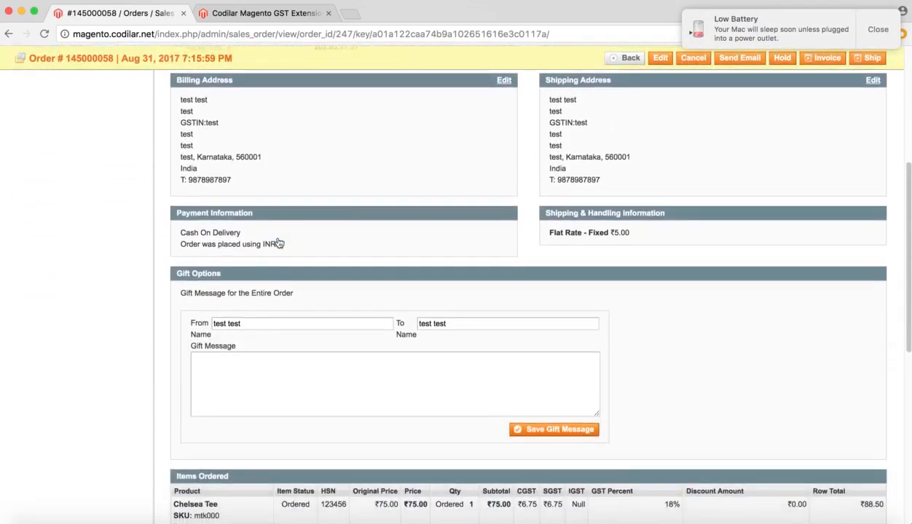
{"action": "scroll", "scroll_direction": "down", "scroll_amount": 3}
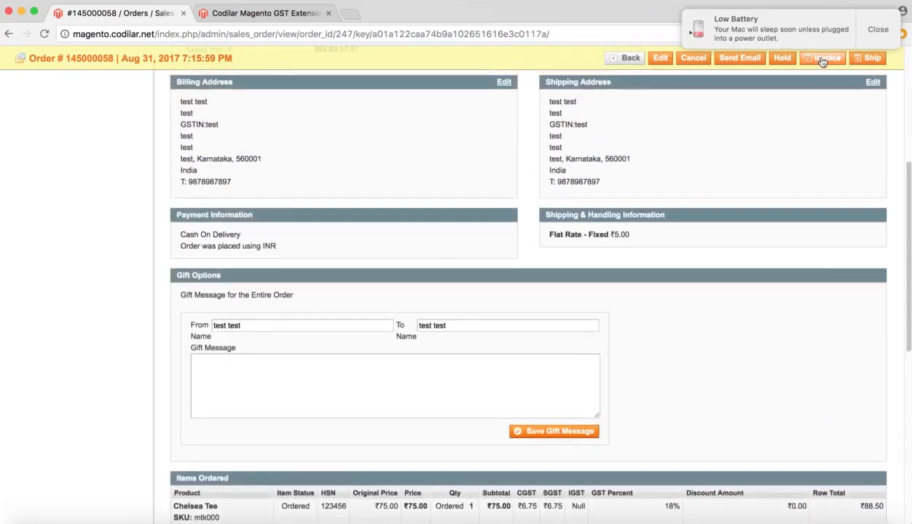
Start a new invoice for order 145000058 and review its totals with CGST and SGST ₹6.80 each
{"action": "left_click", "coordinate": [824, 58]}
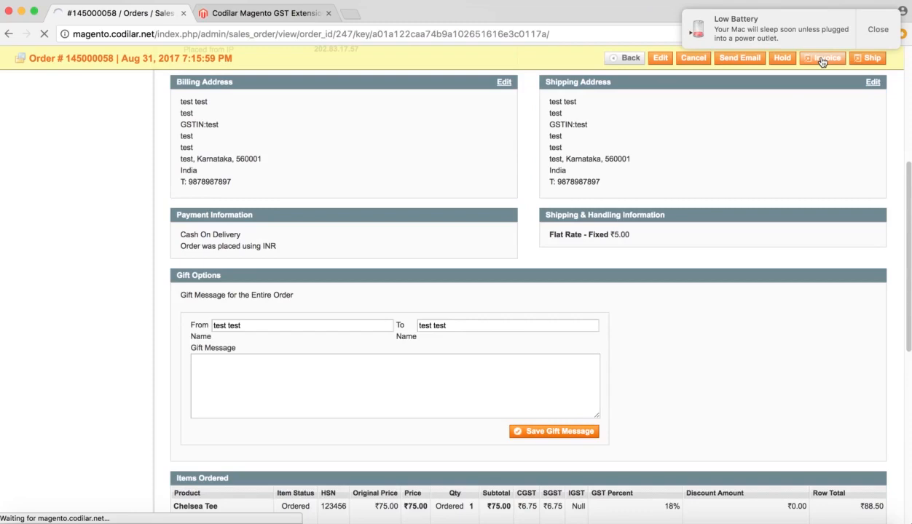
{"action": "left_click", "coordinate": [823, 58]}
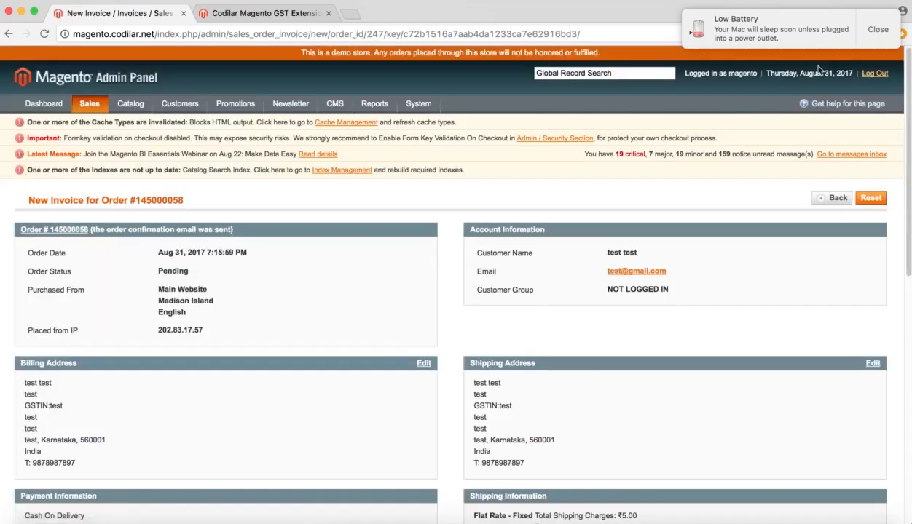
{"action": "scroll", "scroll_direction": "down", "scroll_amount": 3}
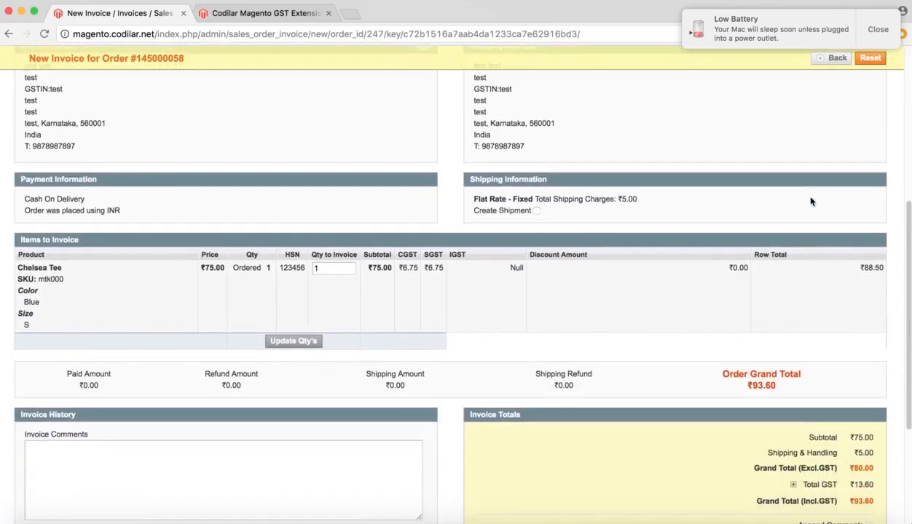
{"action": "scroll", "scroll_direction": "down", "scroll_amount": 3}
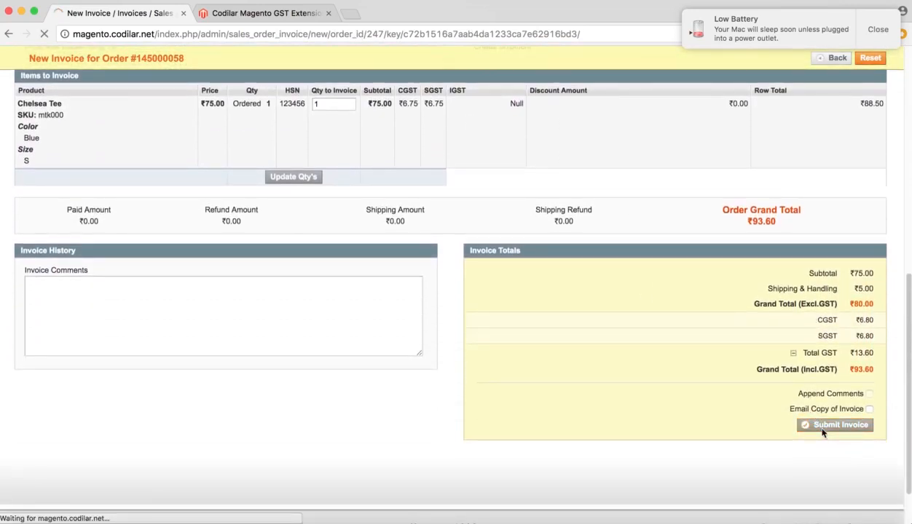
Submit the invoice, open invoice 103000024 from the order's Invoices list and print it to PDF
{"action": "left_click", "coordinate": [836, 426]}
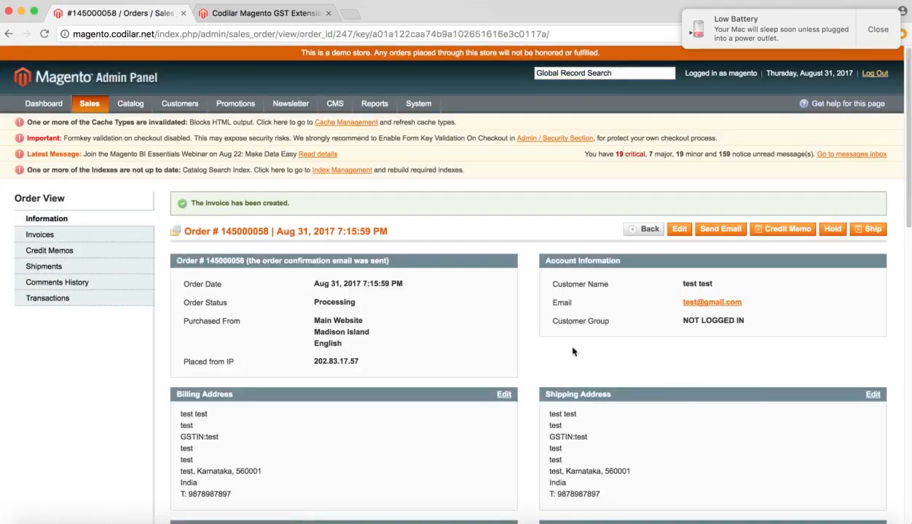
{"action": "left_click", "coordinate": [39, 235]}
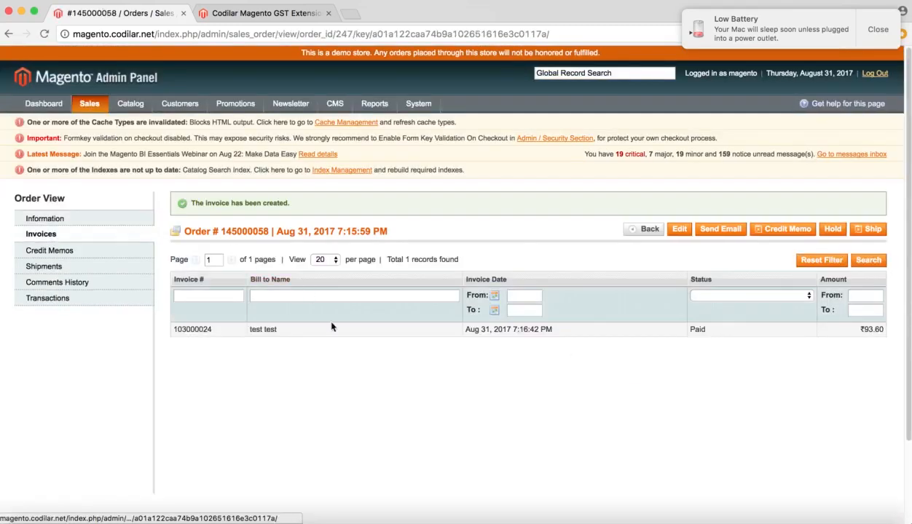
{"action": "left_click", "coordinate": [192, 329]}
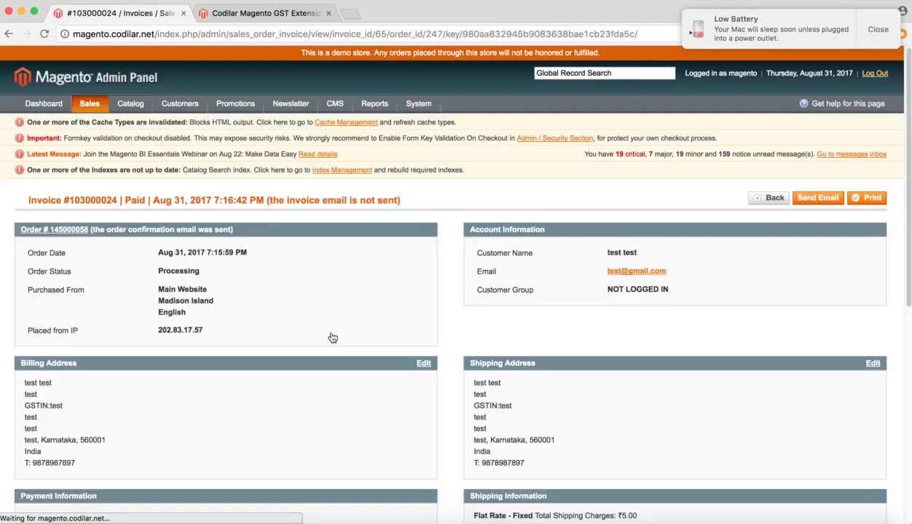
{"action": "left_click", "coordinate": [865, 198]}
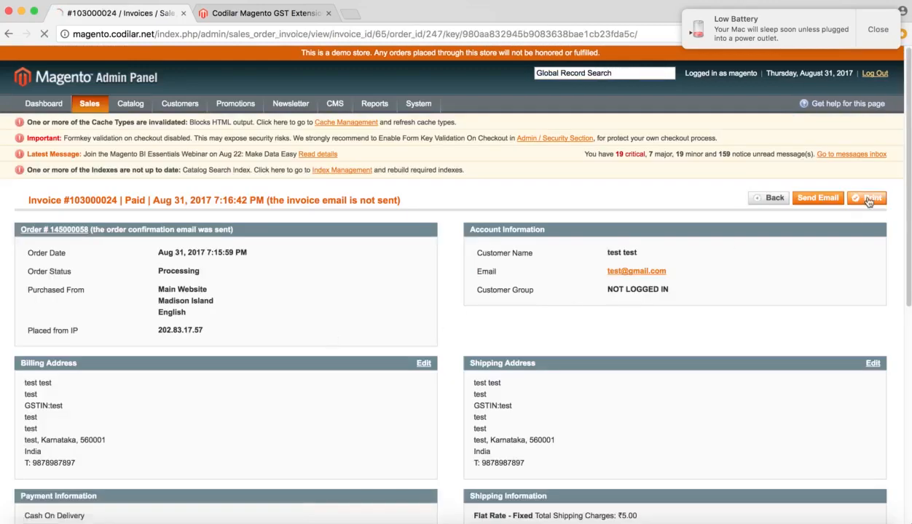
{"action": "left_click", "coordinate": [871, 198]}
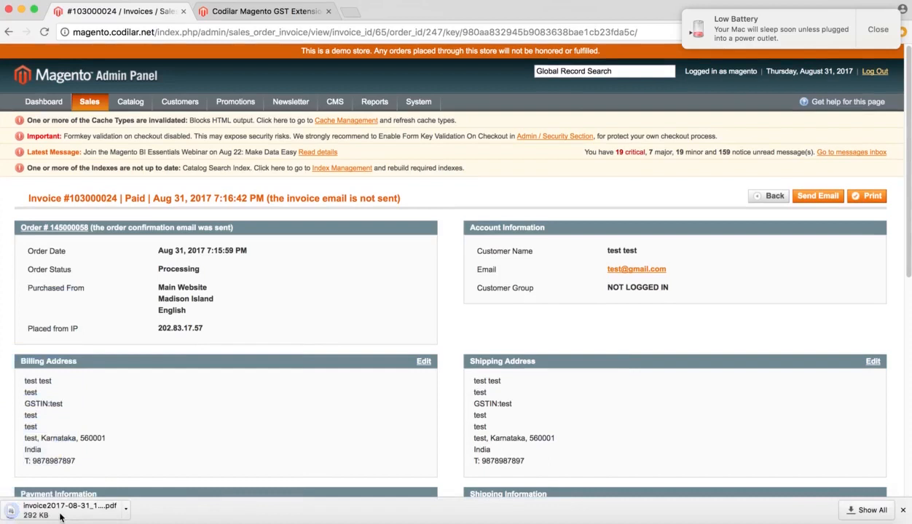
View the downloaded invoice PDF with HSN 123456 and CGST/SGST totals, then return to the admin order
{"action": "left_click", "coordinate": [70, 507]}
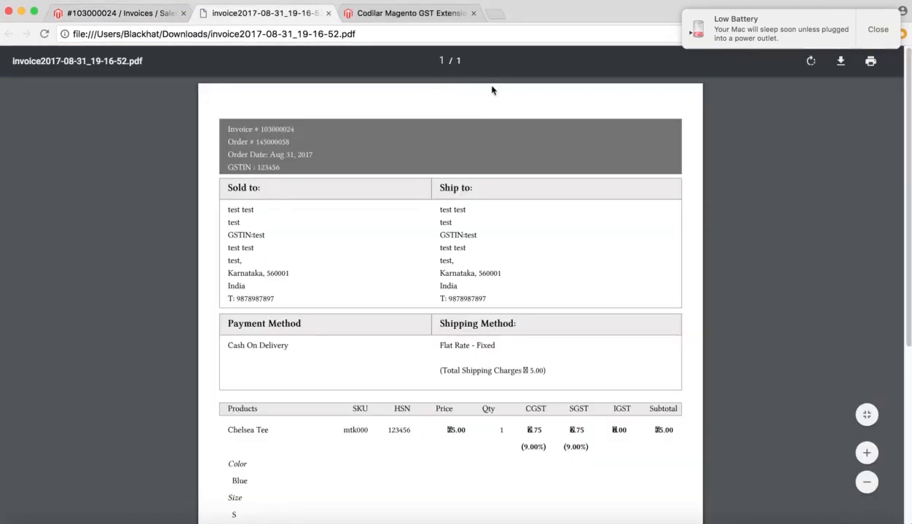
{"action": "scroll", "scroll_direction": "down", "scroll_amount": 3}
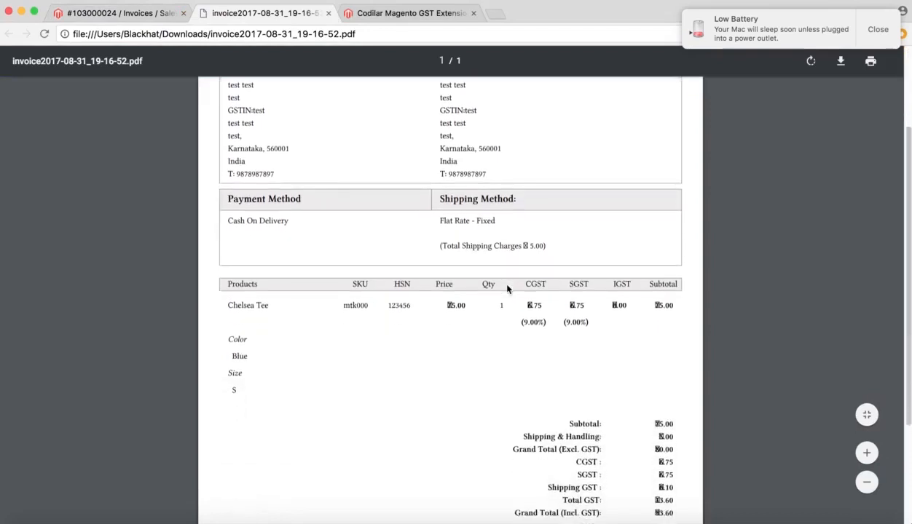
{"action": "scroll", "scroll_direction": "down", "scroll_amount": 3}
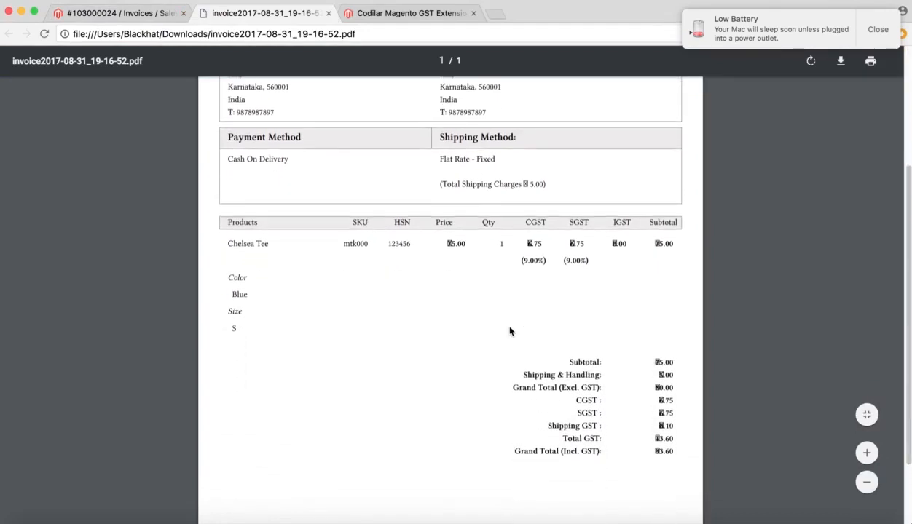
{"action": "mouse_move", "coordinate": [598, 329]}
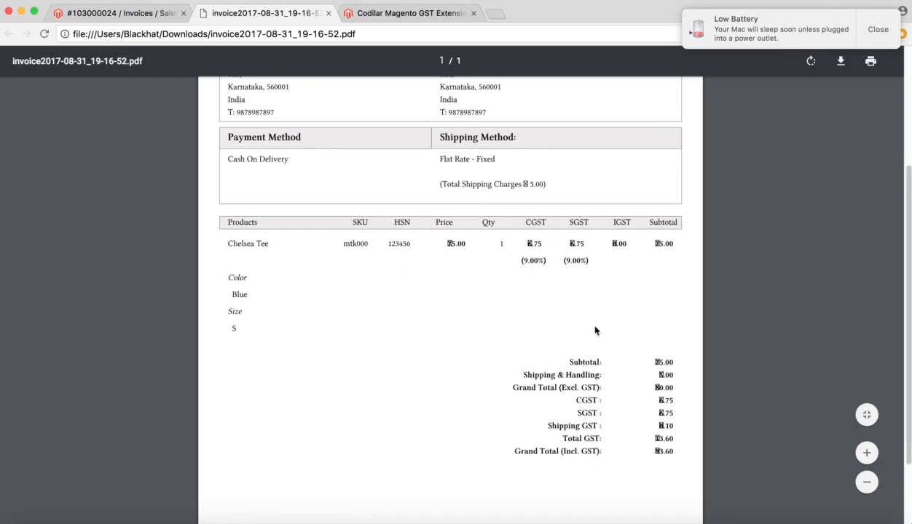
{"action": "mouse_move", "coordinate": [578, 403]}
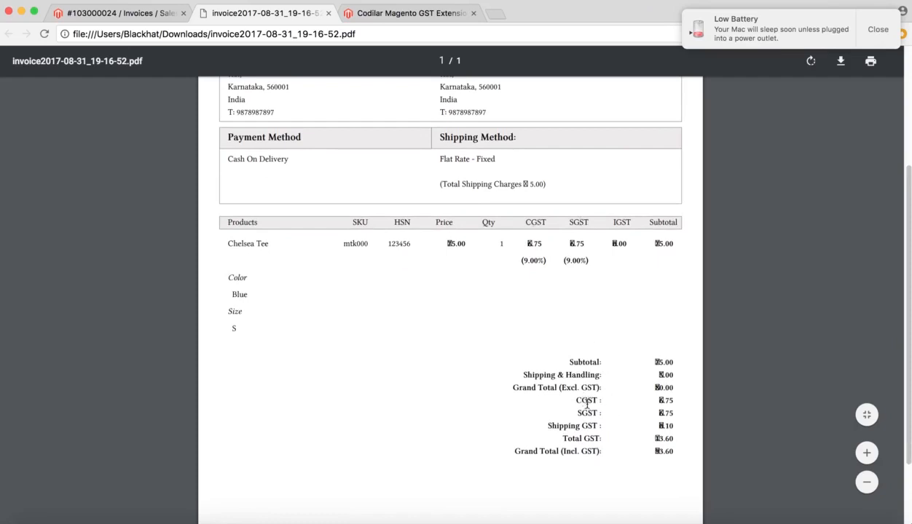
{"action": "scroll", "scroll_direction": "down", "scroll_amount": 3}
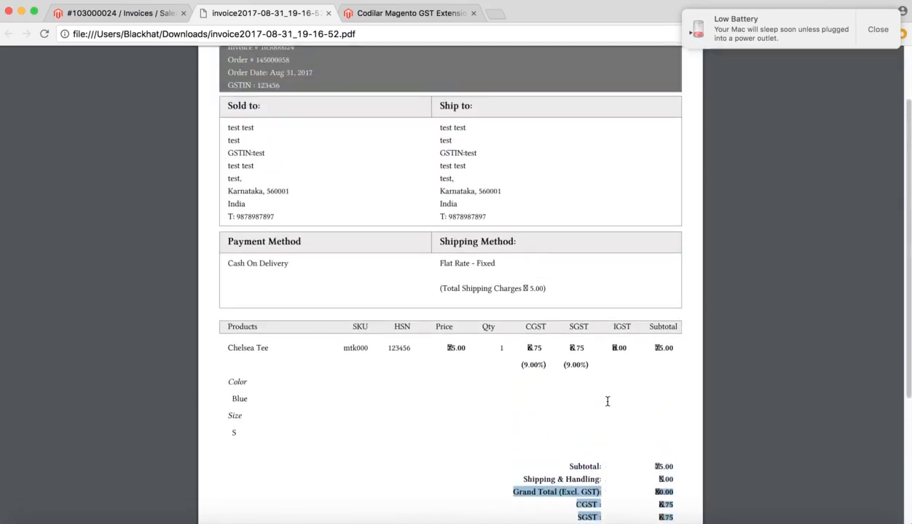
{"action": "left_click", "coordinate": [109, 13]}
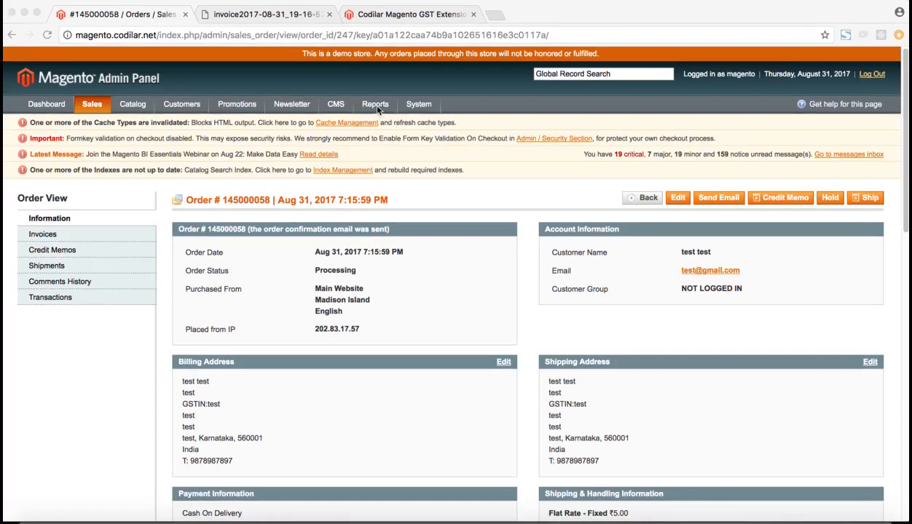
Go to Reports > Sales > Tax to reach the Order Taxes report grouped by tax rate
{"action": "right_click", "coordinate": [375, 105]}
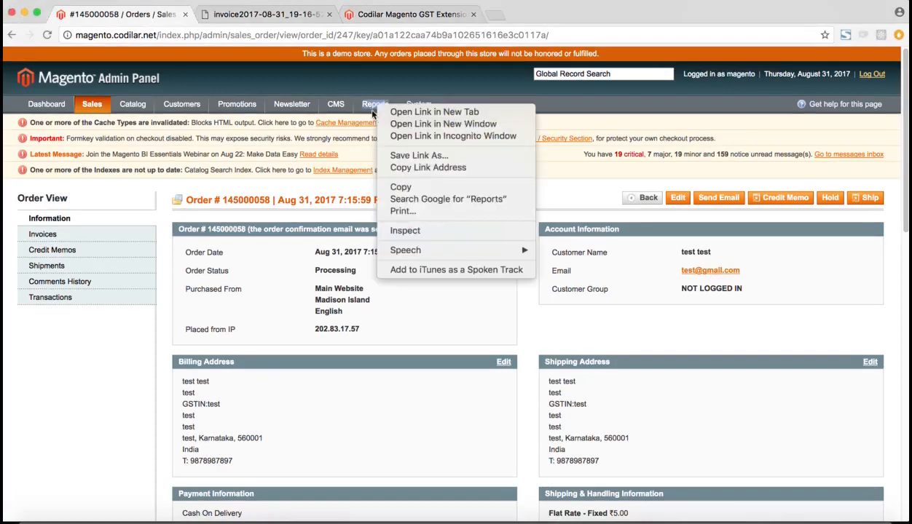
{"action": "left_click", "coordinate": [376, 105]}
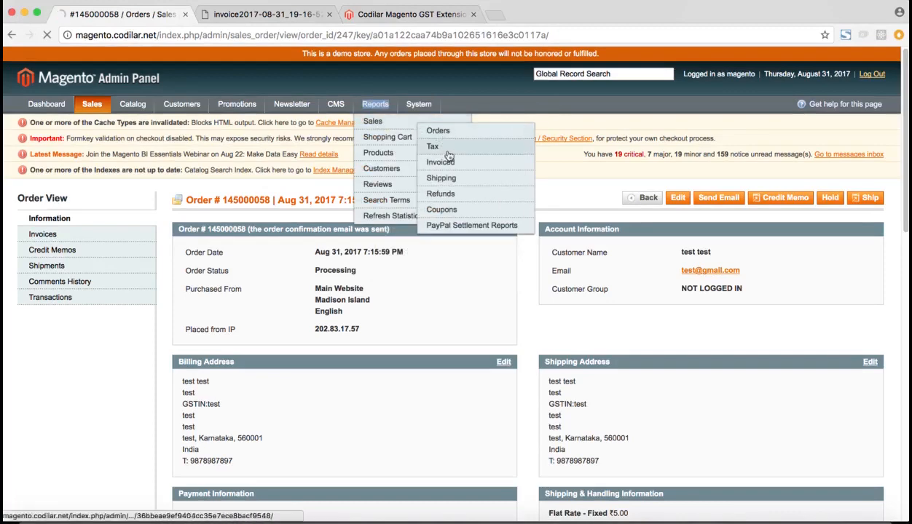
{"action": "left_click", "coordinate": [433, 145]}
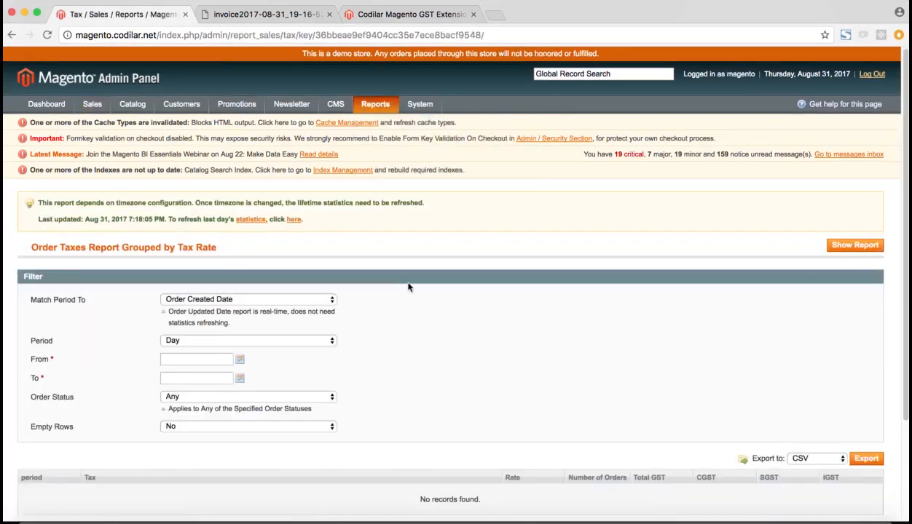
{"action": "scroll", "scroll_direction": "down", "scroll_amount": 3}
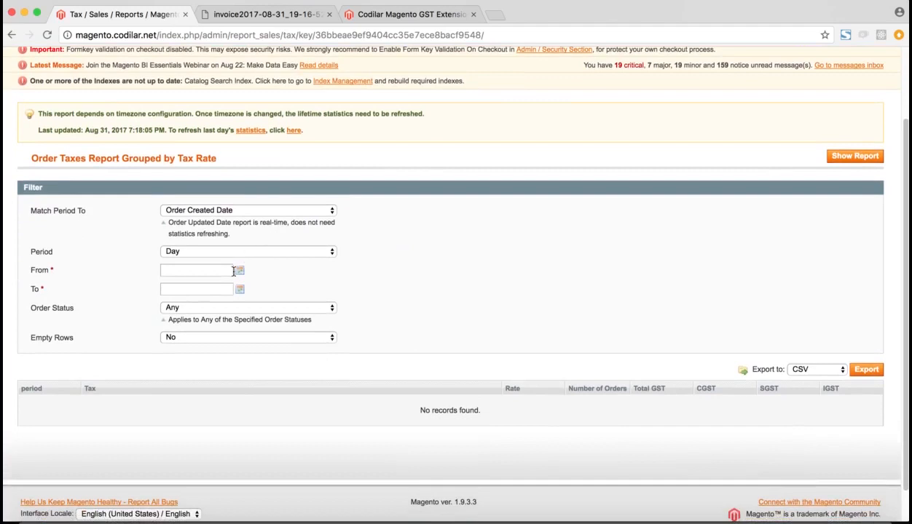
{"action": "mouse_move", "coordinate": [632, 385]}
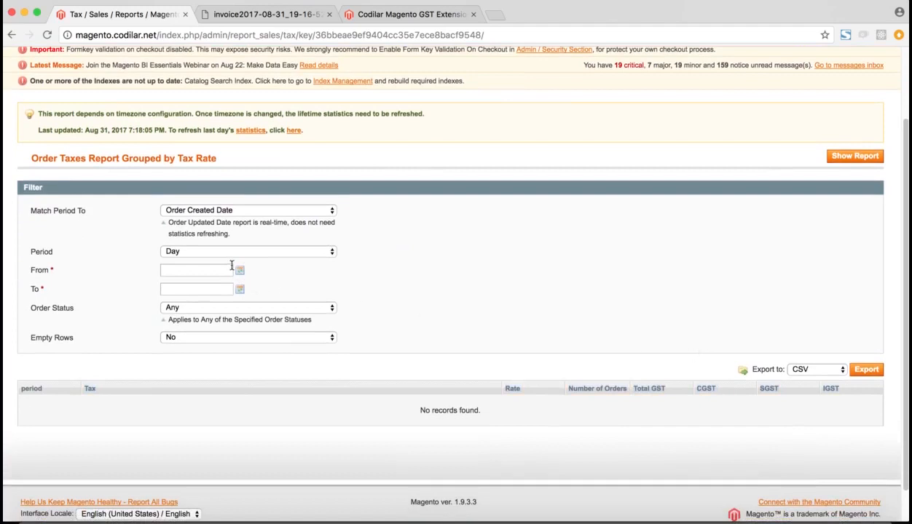
Run the report for 08/24/2017–08/31/2017 showing GST18% and Shipping rows totalling ₹40.80 GST
{"action": "left_click", "coordinate": [239, 270]}
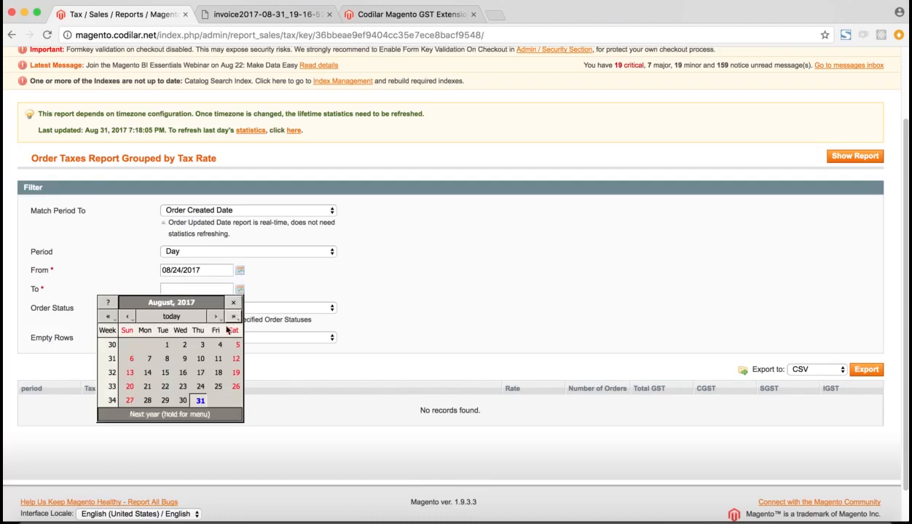
{"action": "left_click", "coordinate": [200, 400]}
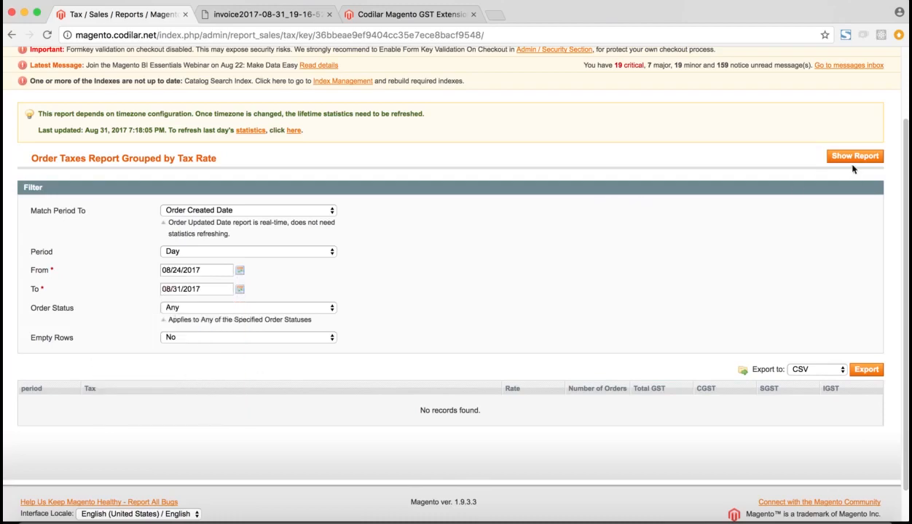
{"action": "left_click", "coordinate": [855, 154]}
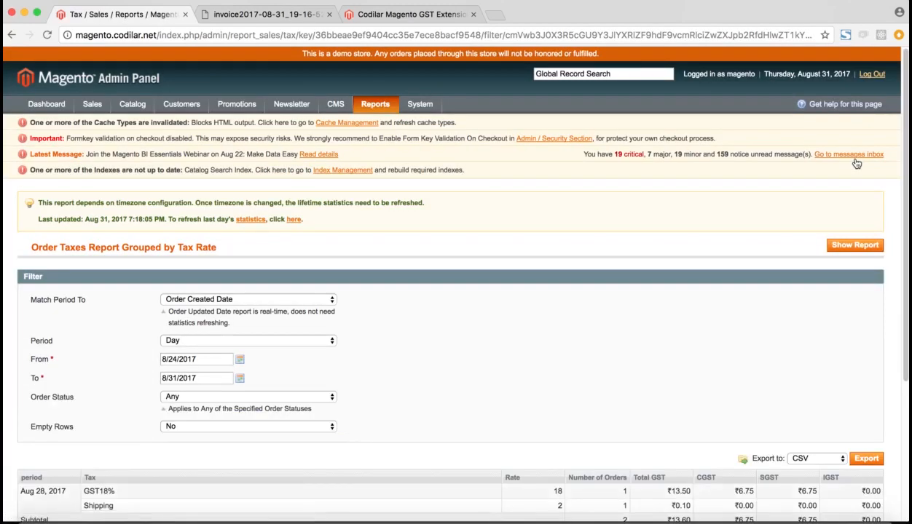
{"action": "scroll", "scroll_direction": "down", "scroll_amount": 3}
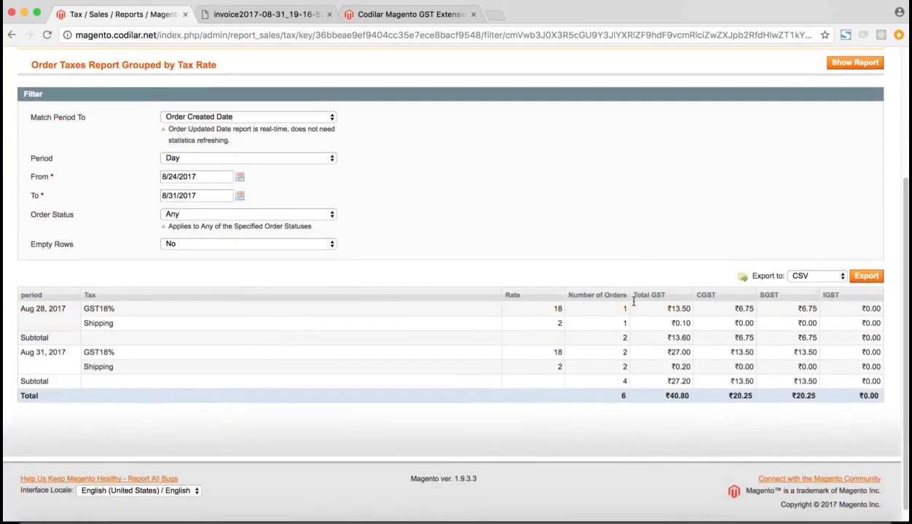
{"action": "mouse_move", "coordinate": [647, 311]}
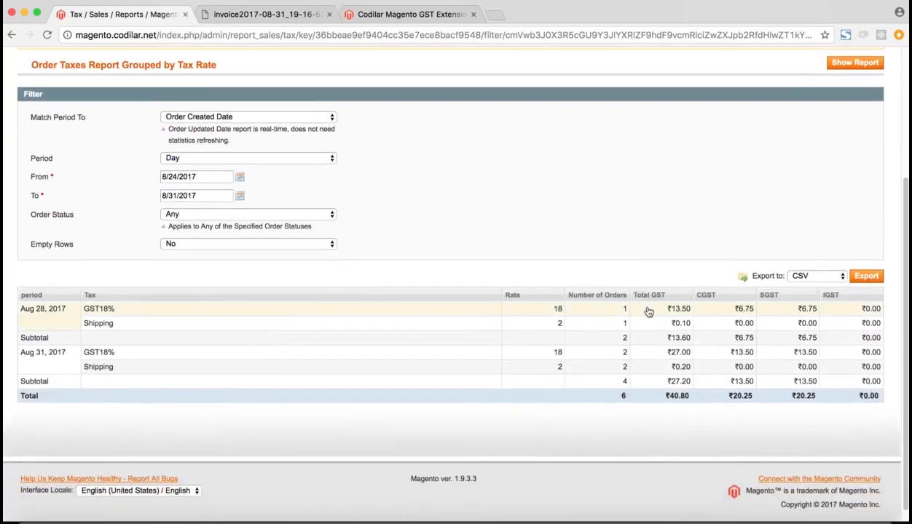
{"action": "mouse_move", "coordinate": [723, 349]}
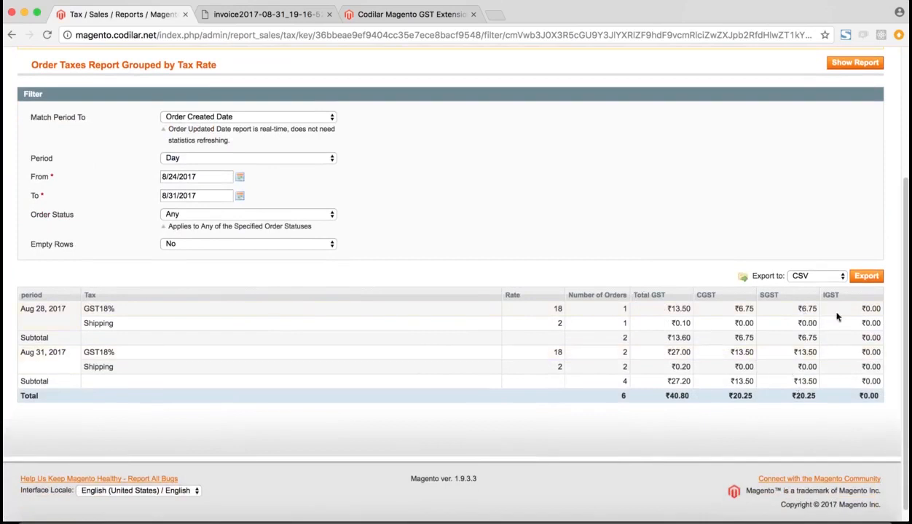
{"action": "left_click", "coordinate": [865, 276]}
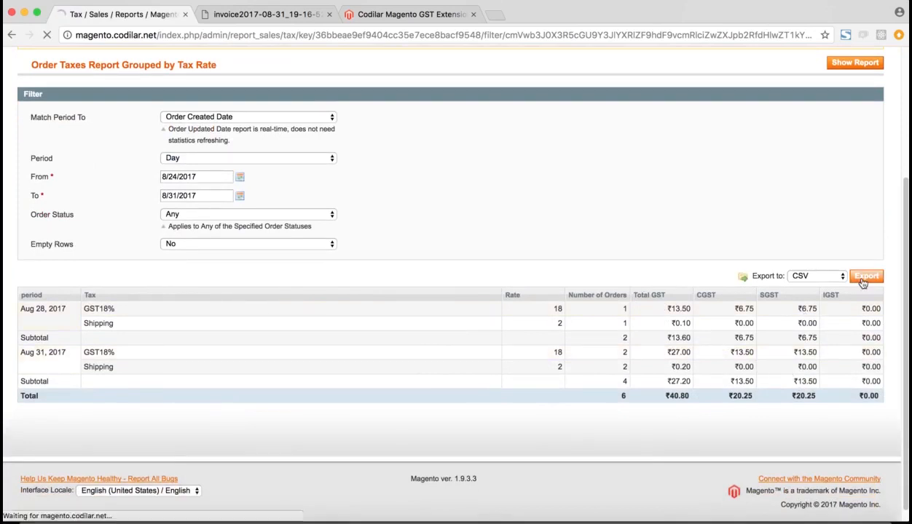
Export the tax report to CSV and inspect its period and SGST columns in Excel
{"action": "left_click", "coordinate": [865, 273]}
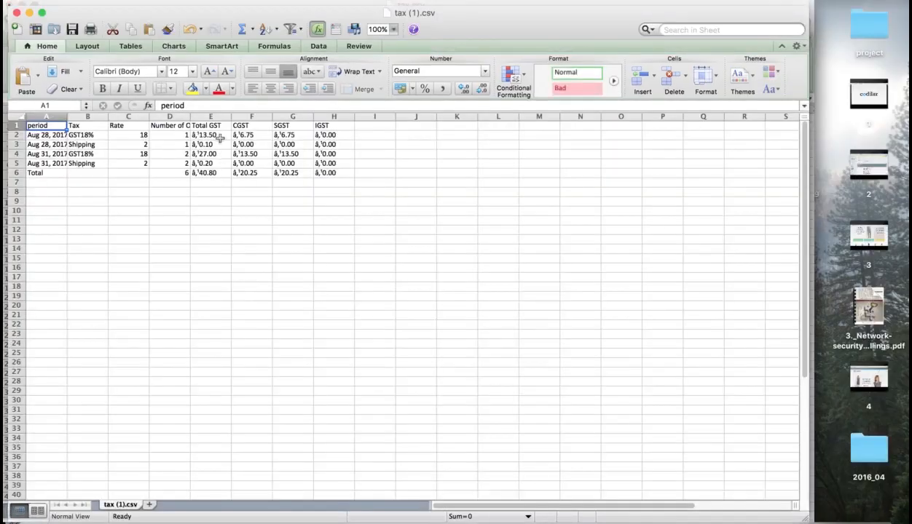
{"action": "left_click", "coordinate": [292, 125]}
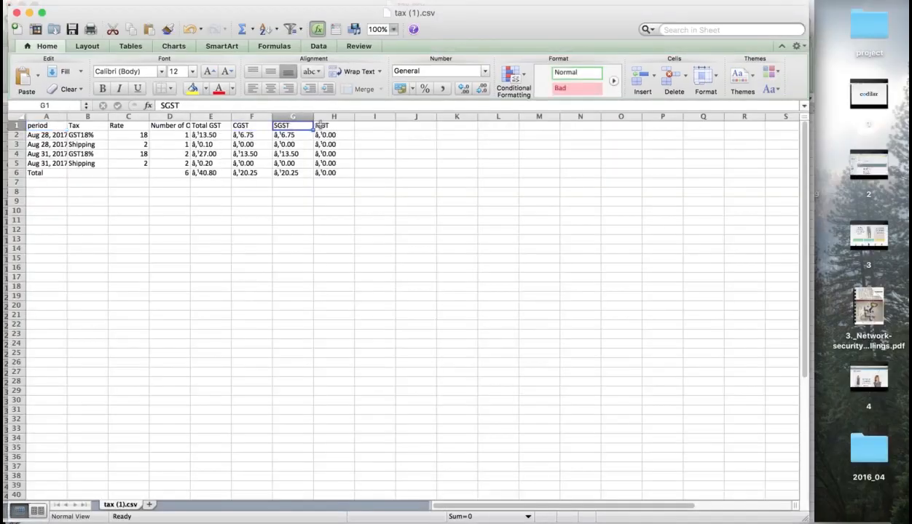
{"action": "left_click", "coordinate": [332, 126]}
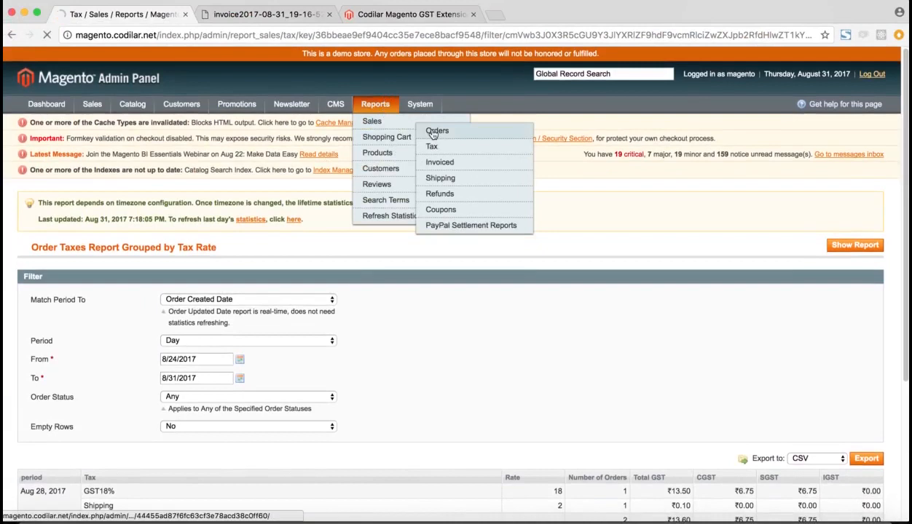
In Reports > Sales > Orders, refresh last day's statistics and set the range 08/25/2017 to 08/31/2017
{"action": "left_click", "coordinate": [437, 131]}
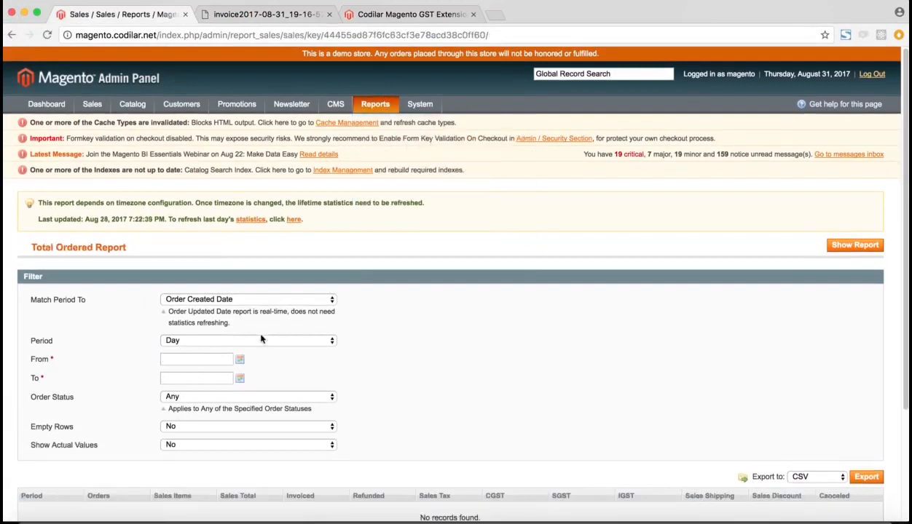
{"action": "left_click", "coordinate": [239, 358]}
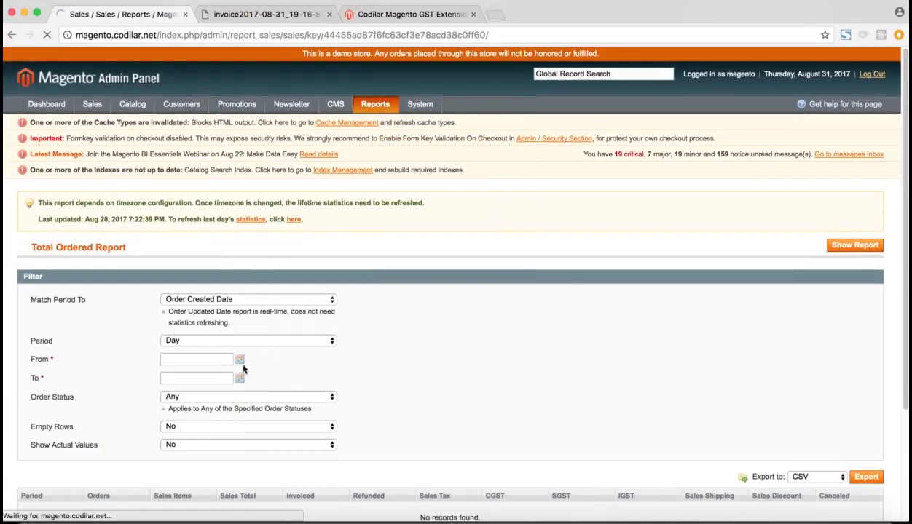
{"action": "left_click", "coordinate": [295, 219]}
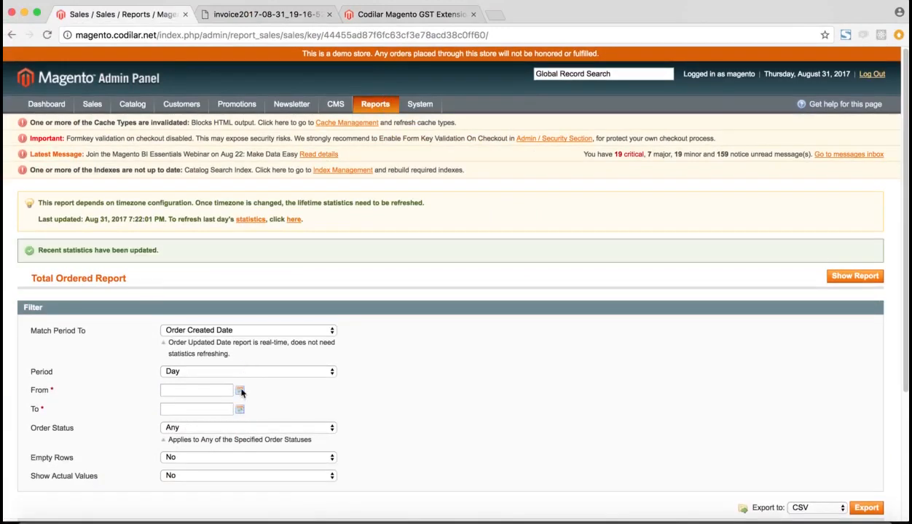
{"action": "type", "text": "08/25/2017"}
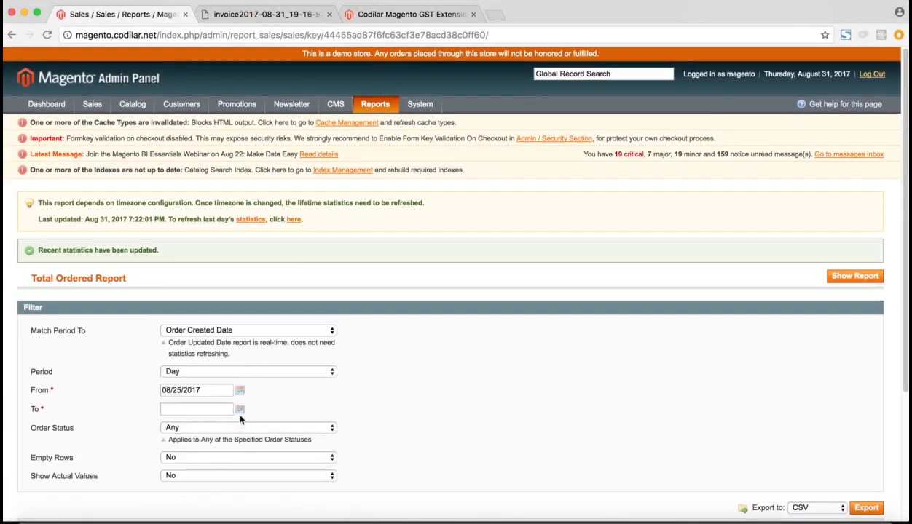
{"action": "type", "text": "08/31/2017"}
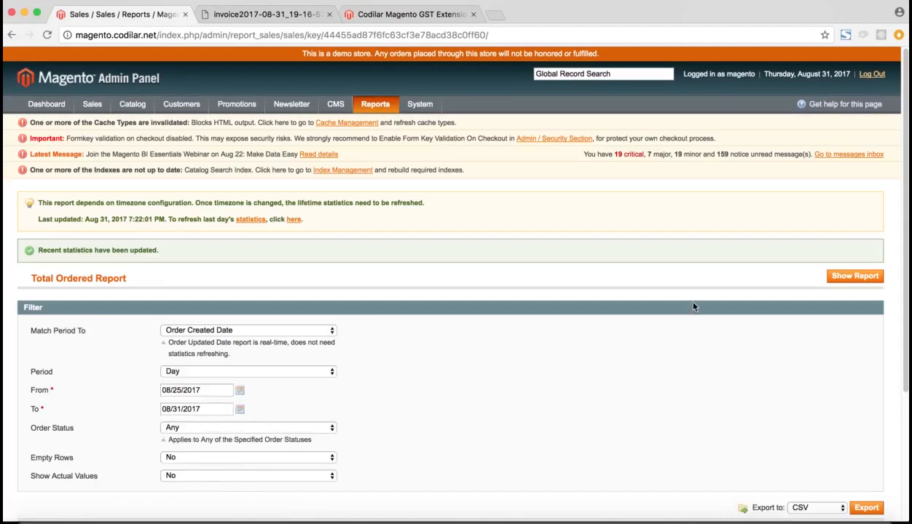
Run the Total Ordered Report, export it and open sales.csv showing CGST and SGST ₹20.25 totals
{"action": "left_click", "coordinate": [851, 276]}
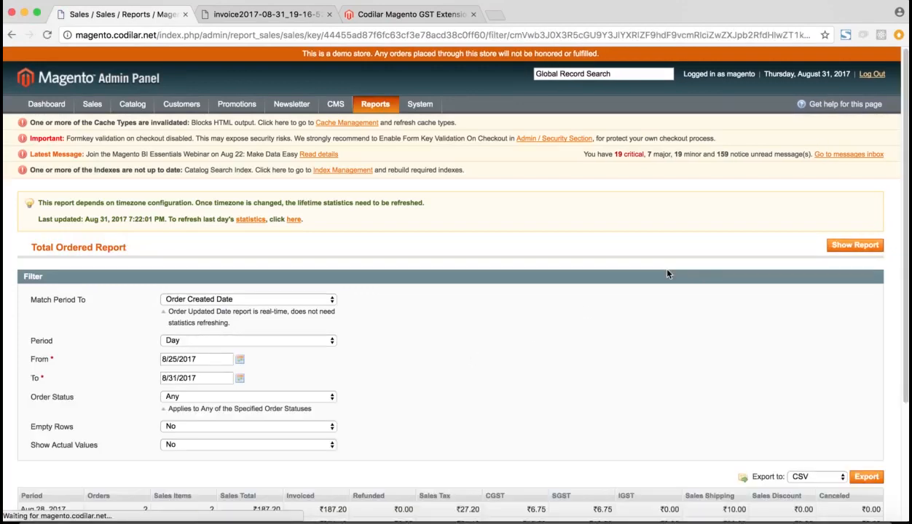
{"action": "scroll", "scroll_direction": "down", "scroll_amount": 3}
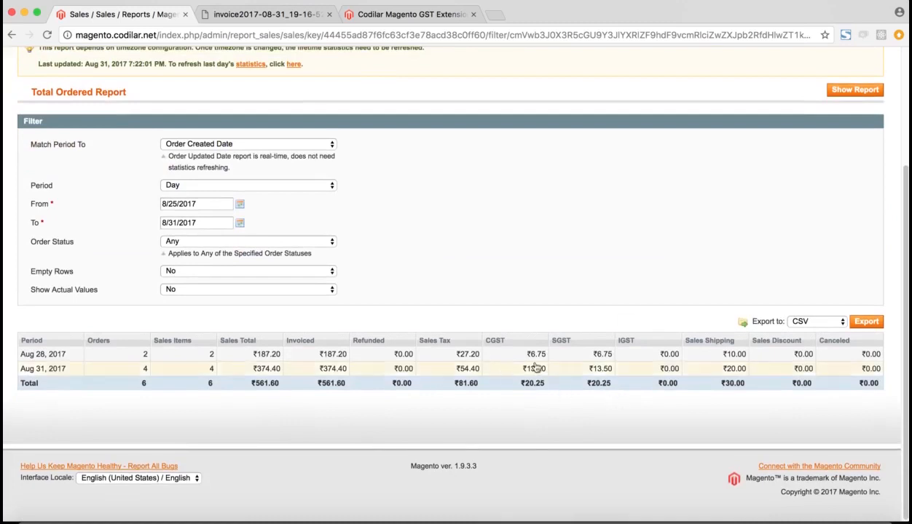
{"action": "mouse_move", "coordinate": [543, 356]}
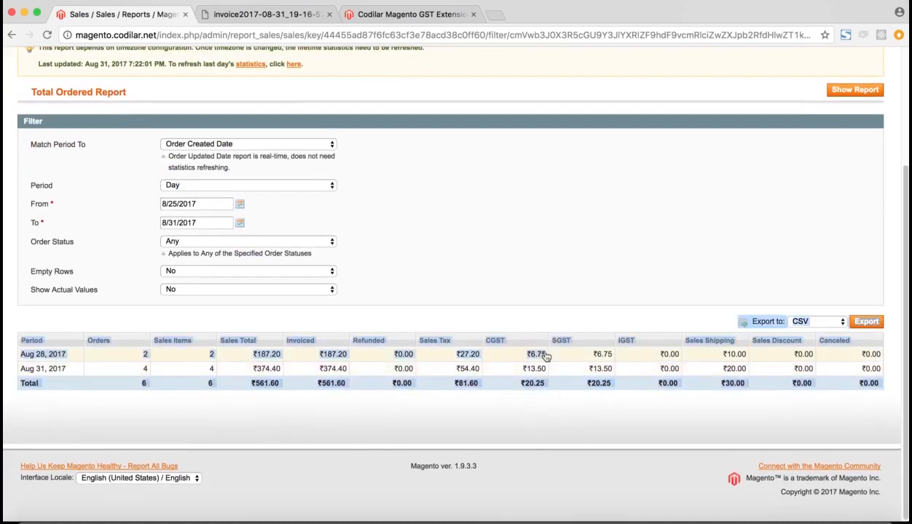
{"action": "mouse_move", "coordinate": [875, 324]}
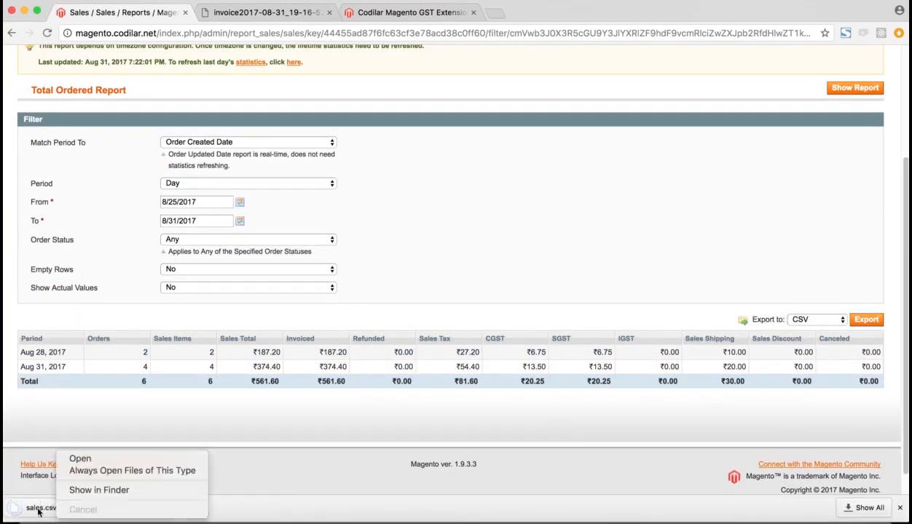
{"action": "left_click", "coordinate": [80, 458]}
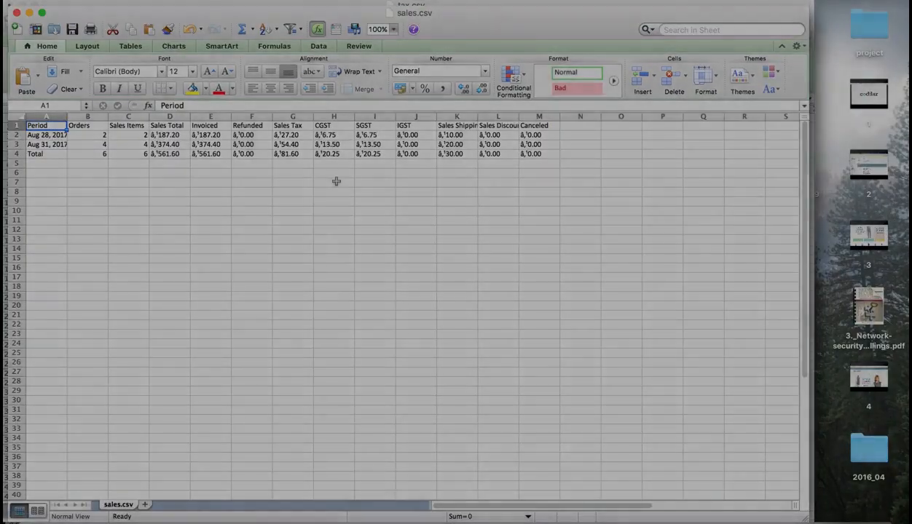